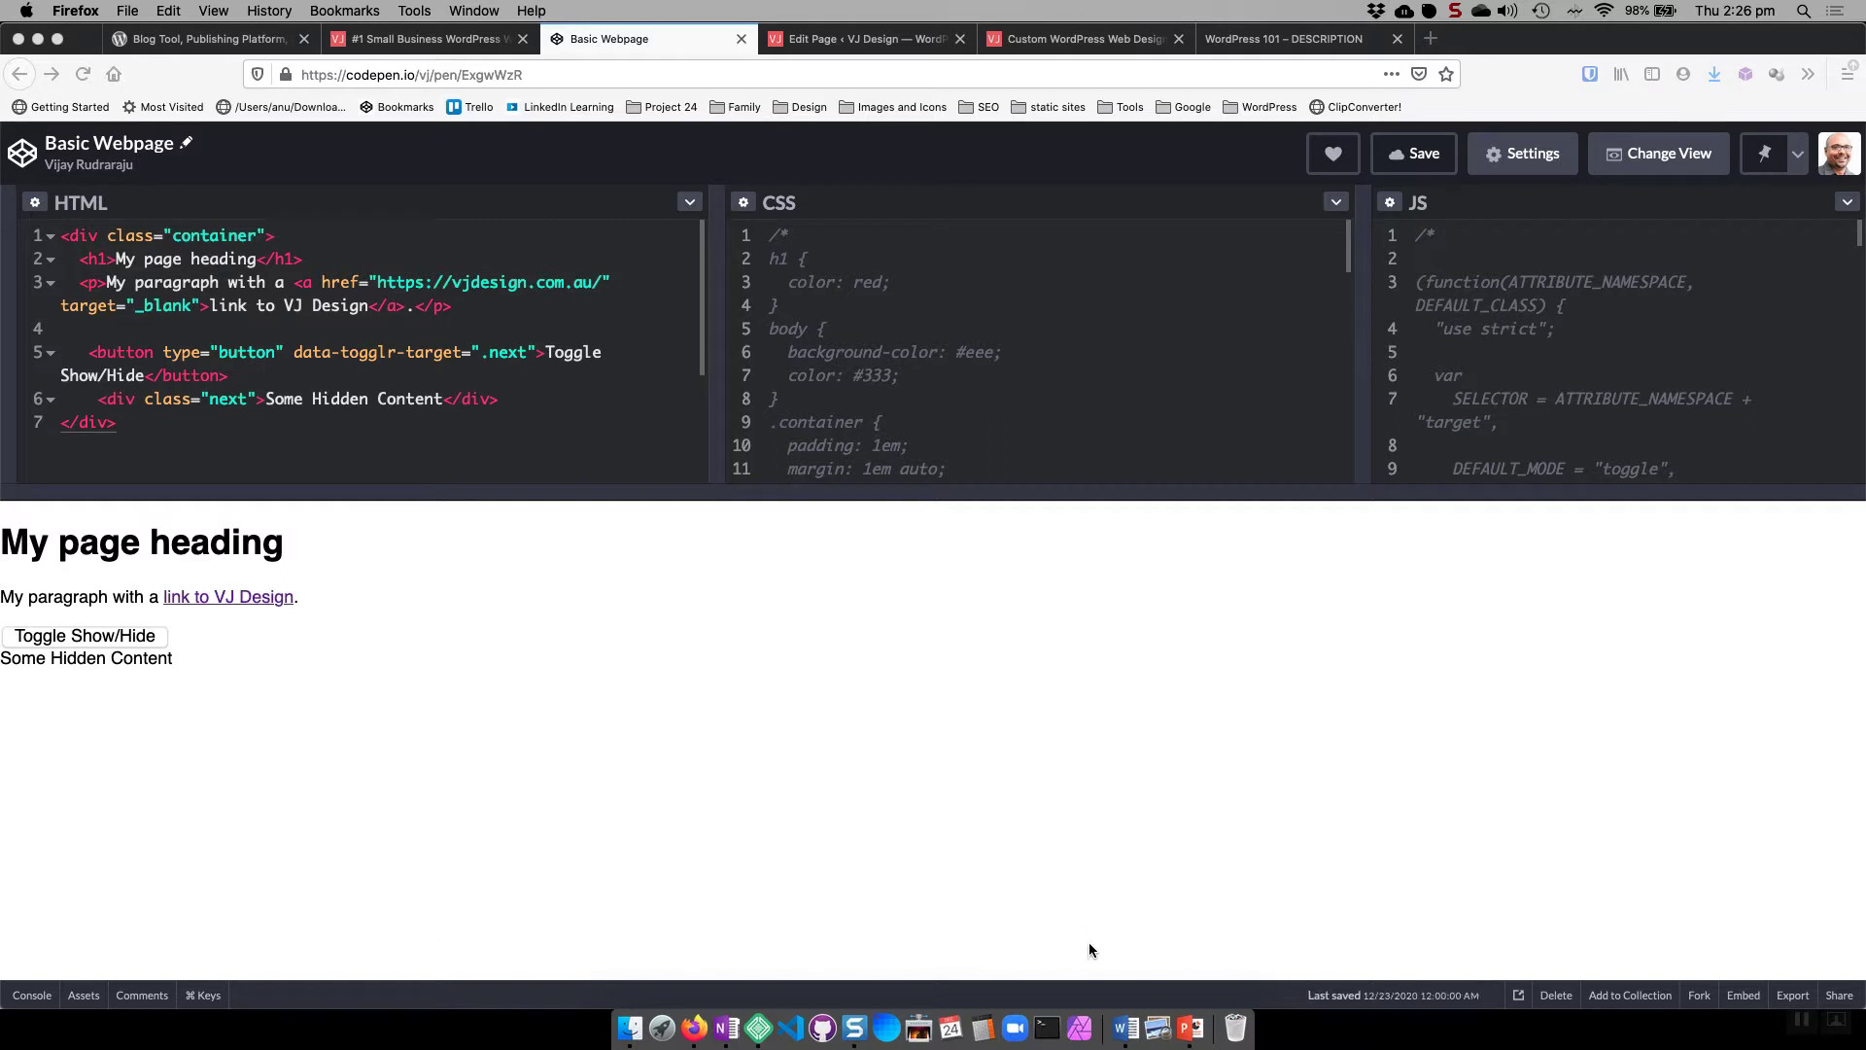
pyautogui.moveTo(1125, 1027)
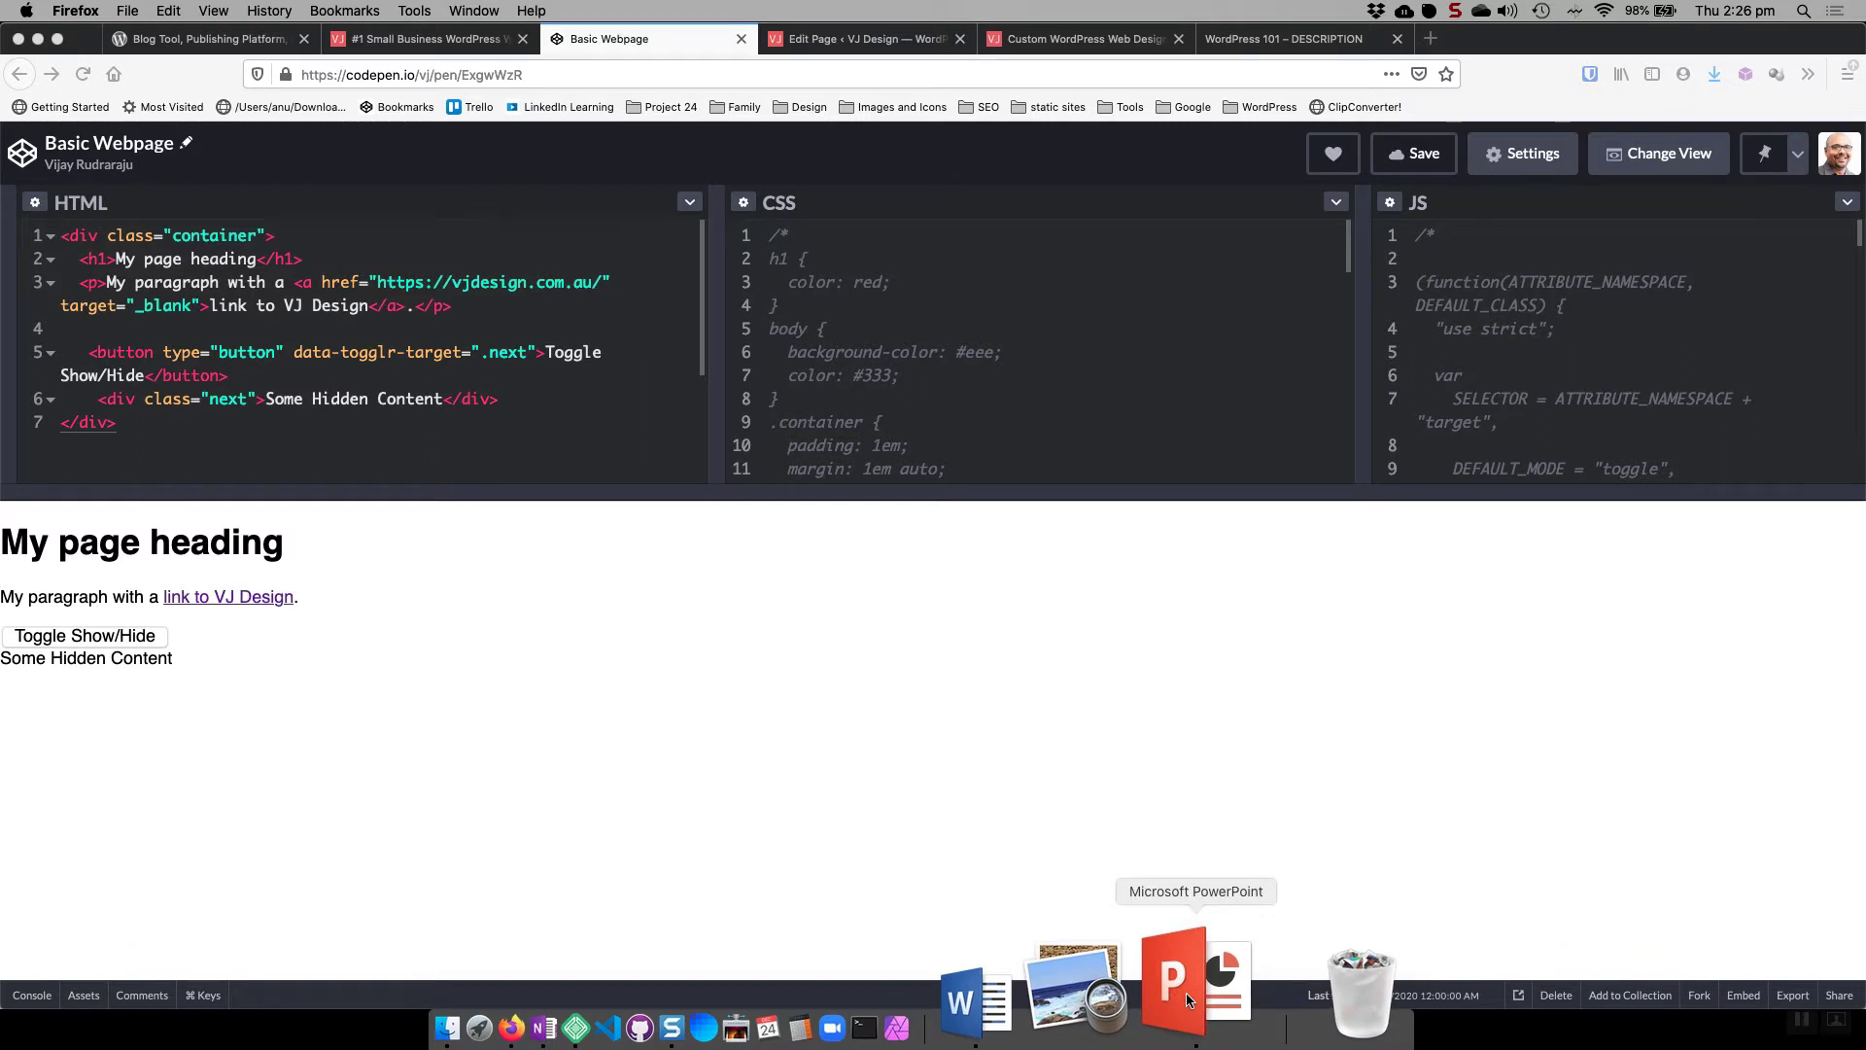
pyautogui.moveTo(179, 468)
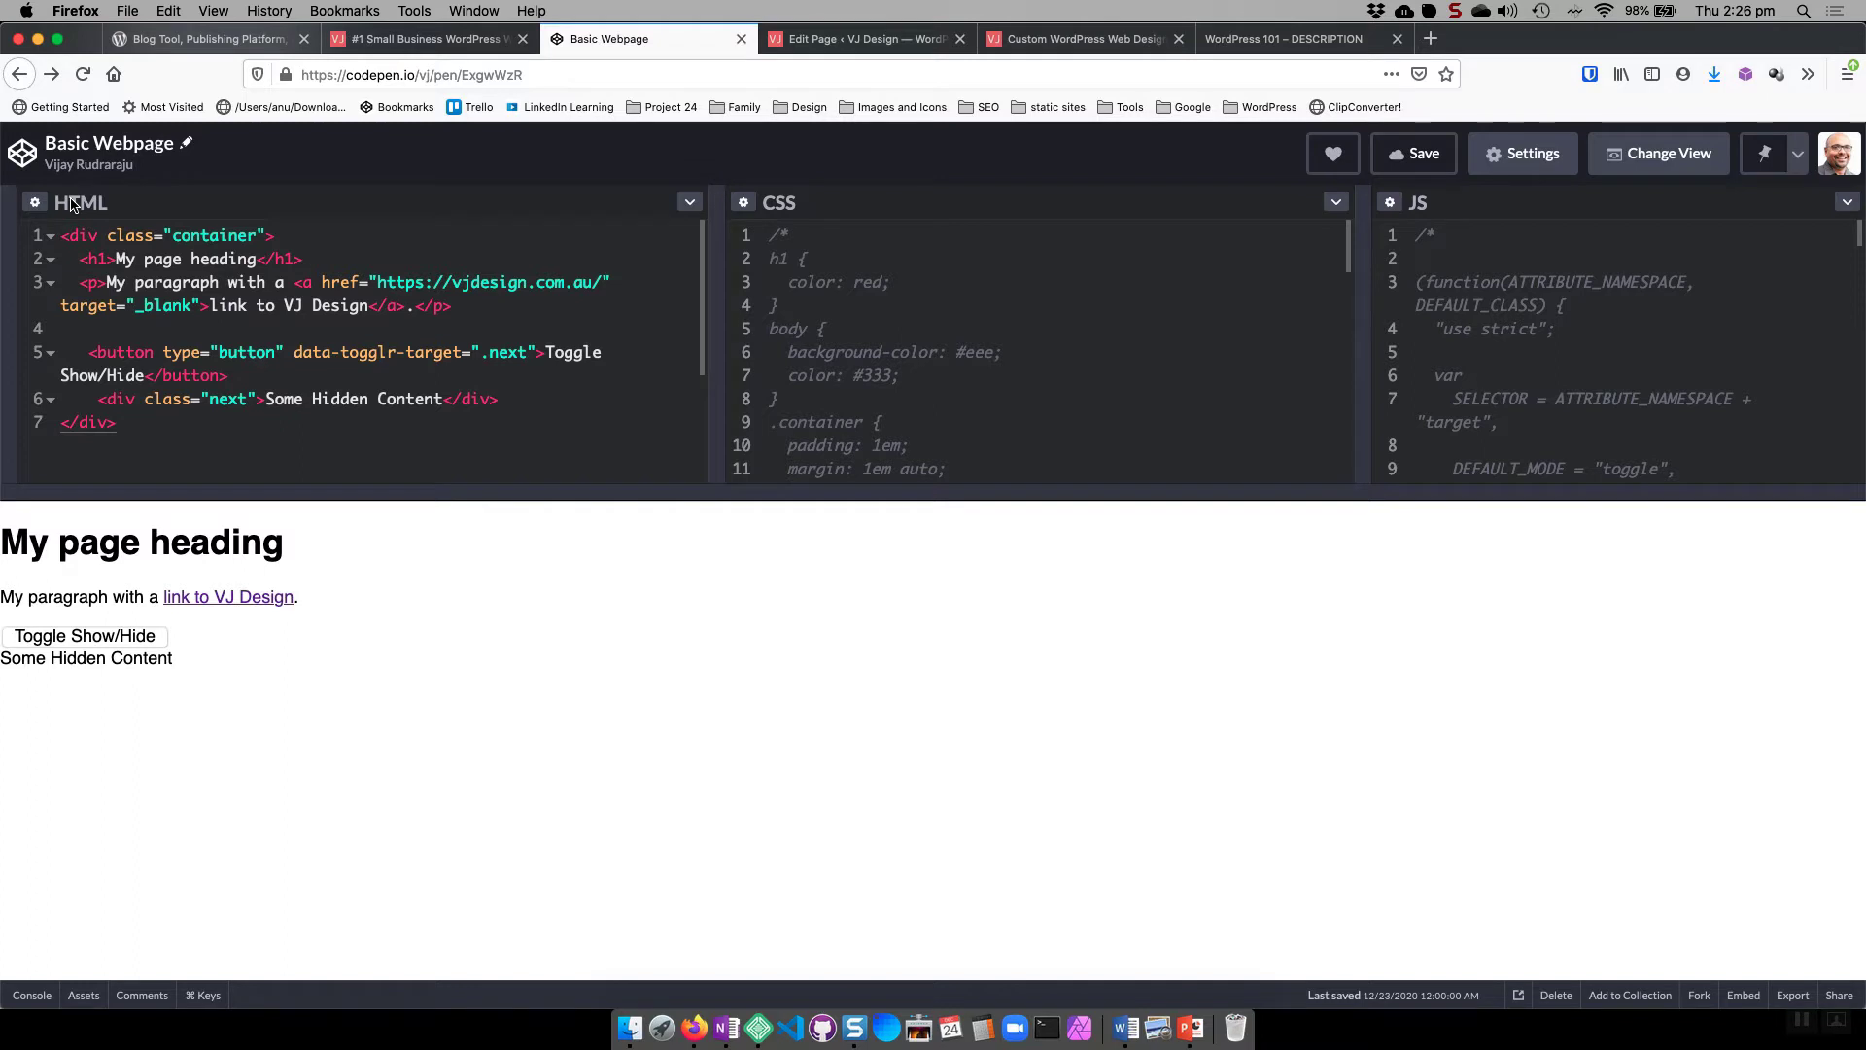
pyautogui.moveTo(686, 381)
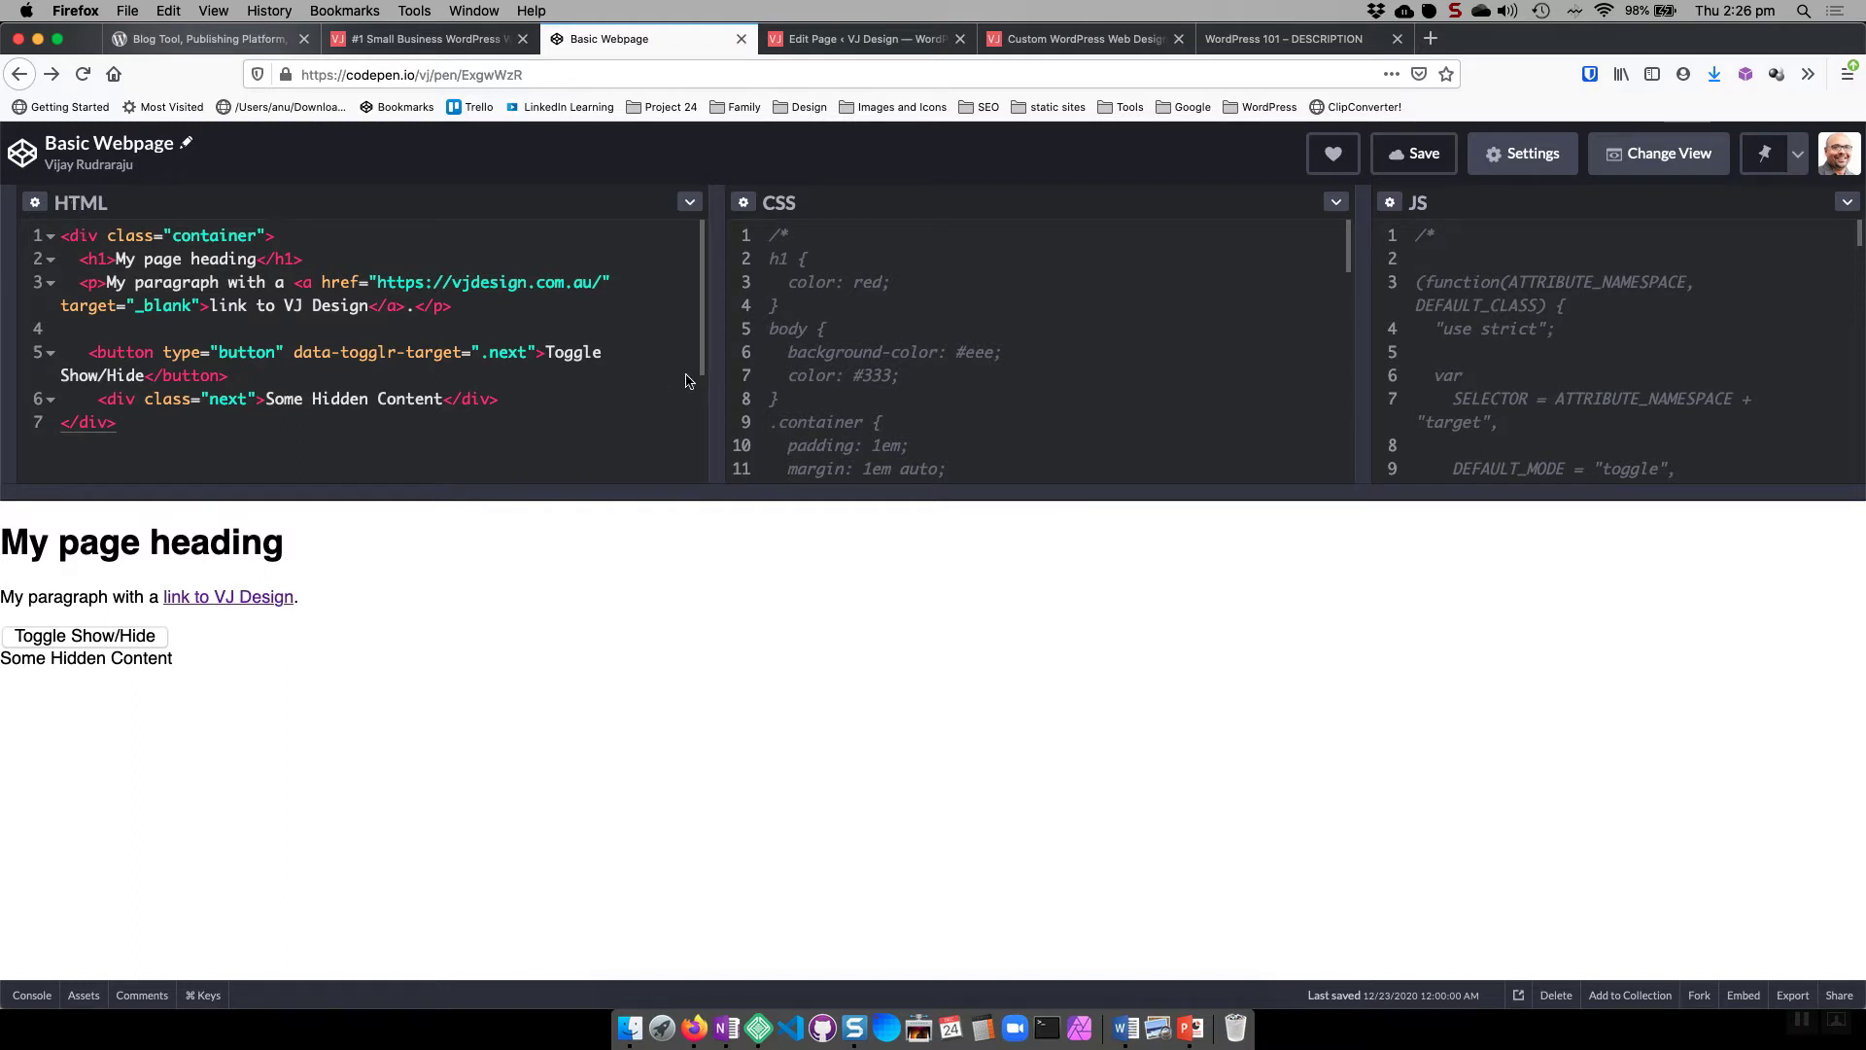
pyautogui.moveTo(818, 248)
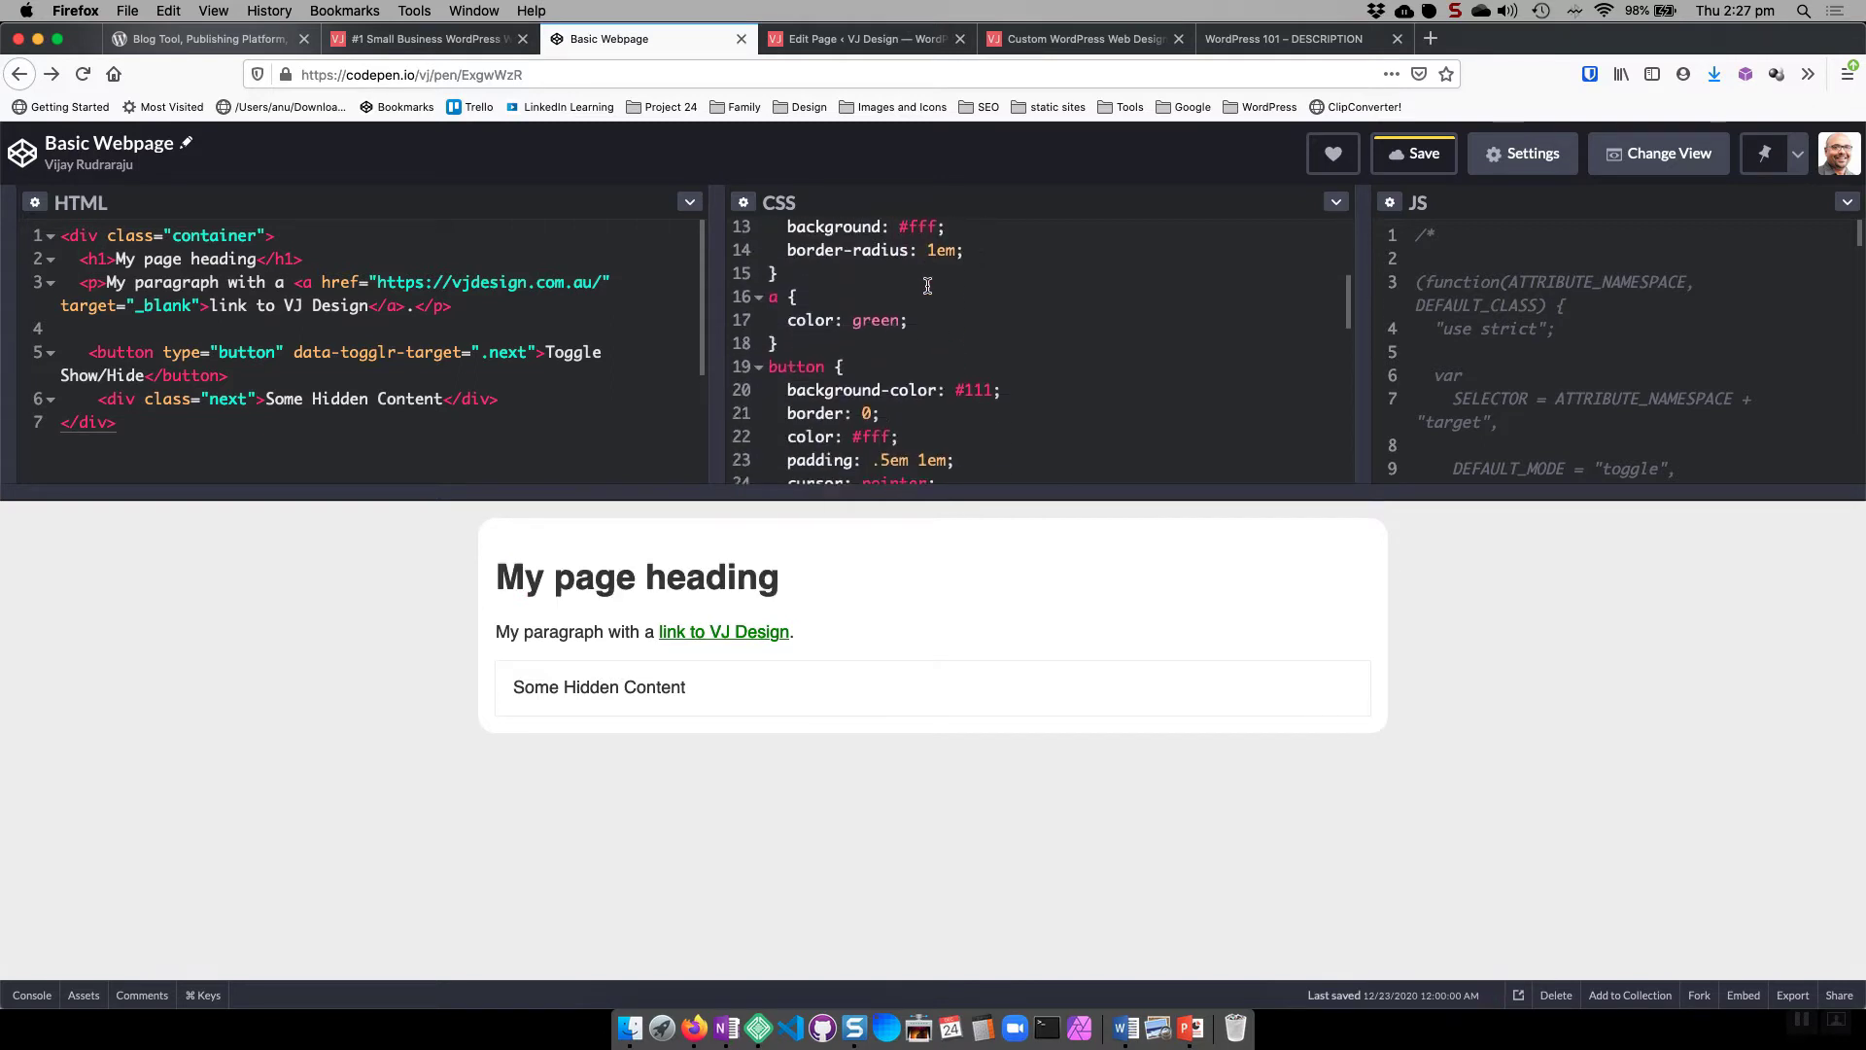
# - Test the Toggle Show/Hide button in the CodePen preview, then move to the Edit Page editor
pyautogui.scroll(-3)
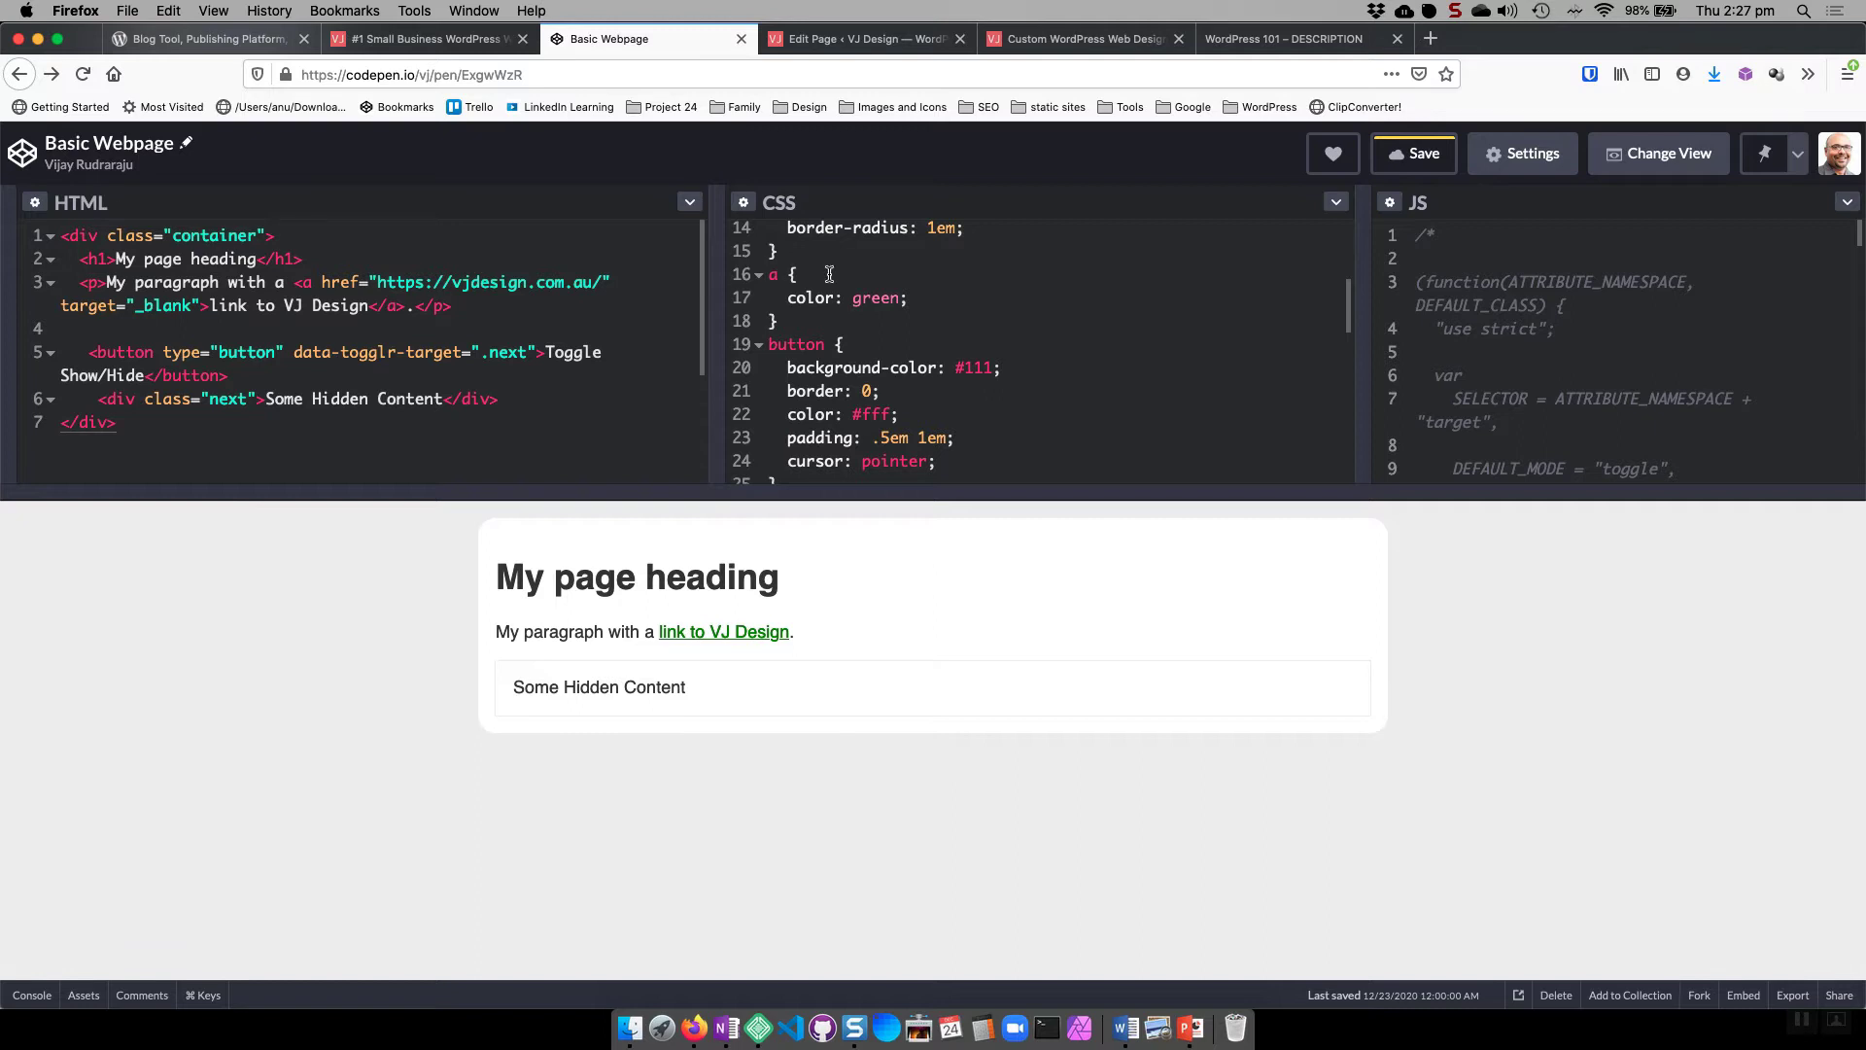
pyautogui.moveTo(809, 217)
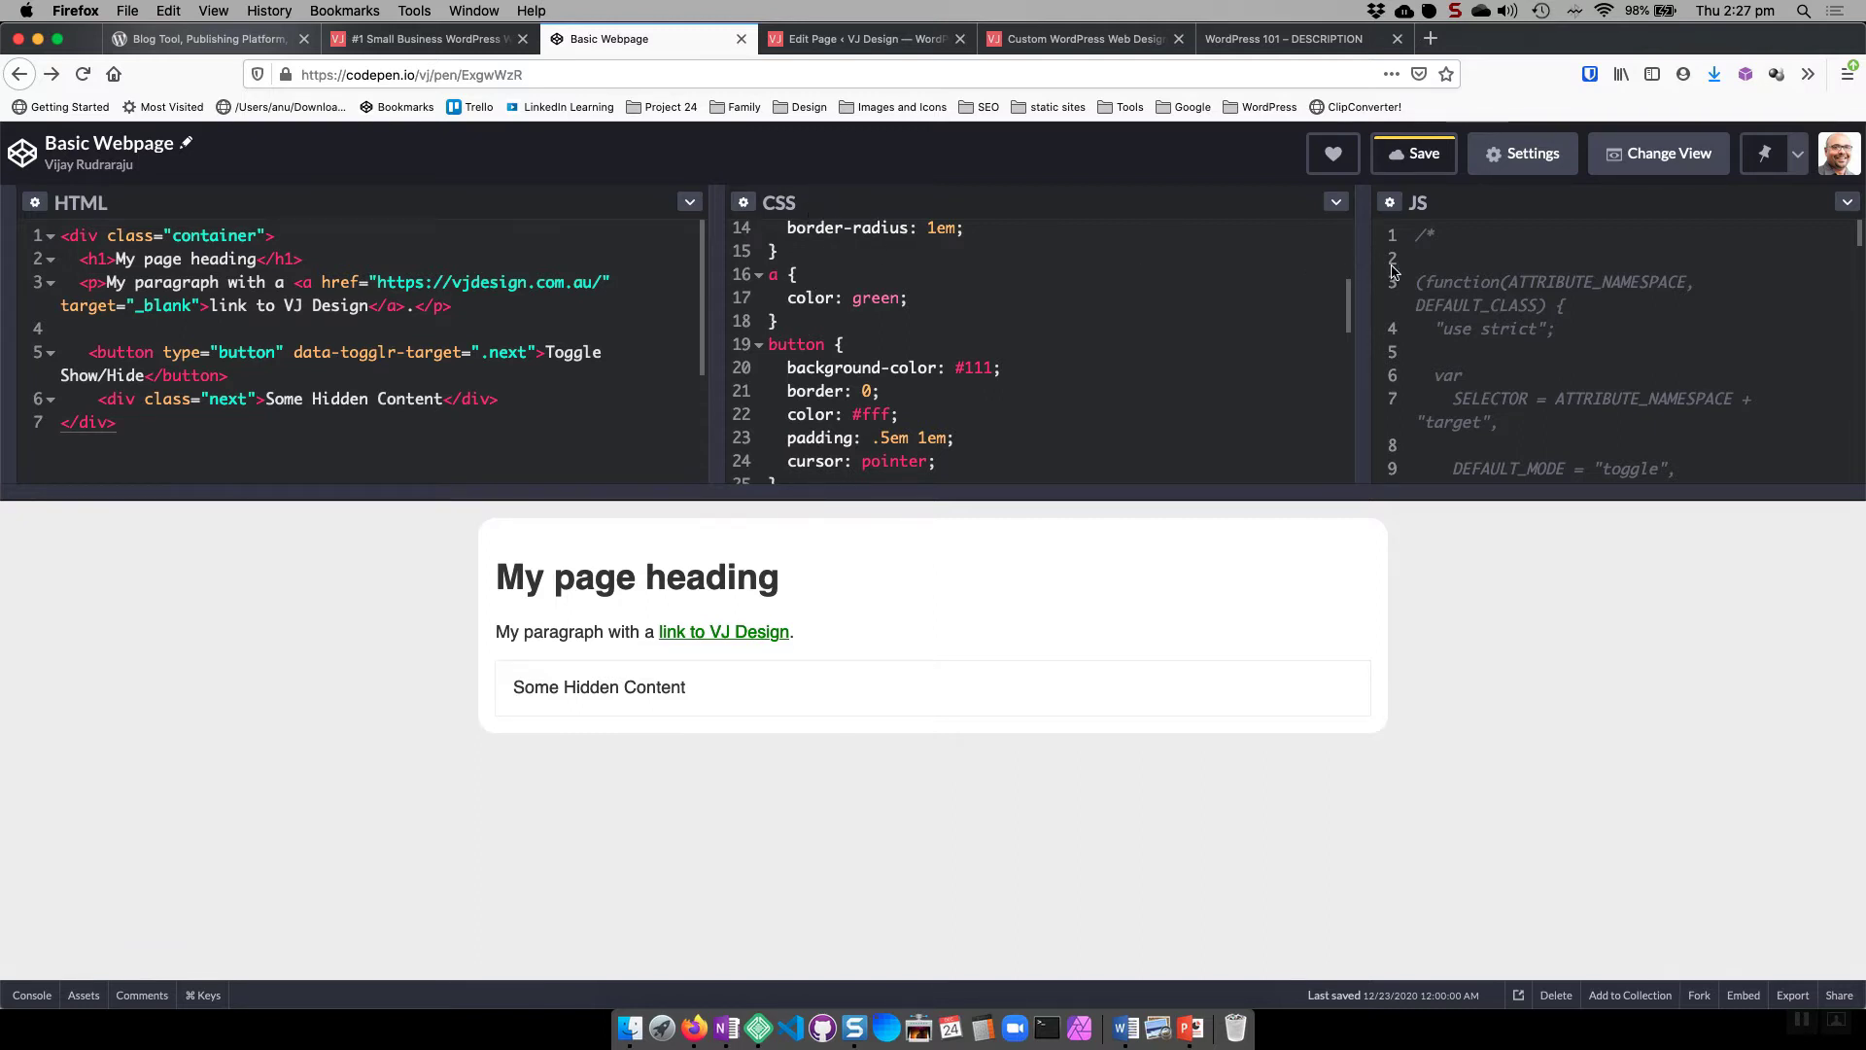
pyautogui.moveTo(1406, 258)
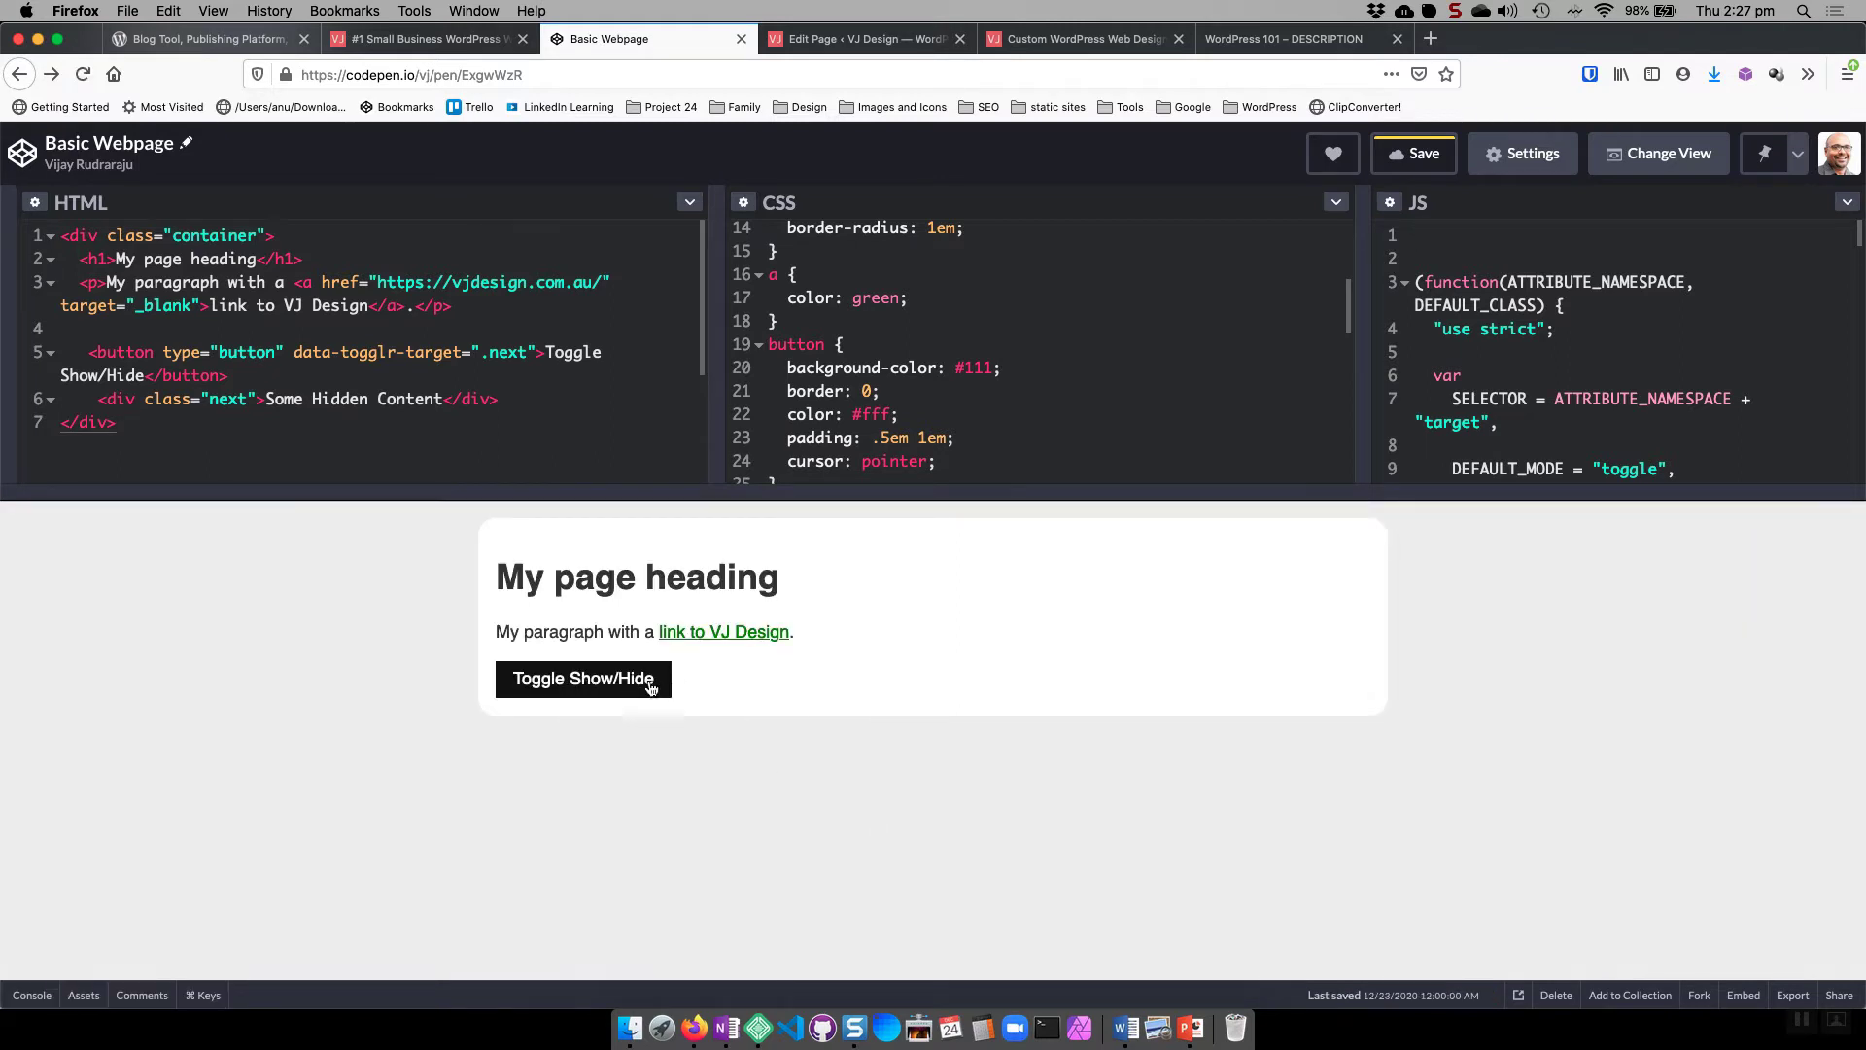
pyautogui.click(582, 678)
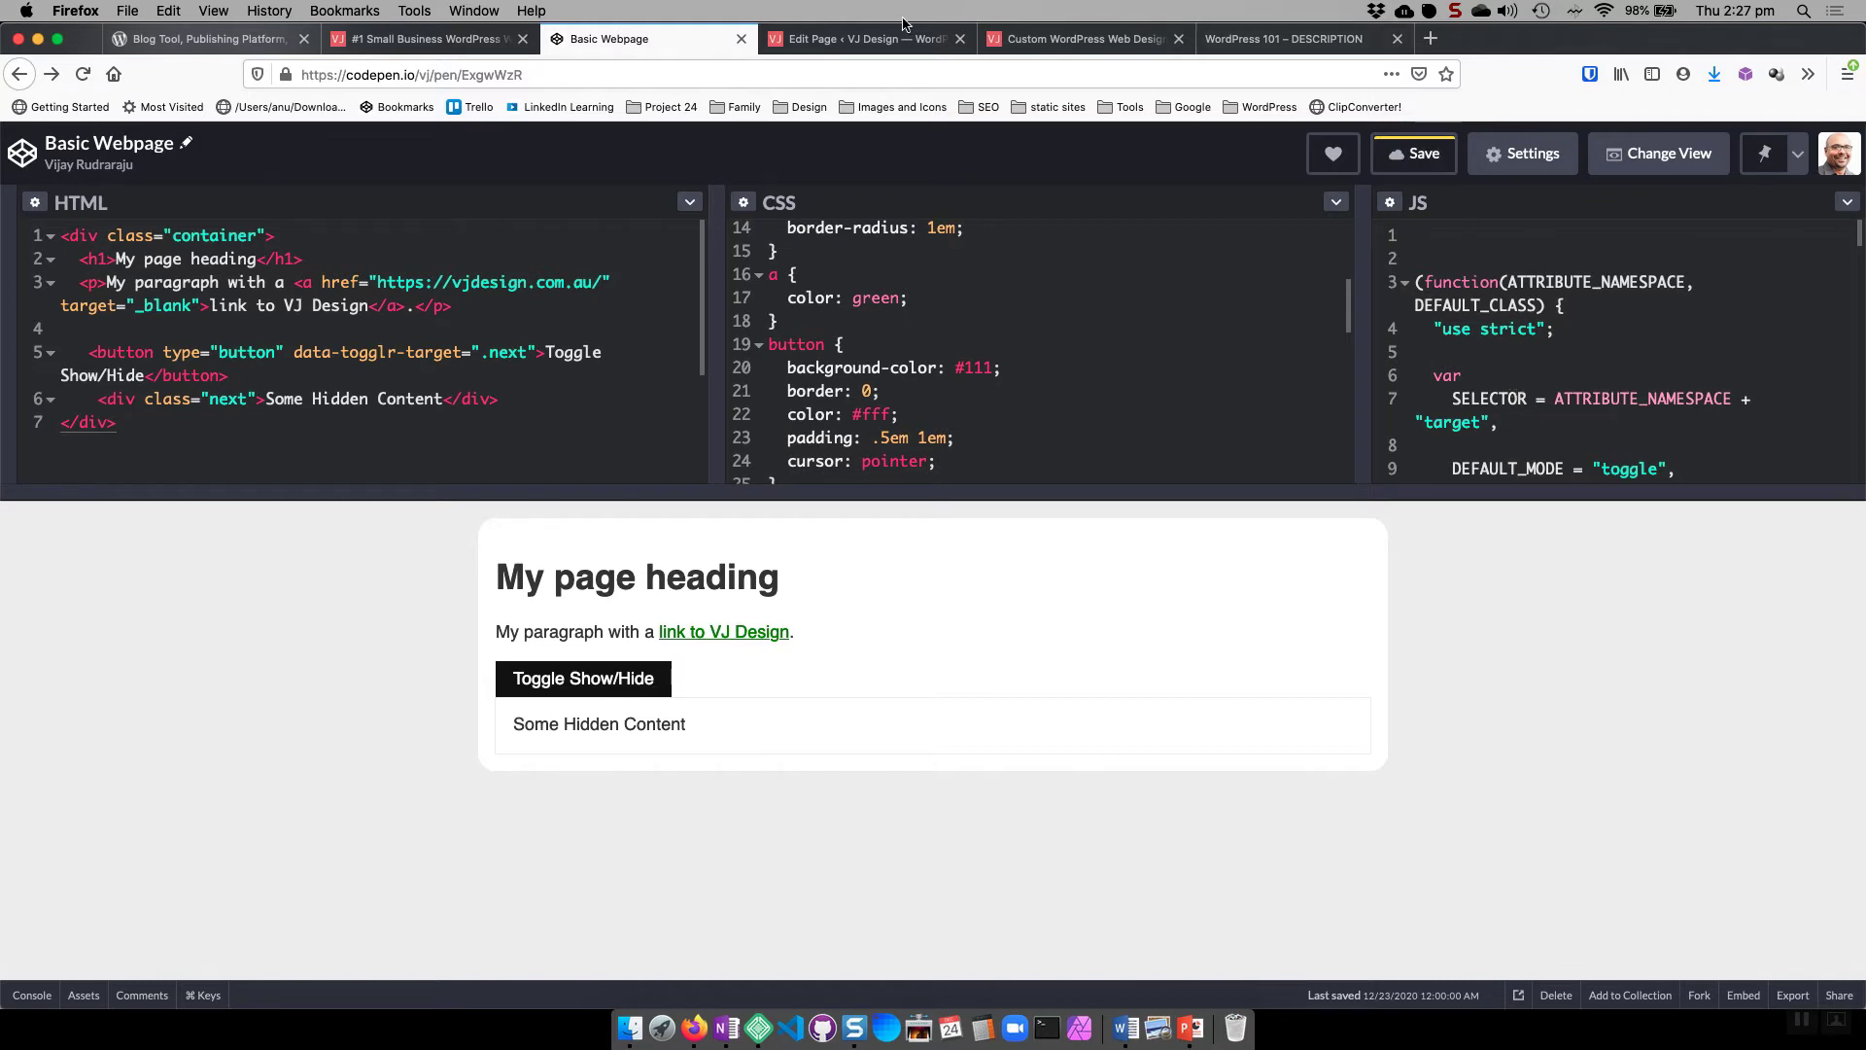
pyautogui.click(857, 39)
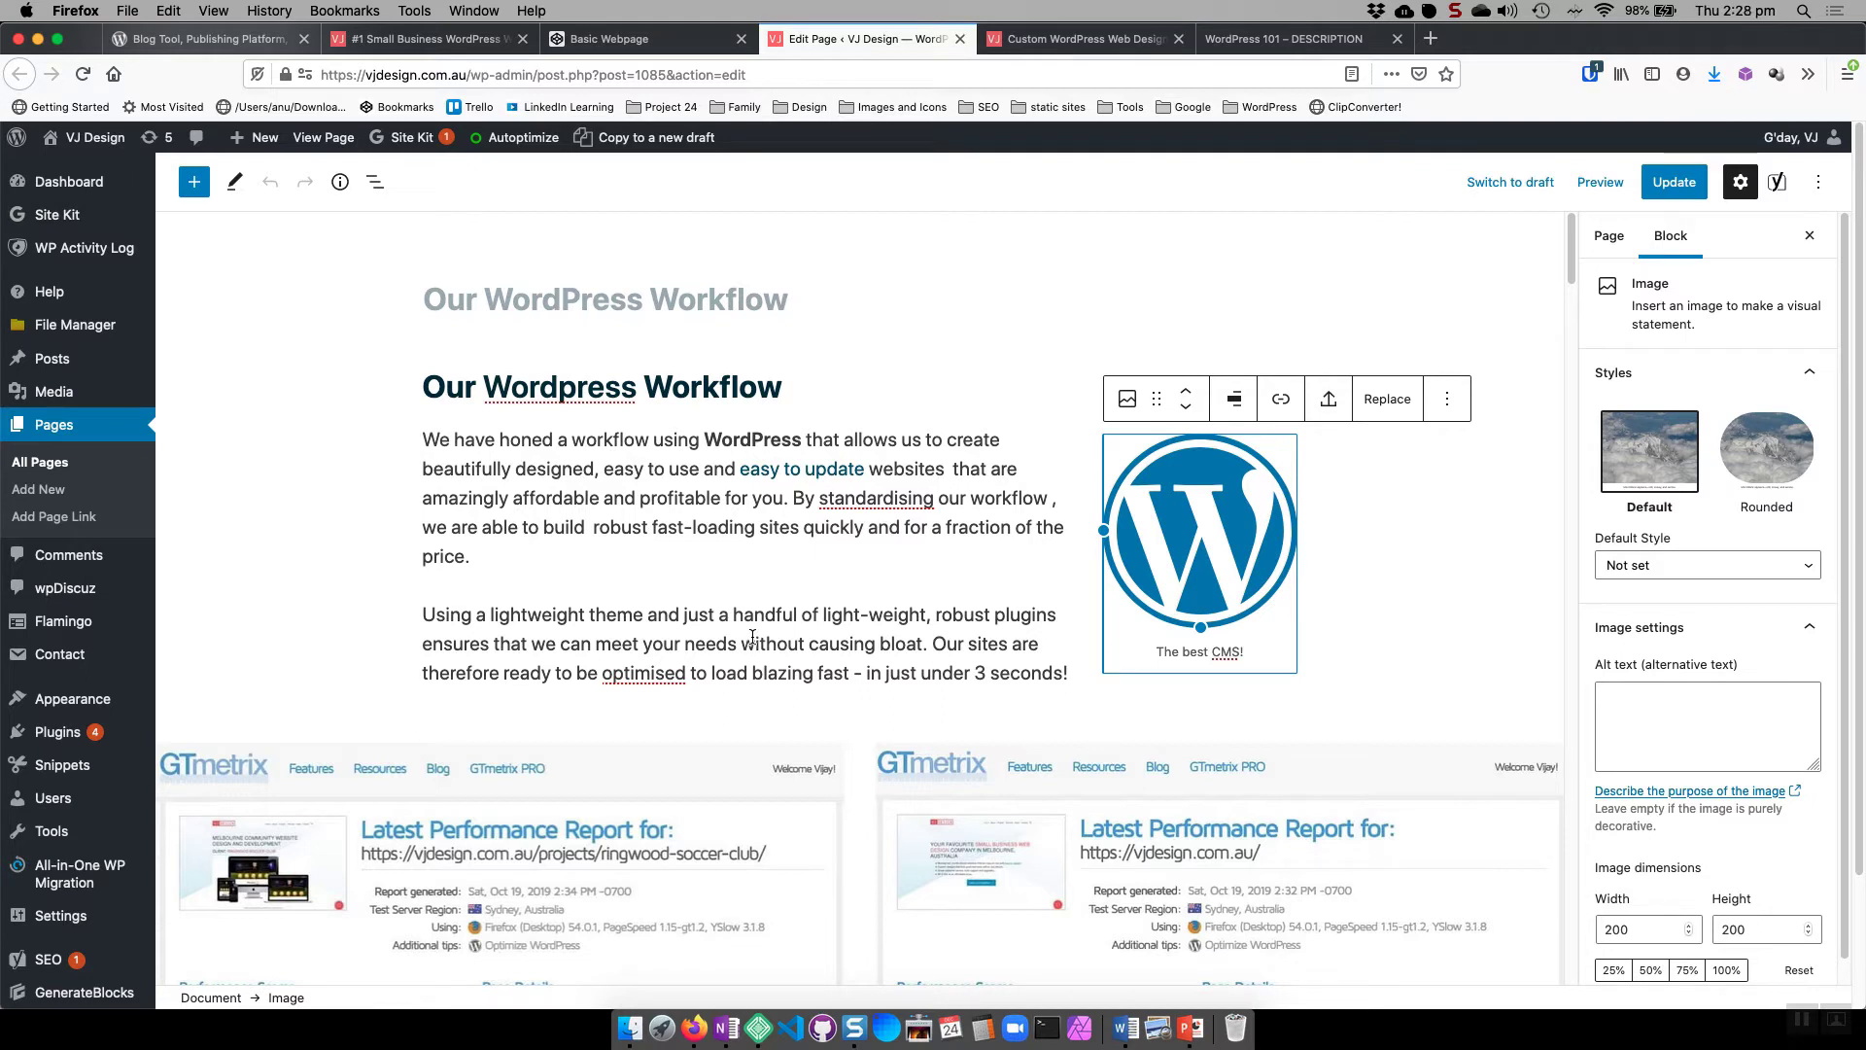
pyautogui.moveTo(855, 661)
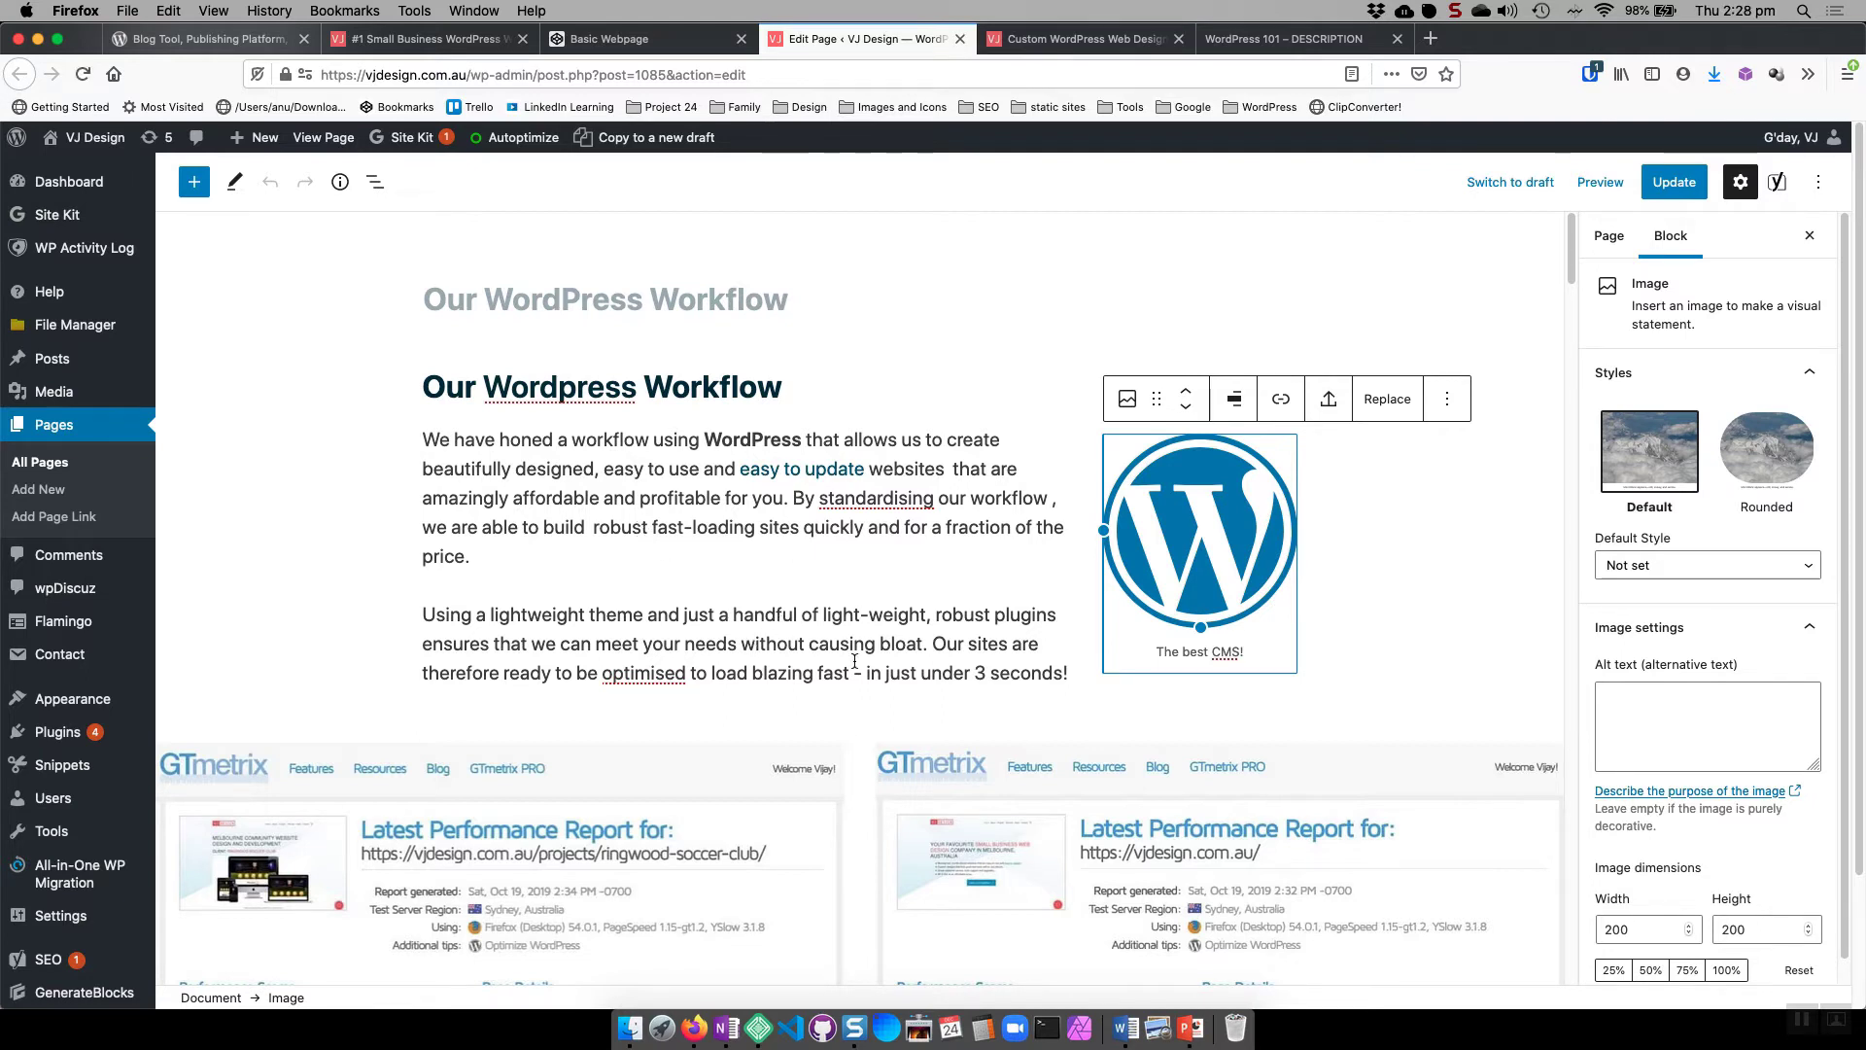
pyautogui.moveTo(1227, 532)
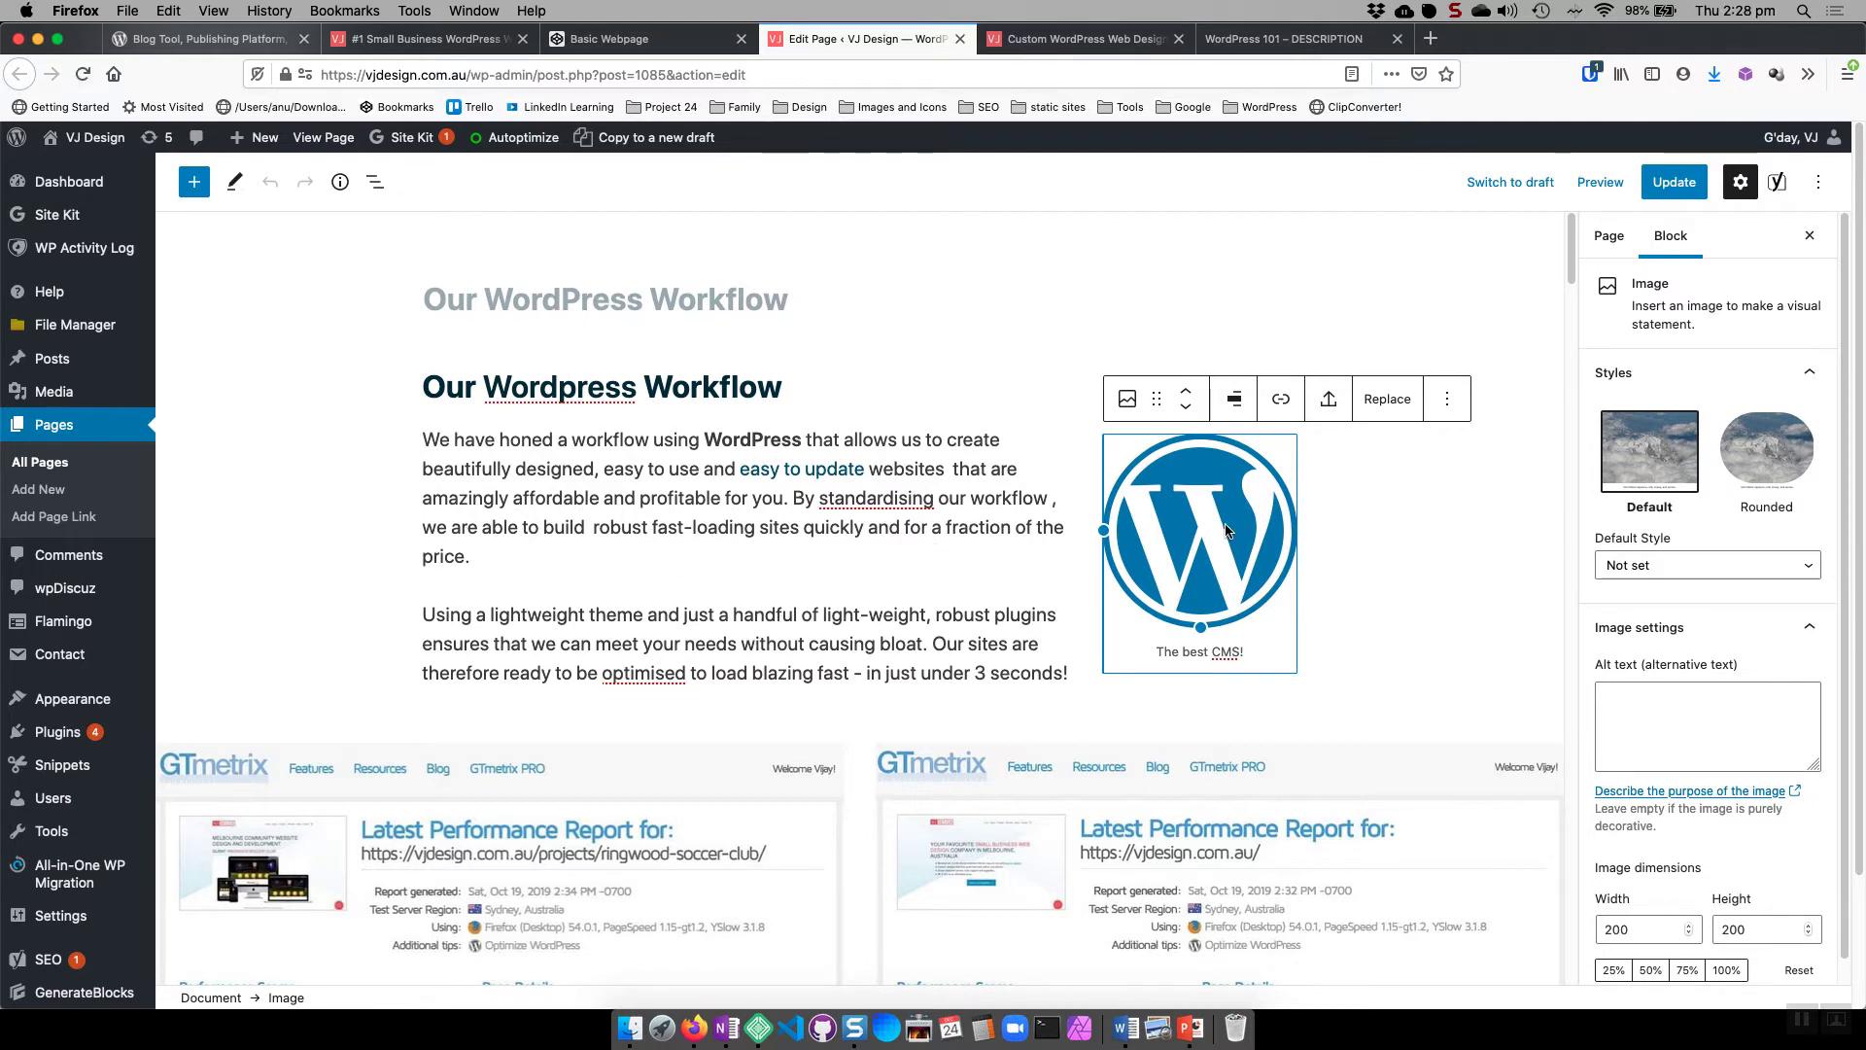
pyautogui.moveTo(1232, 399)
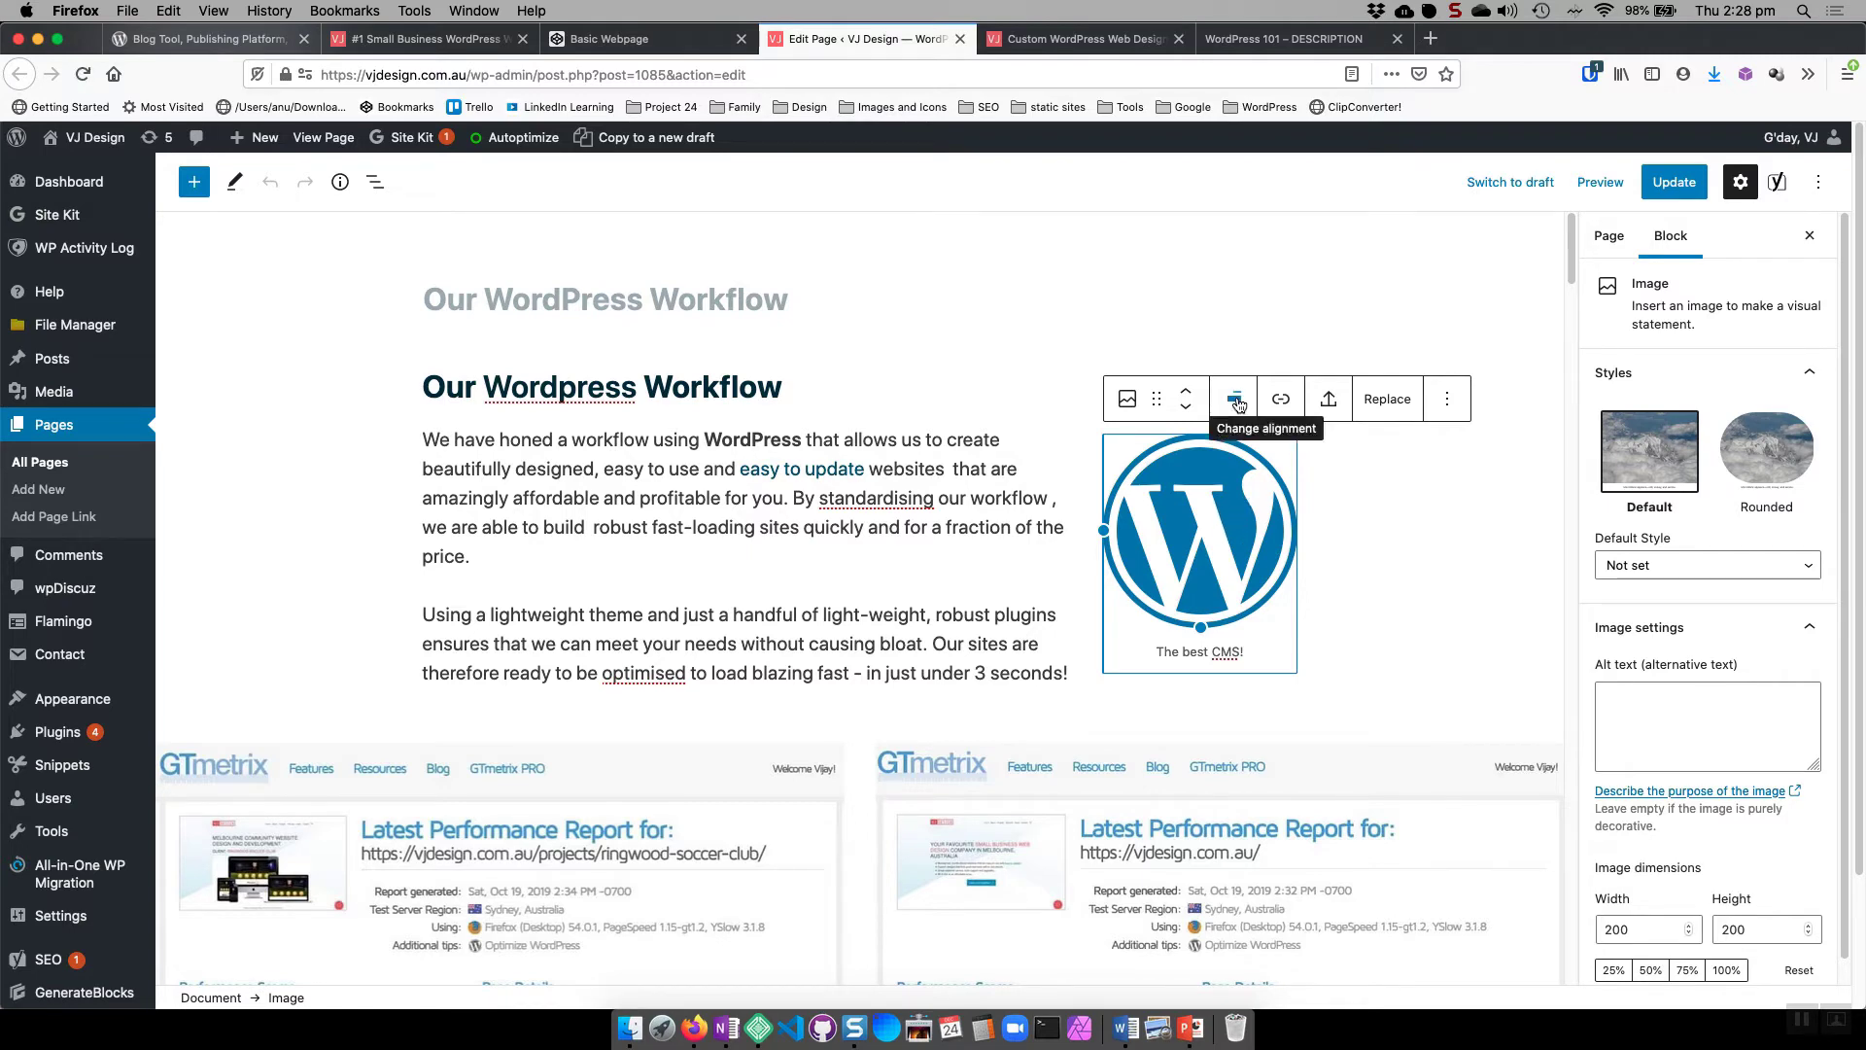
pyautogui.click(1232, 398)
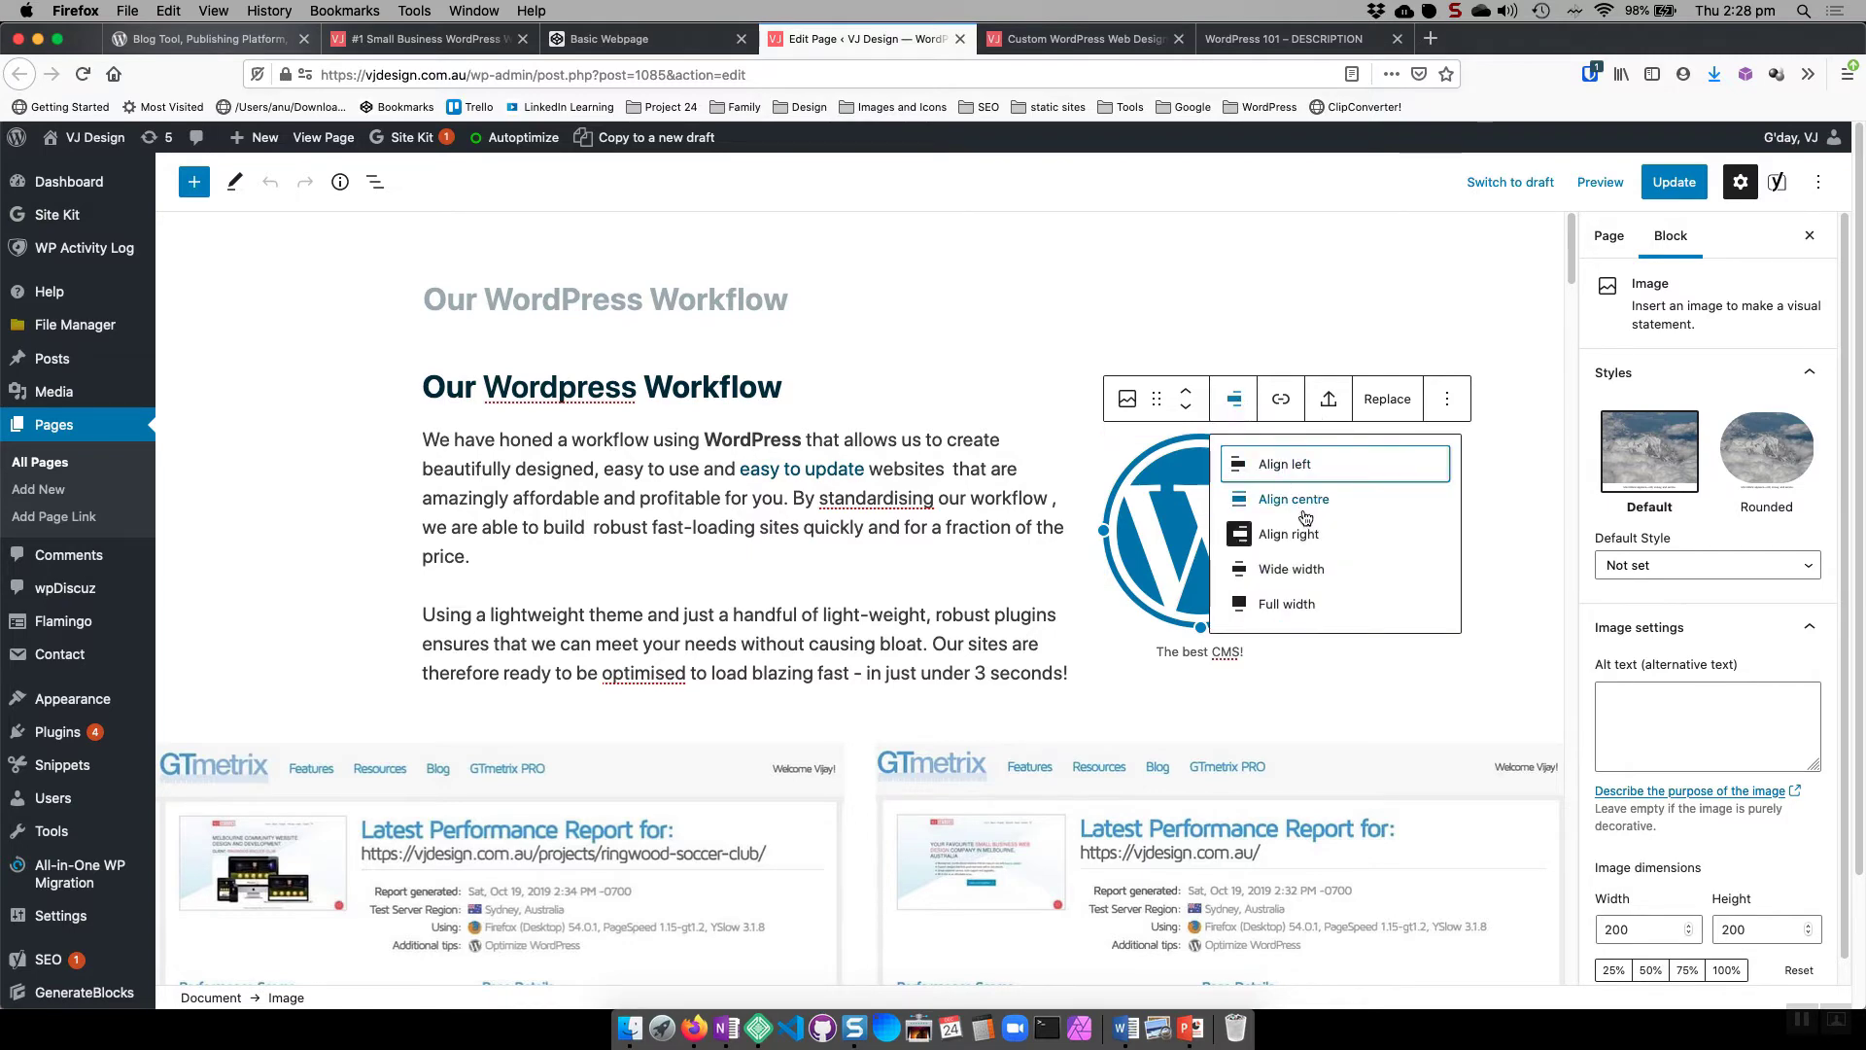
pyautogui.click(1295, 499)
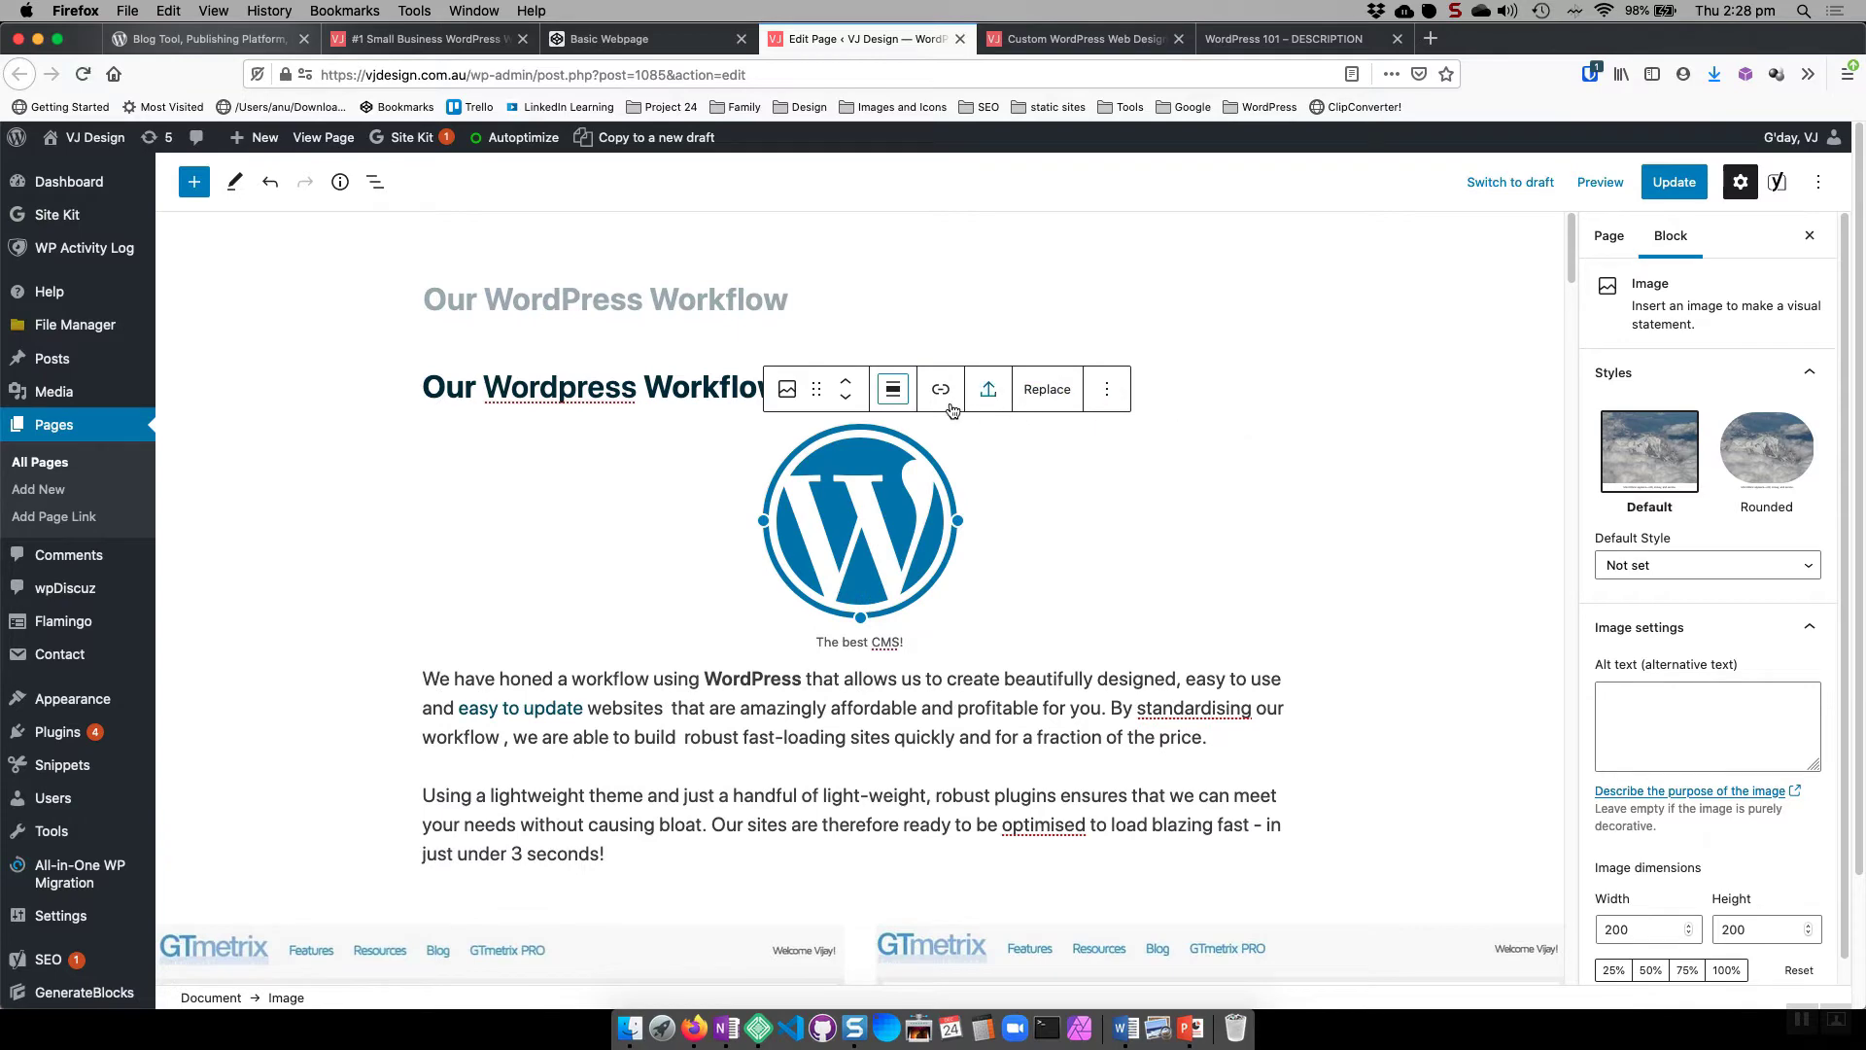
pyautogui.click(892, 389)
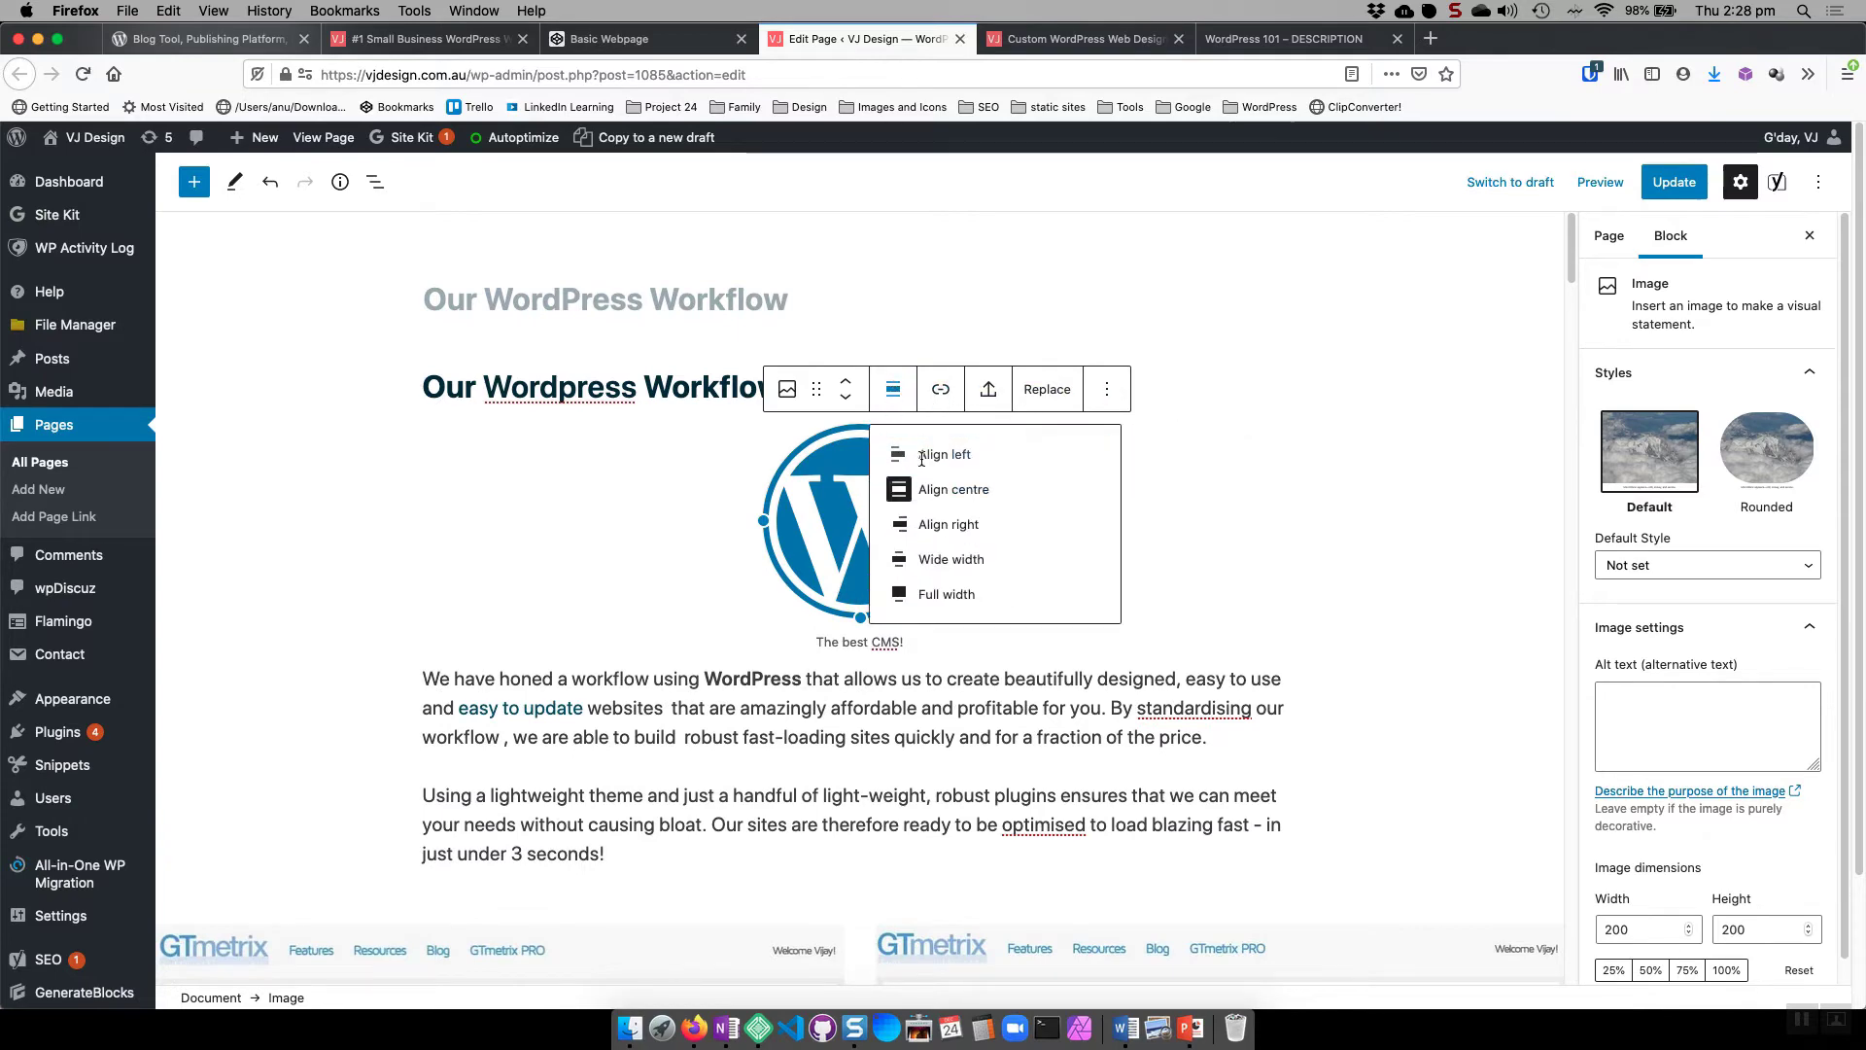
pyautogui.click(945, 453)
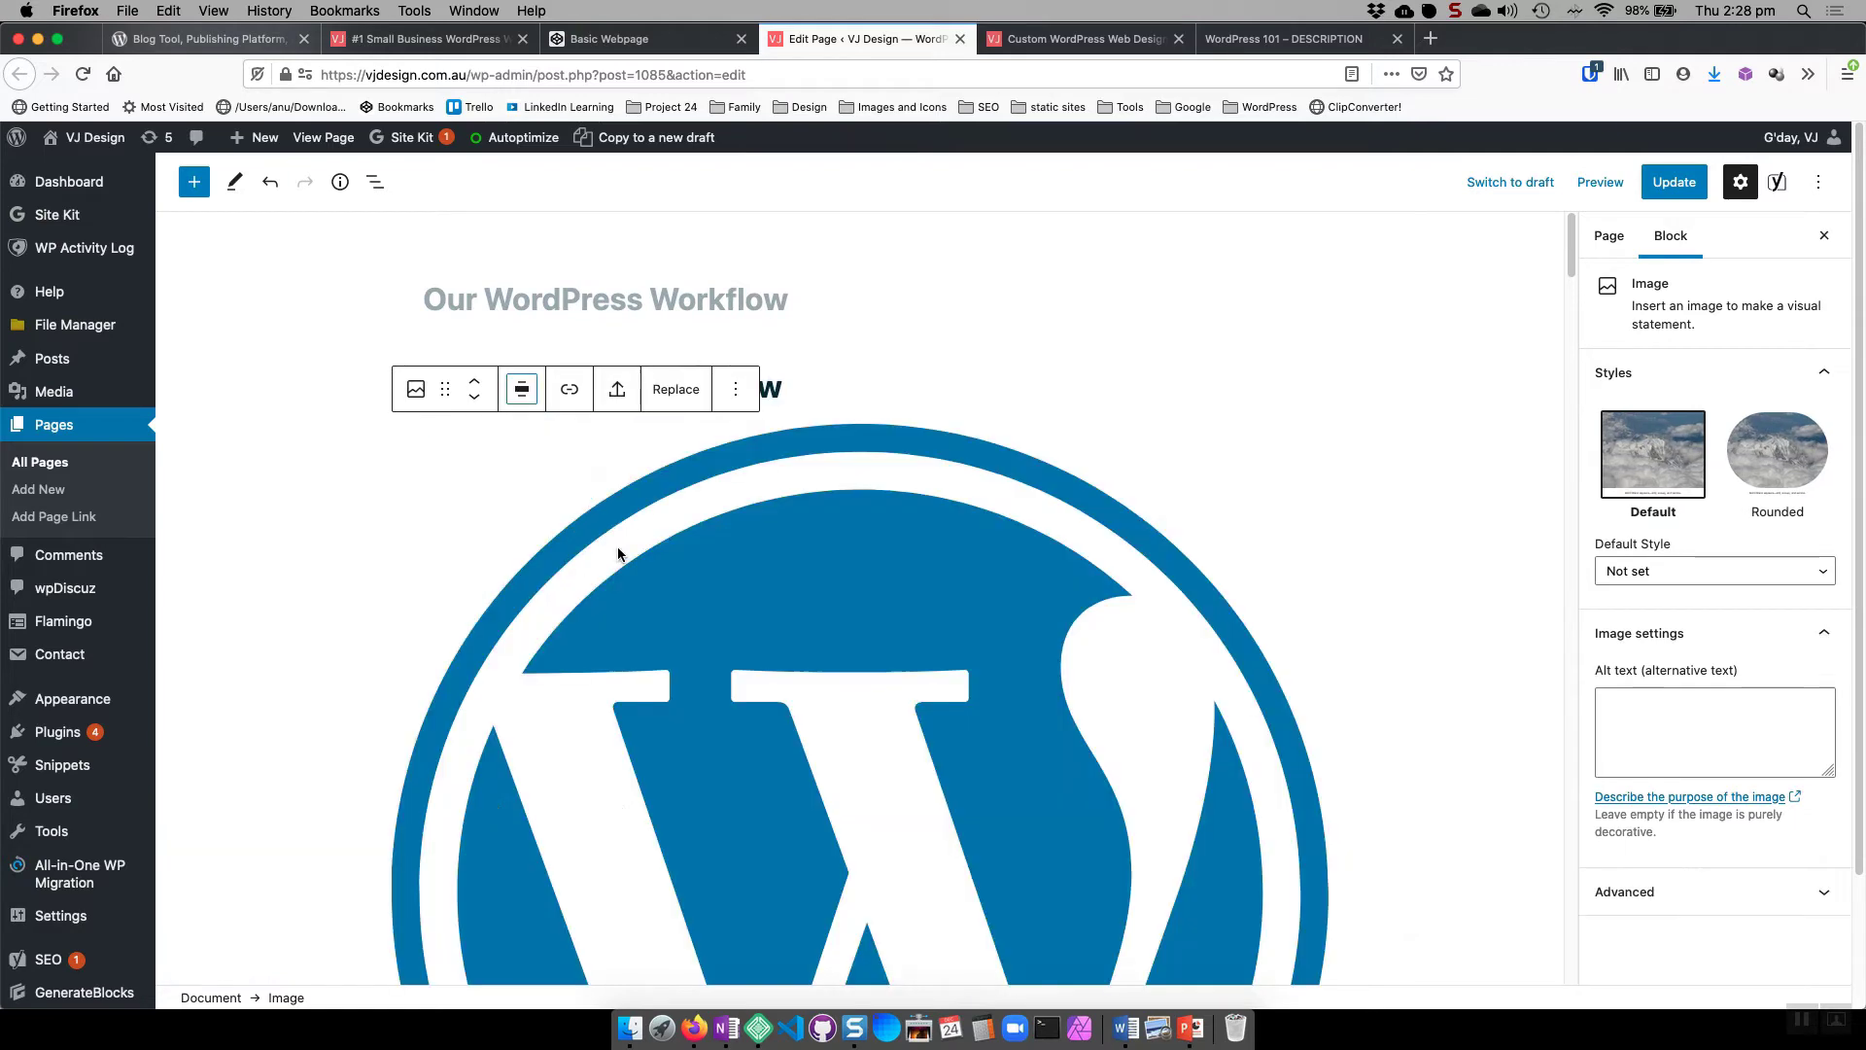
pyautogui.click(521, 389)
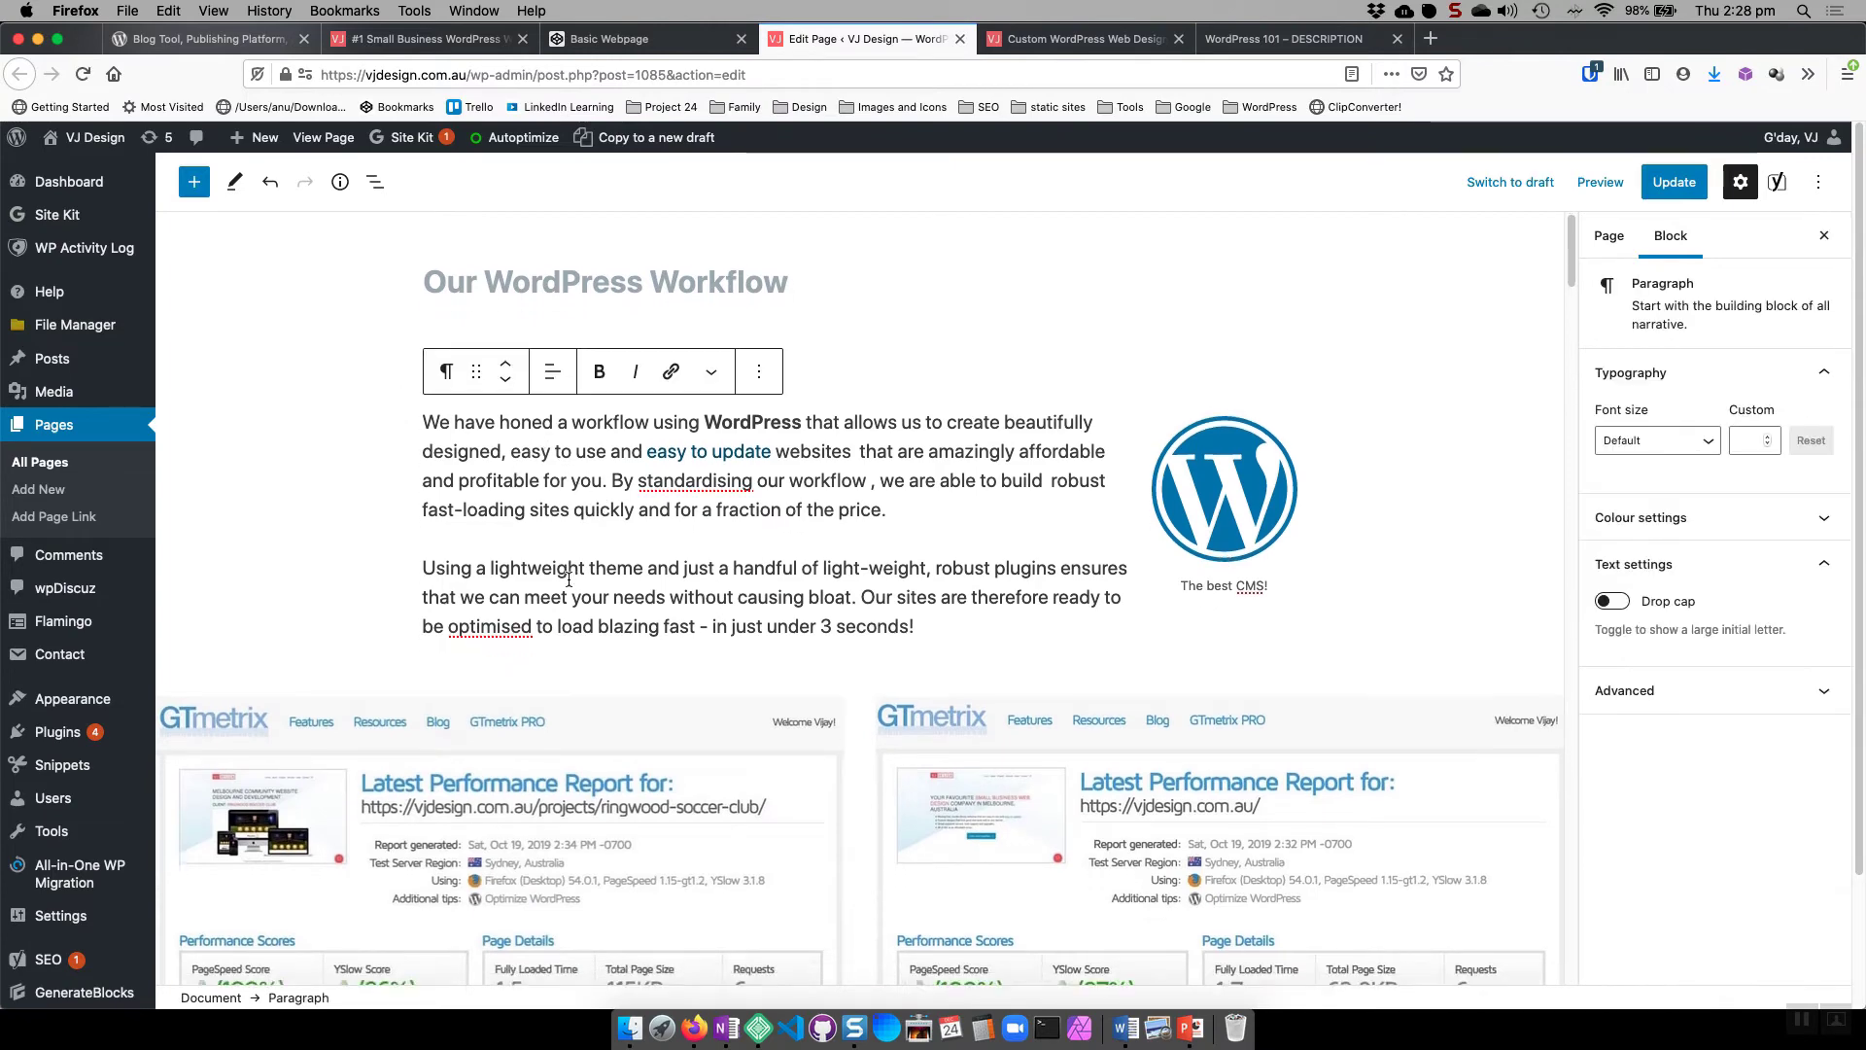
# - Review the Our WordPress Workflow page content down through the Gutenberg editor
pyautogui.scroll(-3)
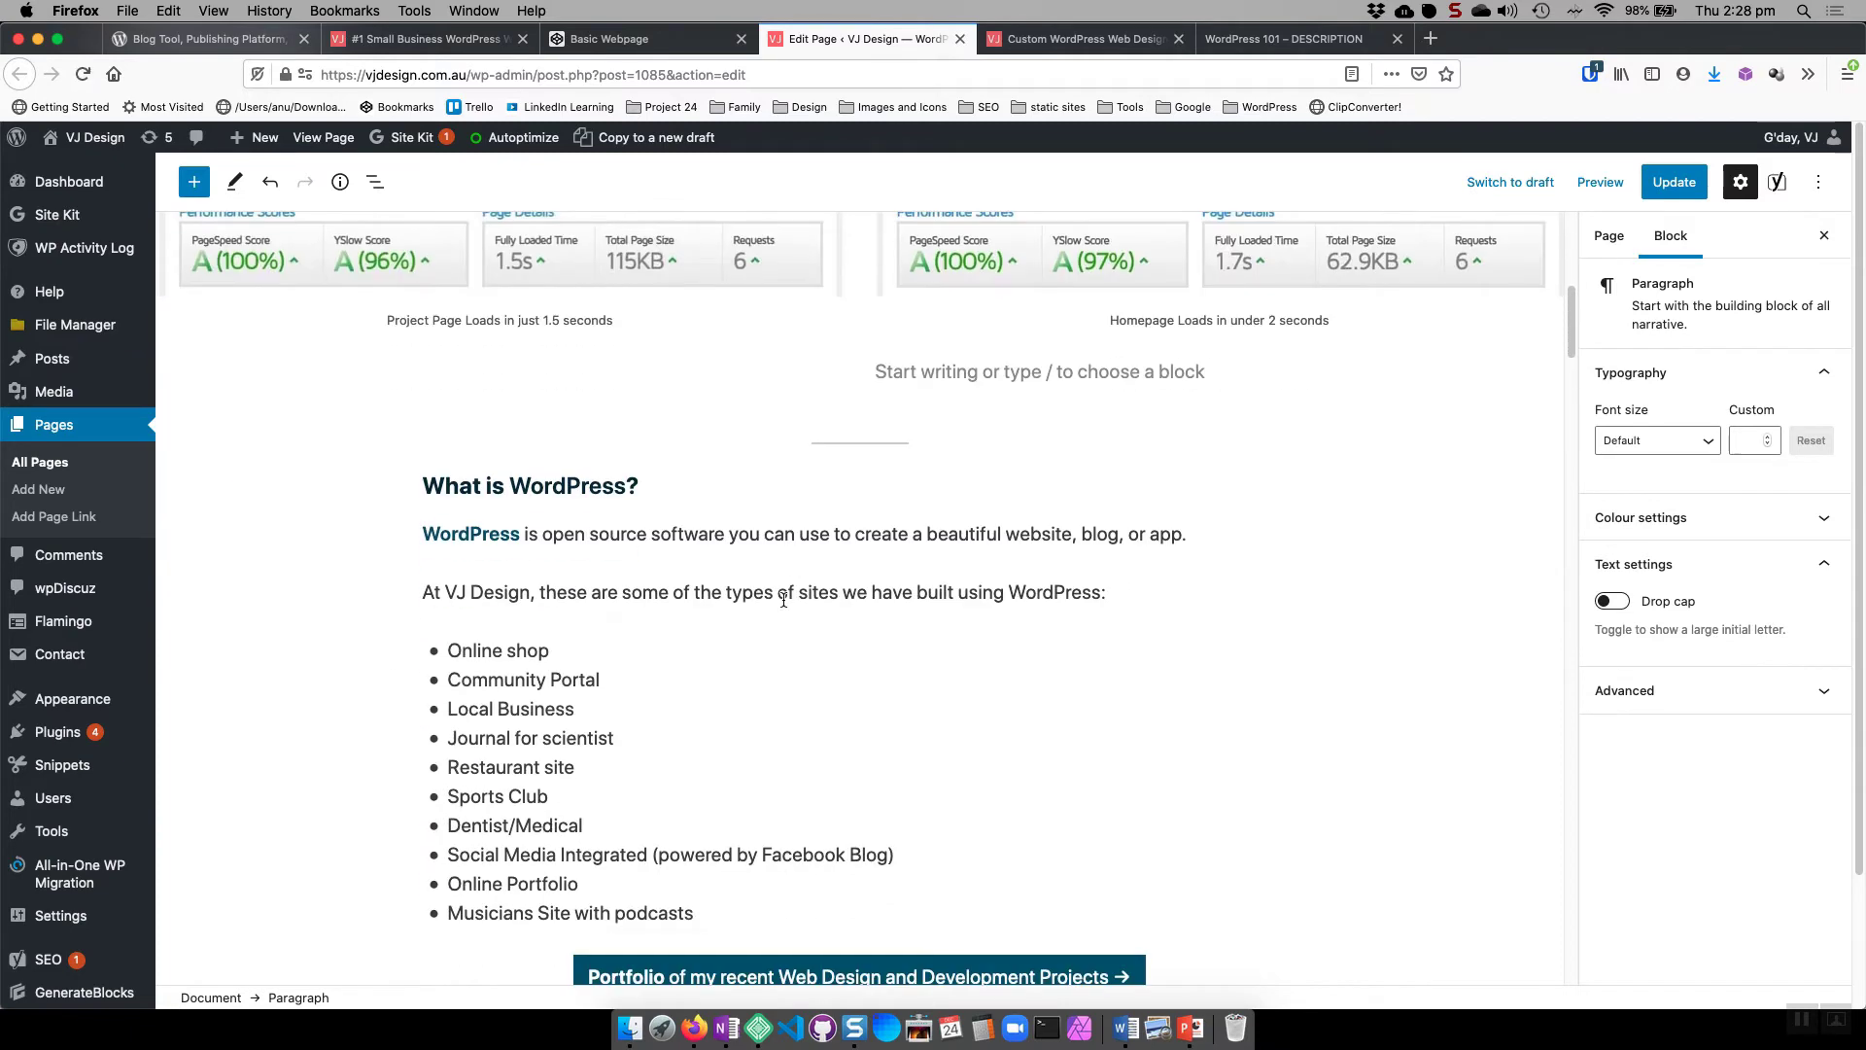
pyautogui.scroll(-3)
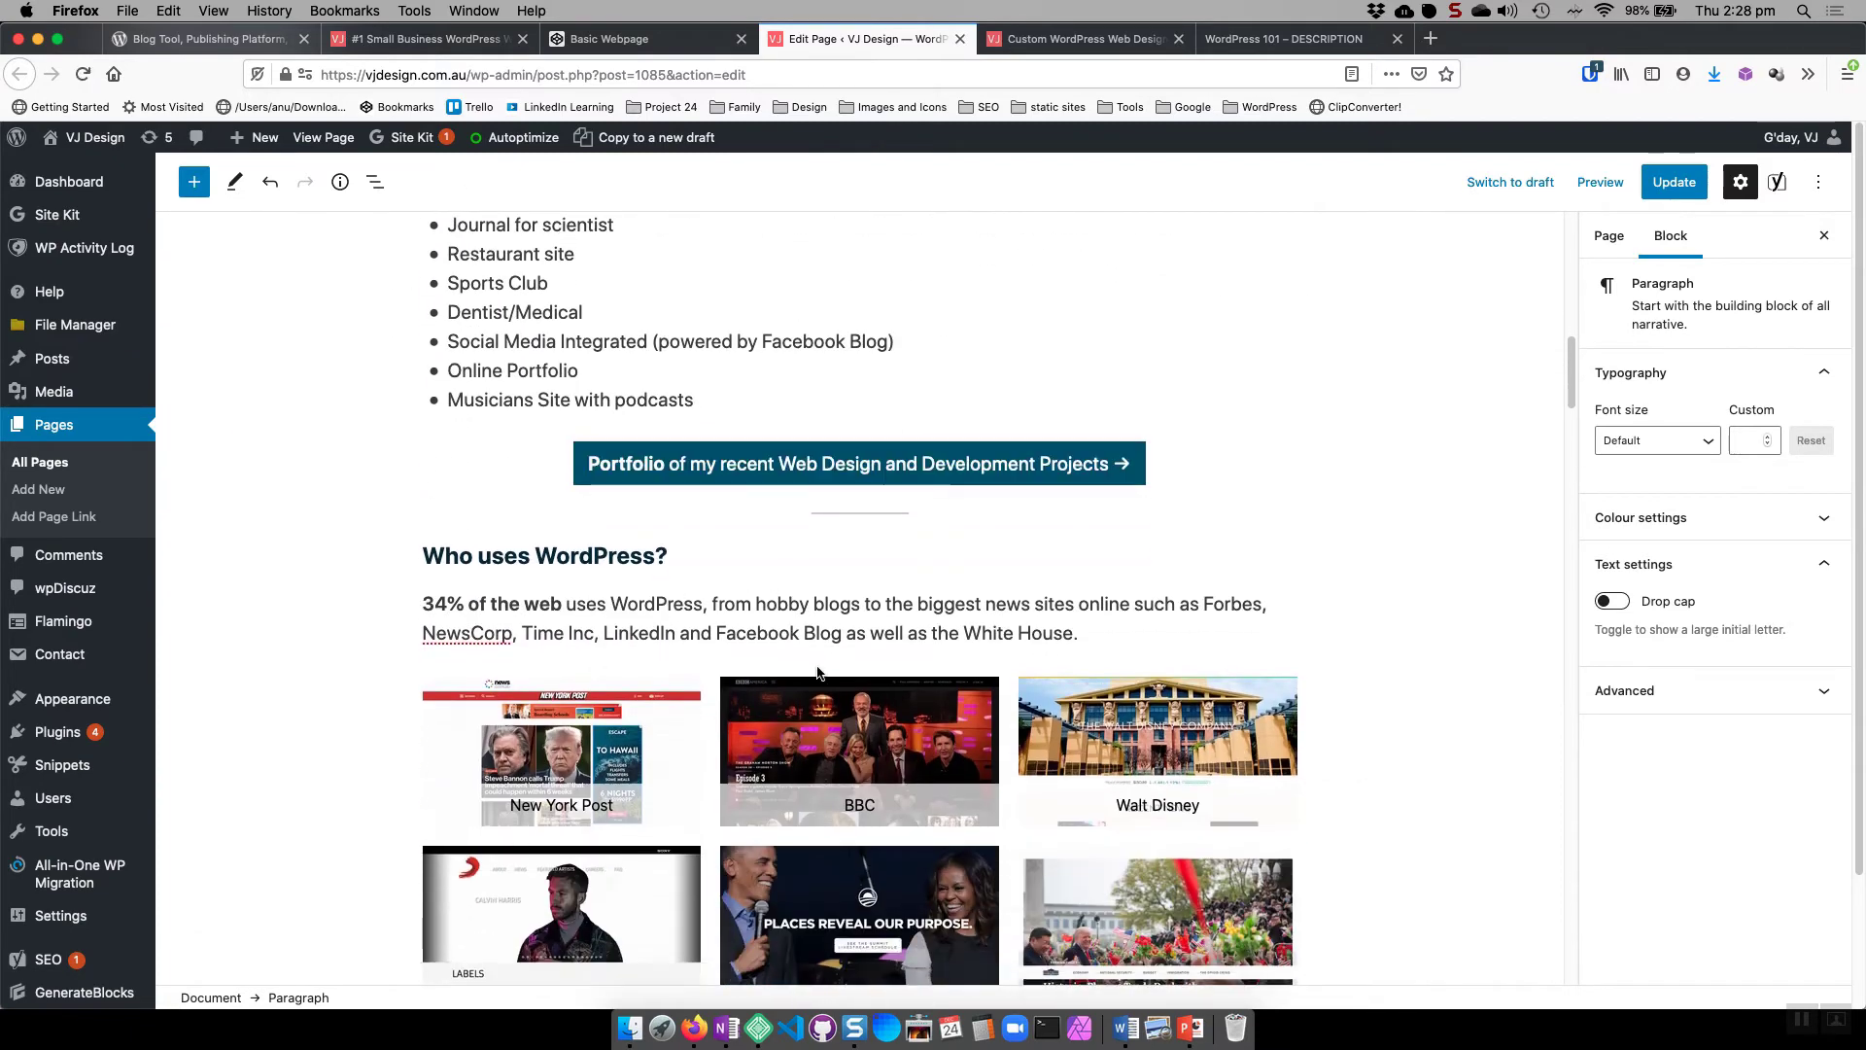
pyautogui.scroll(-3)
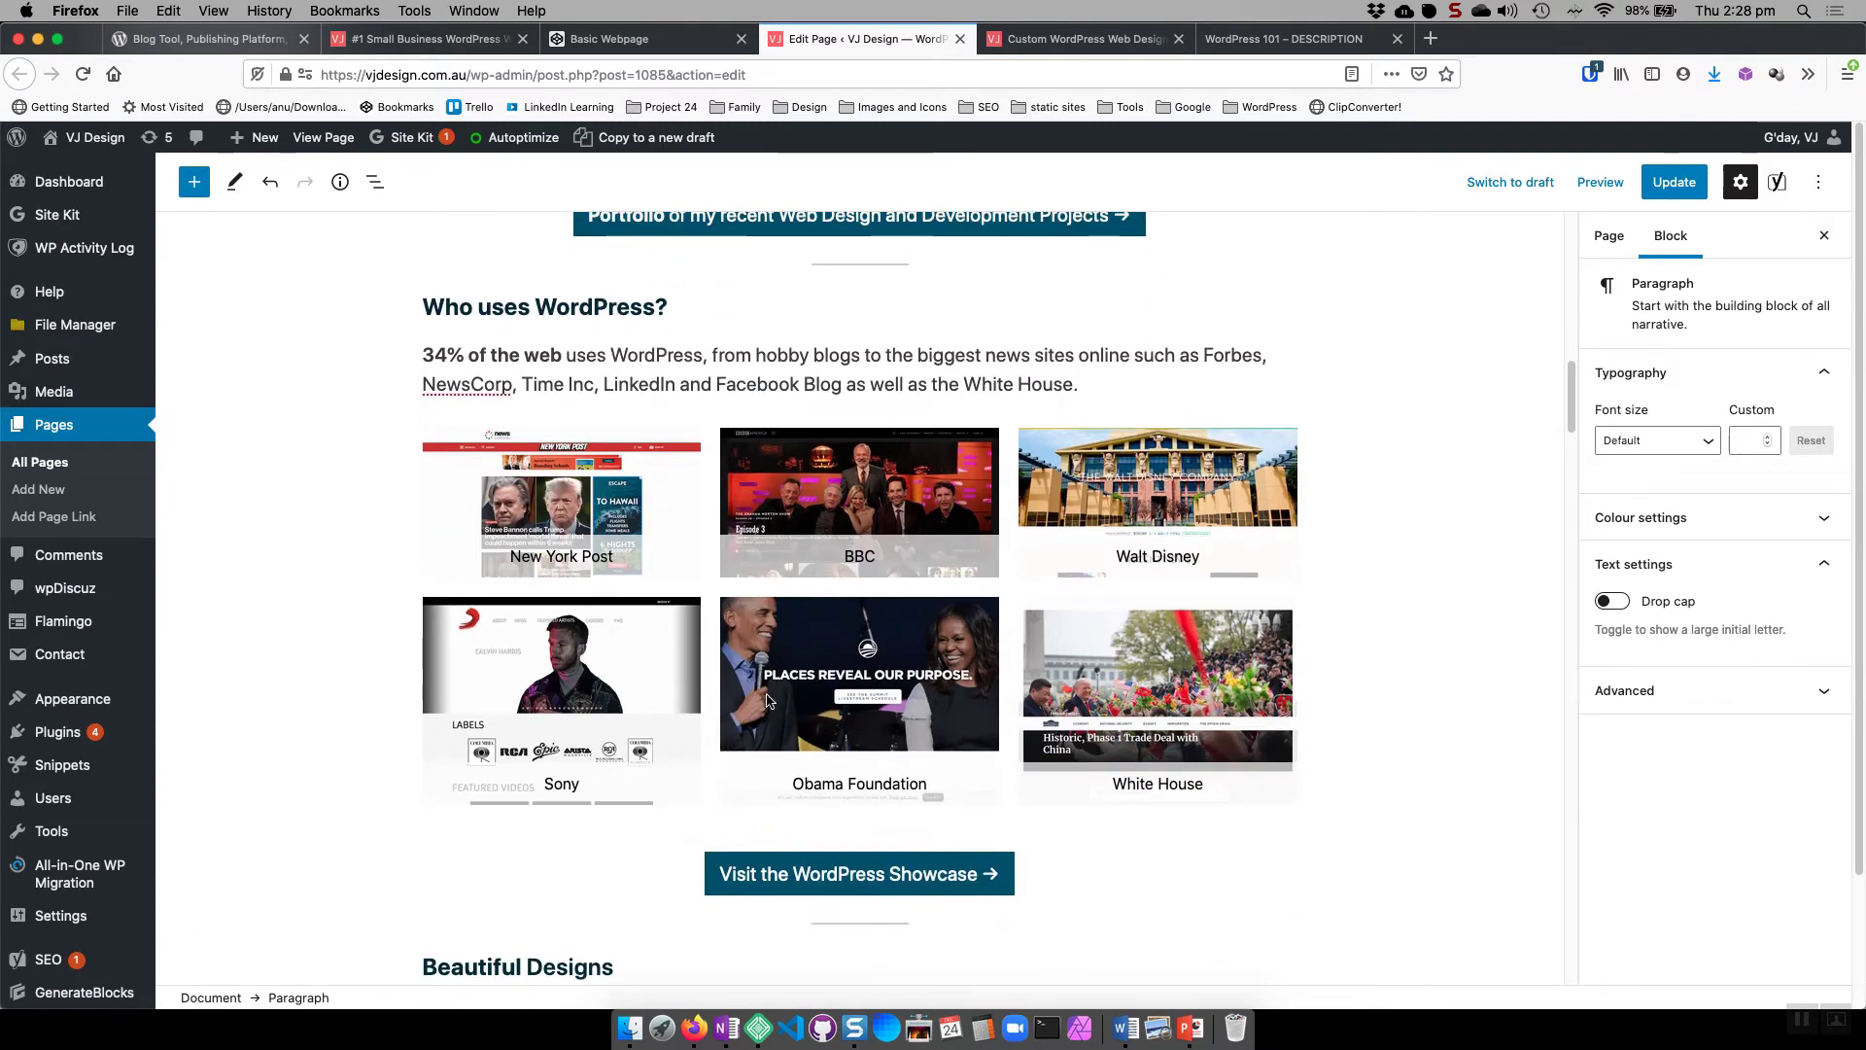
pyautogui.scroll(-3)
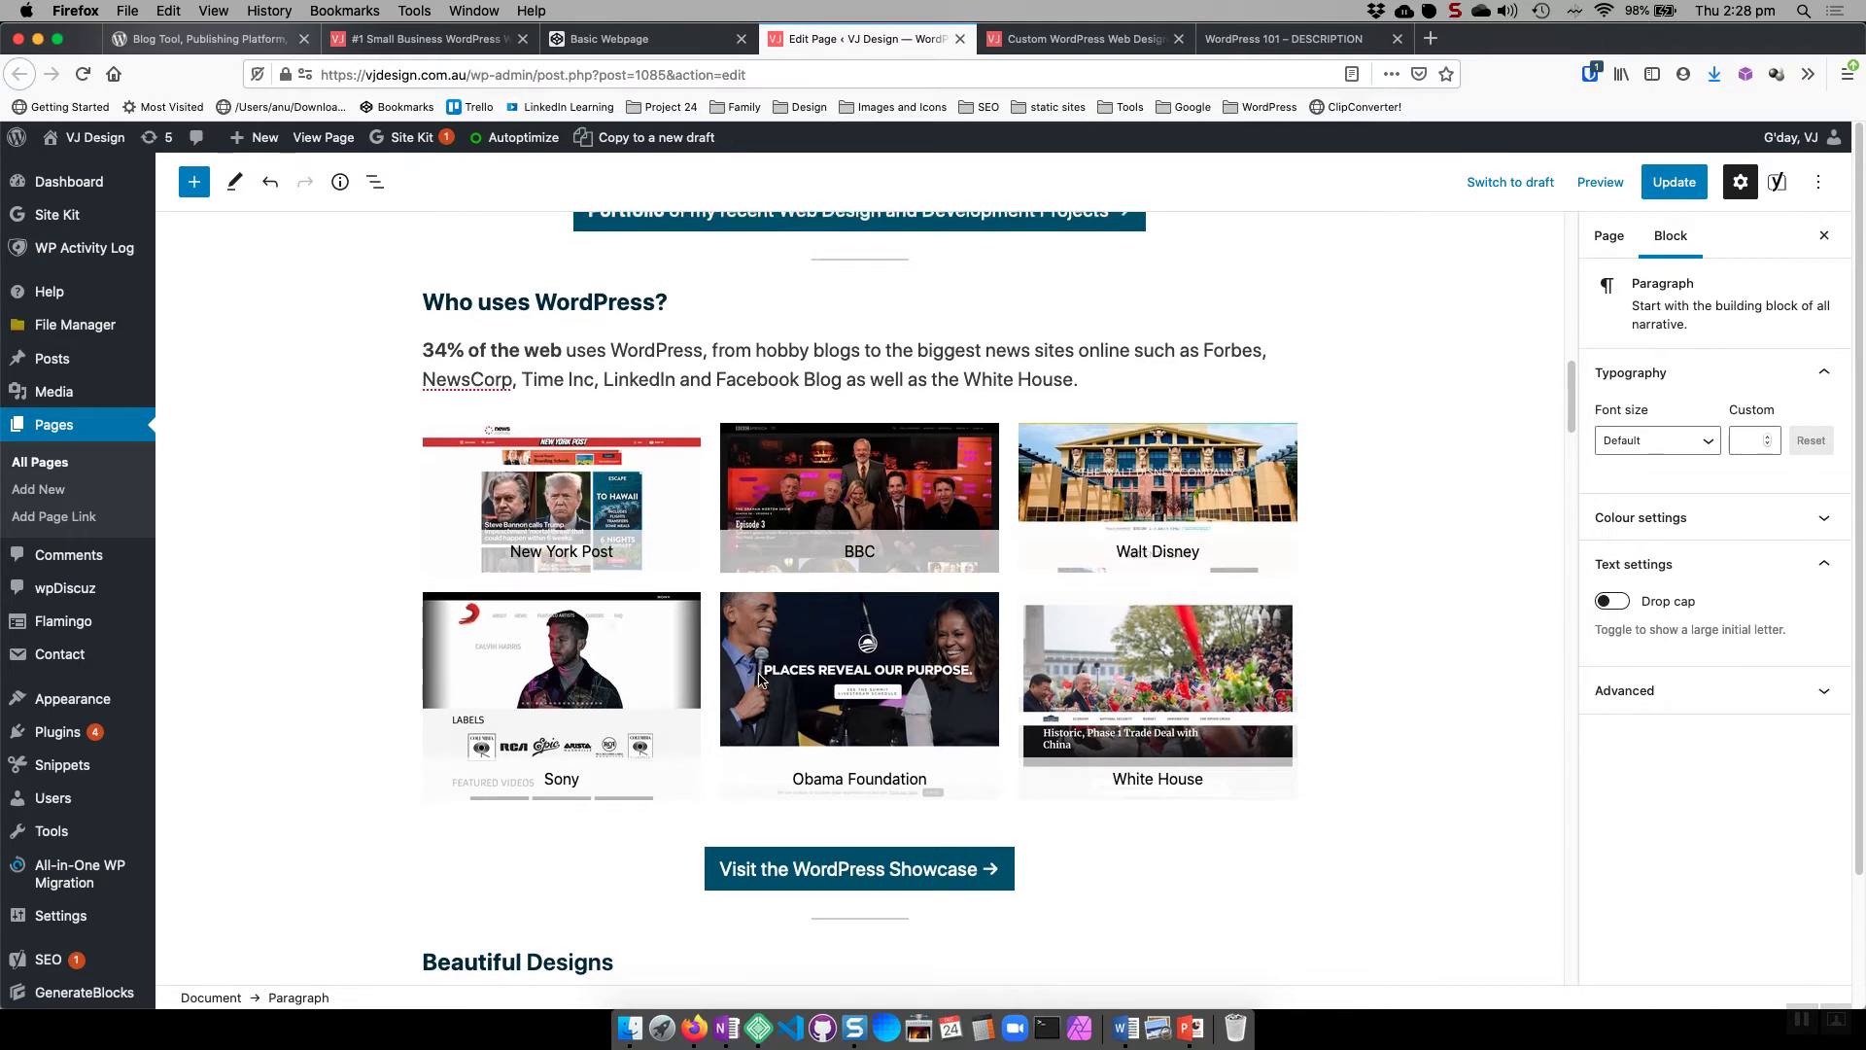
pyautogui.scroll(-3)
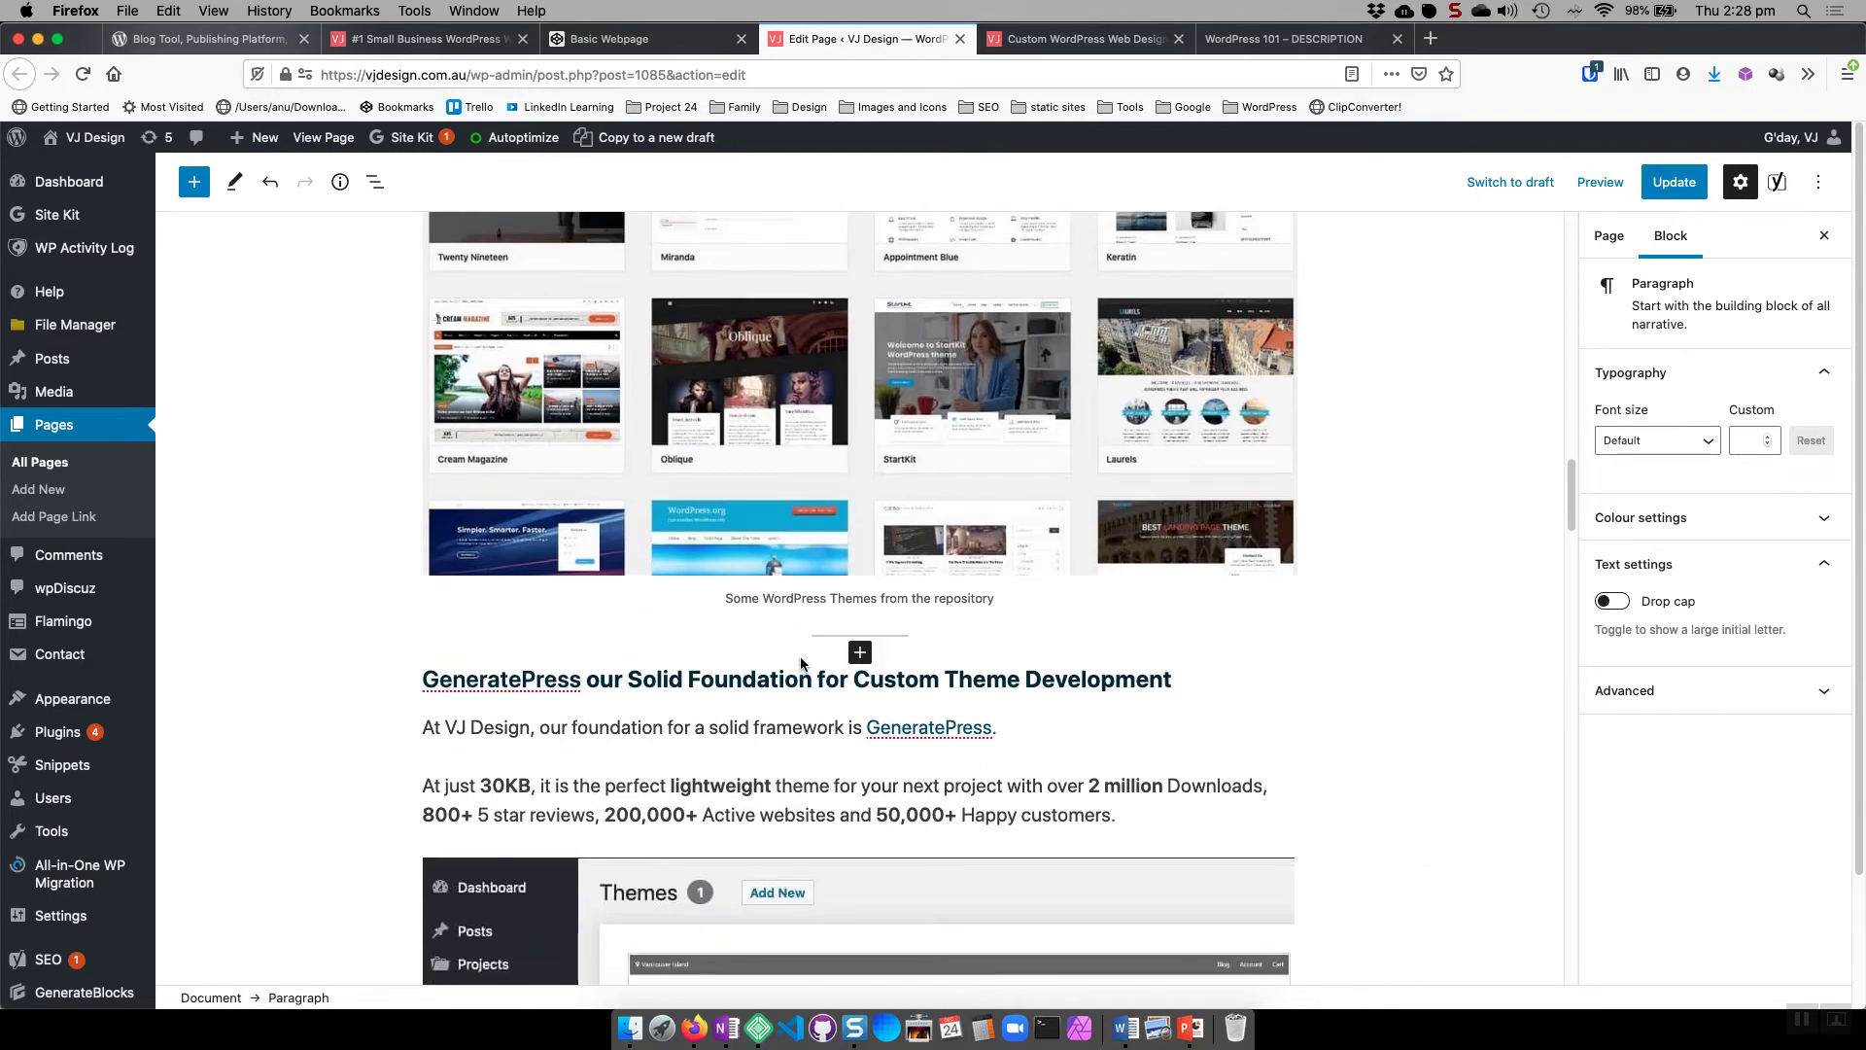
pyautogui.moveTo(1009, 650)
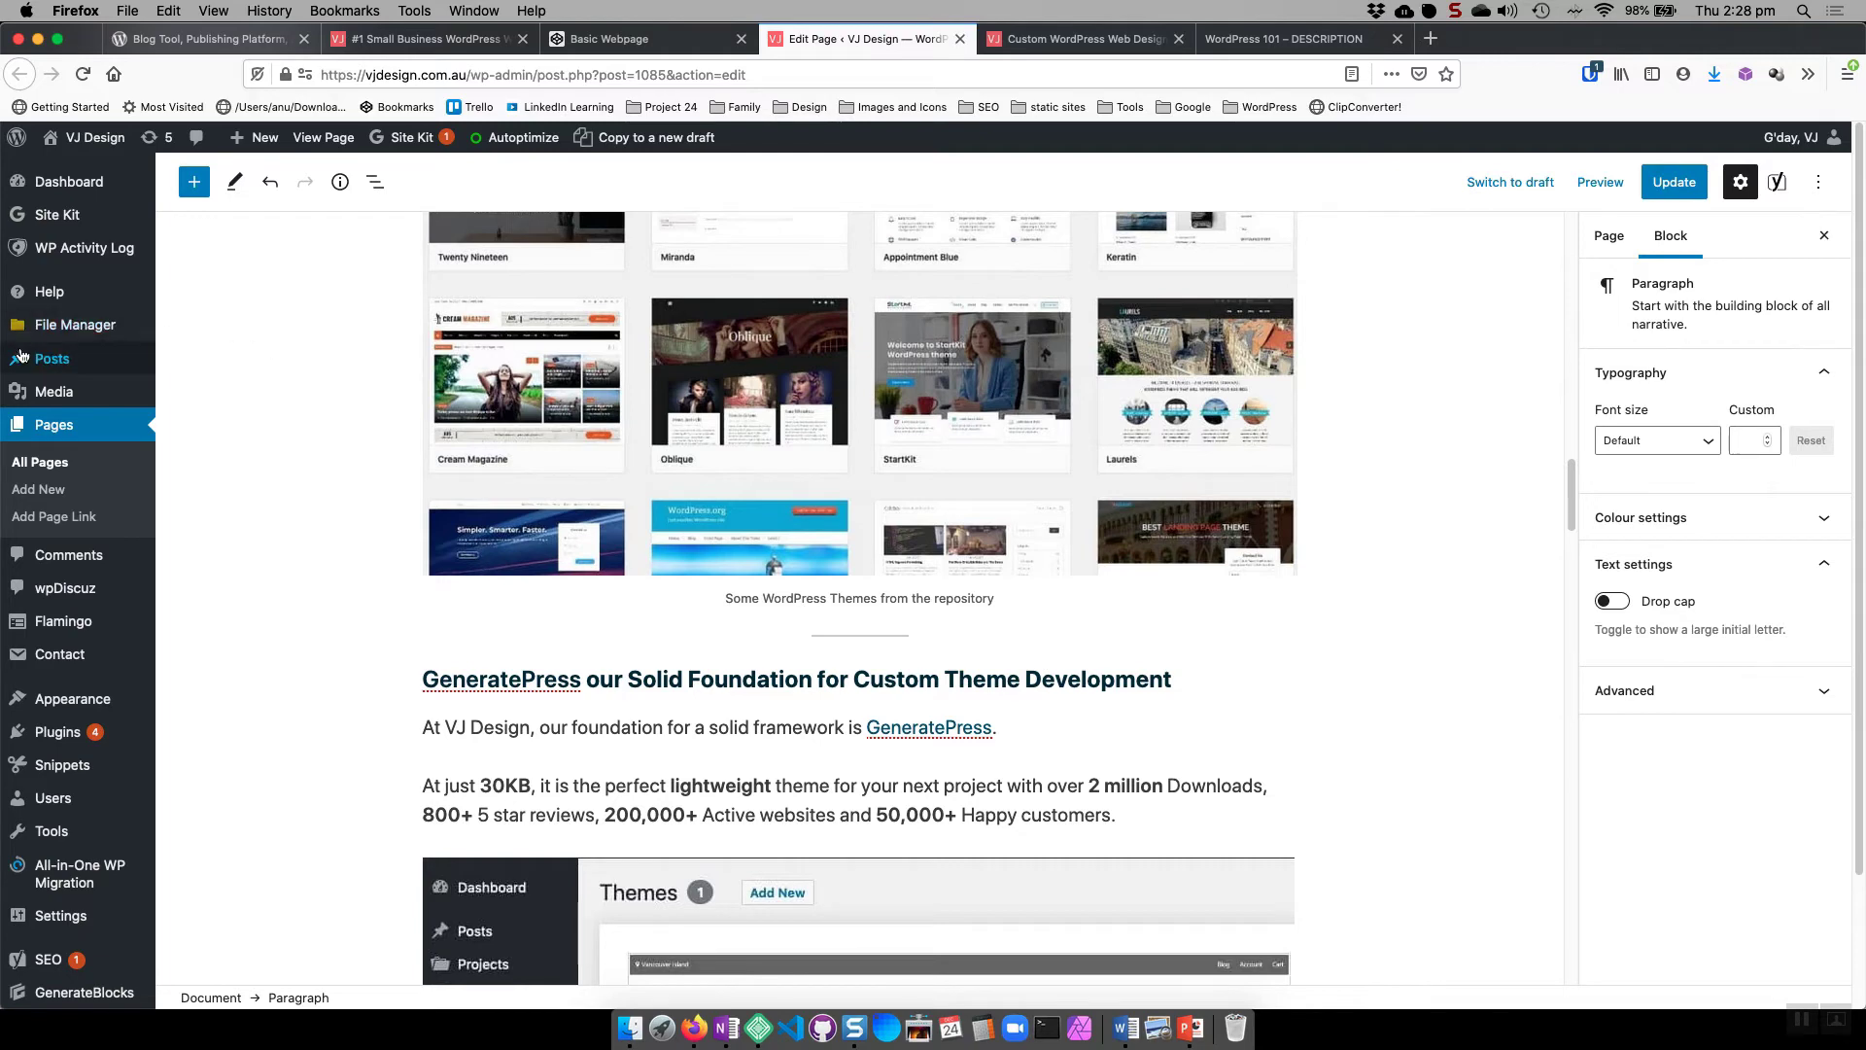
pyautogui.moveTo(49, 358)
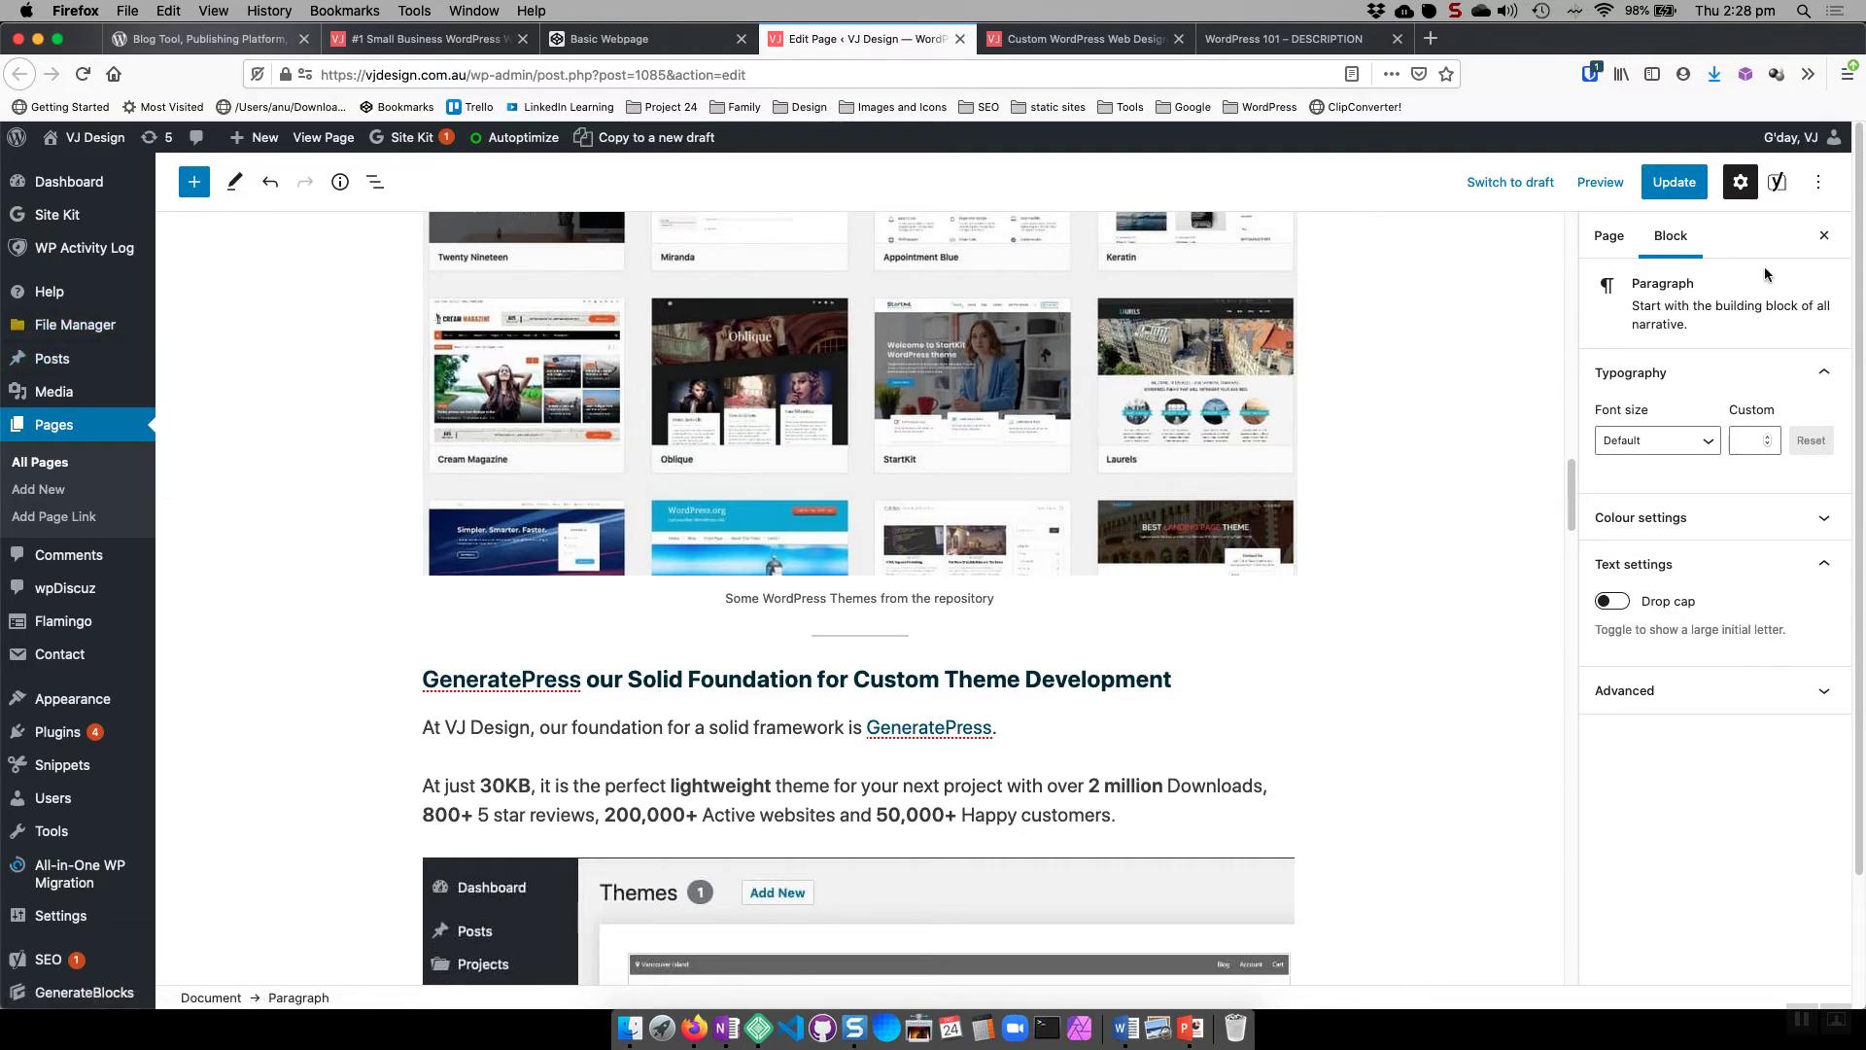
# - View the published workflow page on the live vjdesign.com.au site with its logo and intro paragraphs
pyautogui.click(1083, 39)
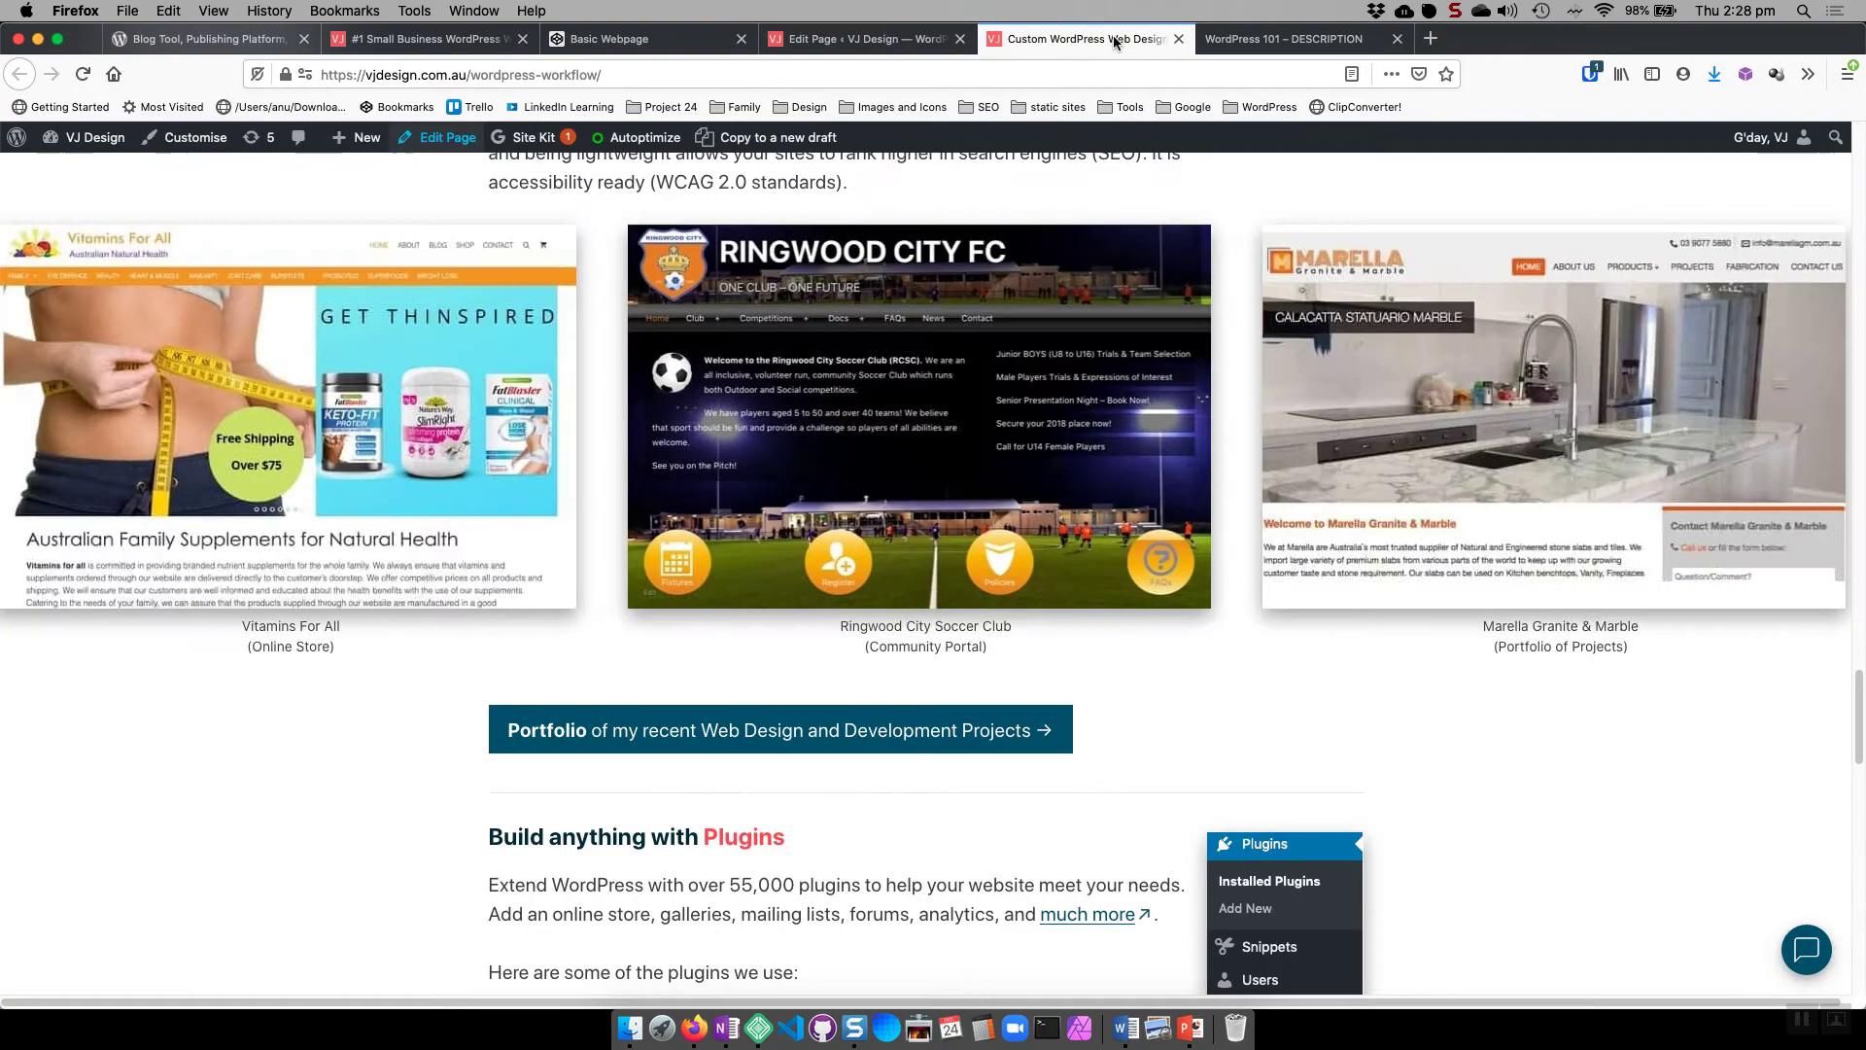
pyautogui.scroll(-3)
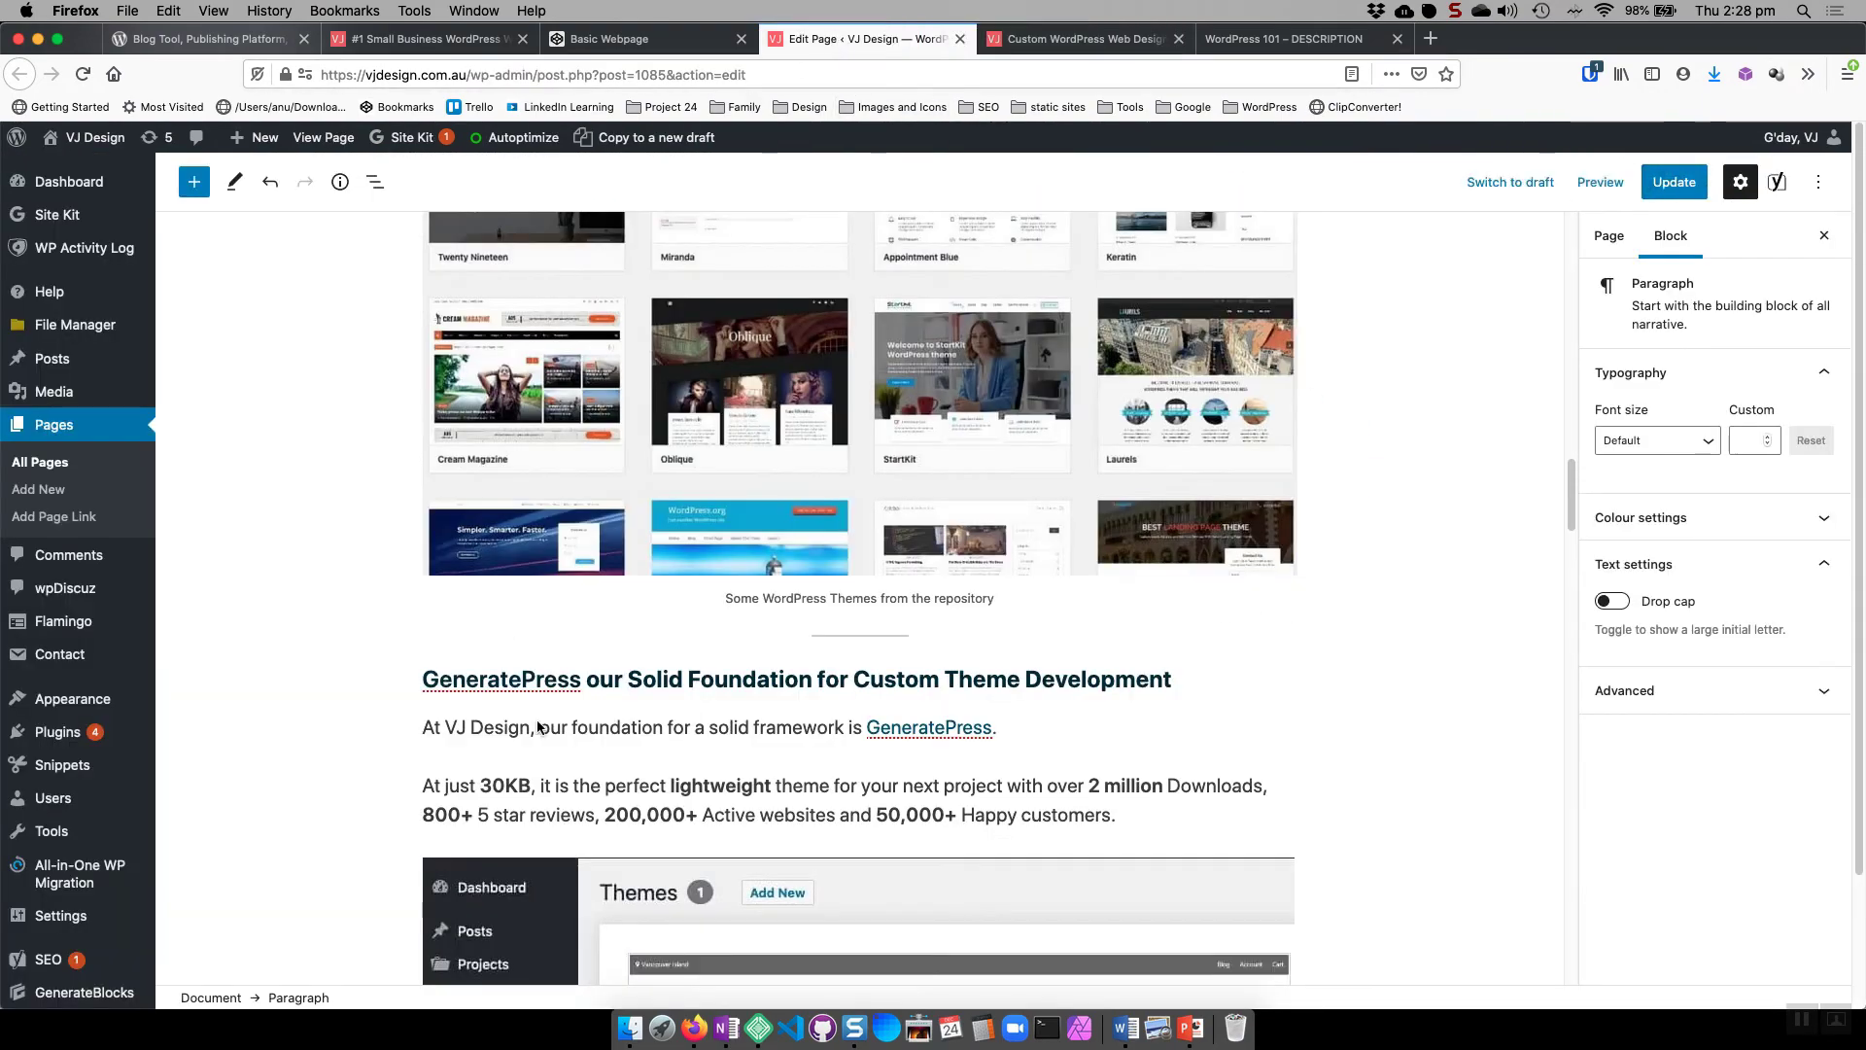
pyautogui.scroll(-3)
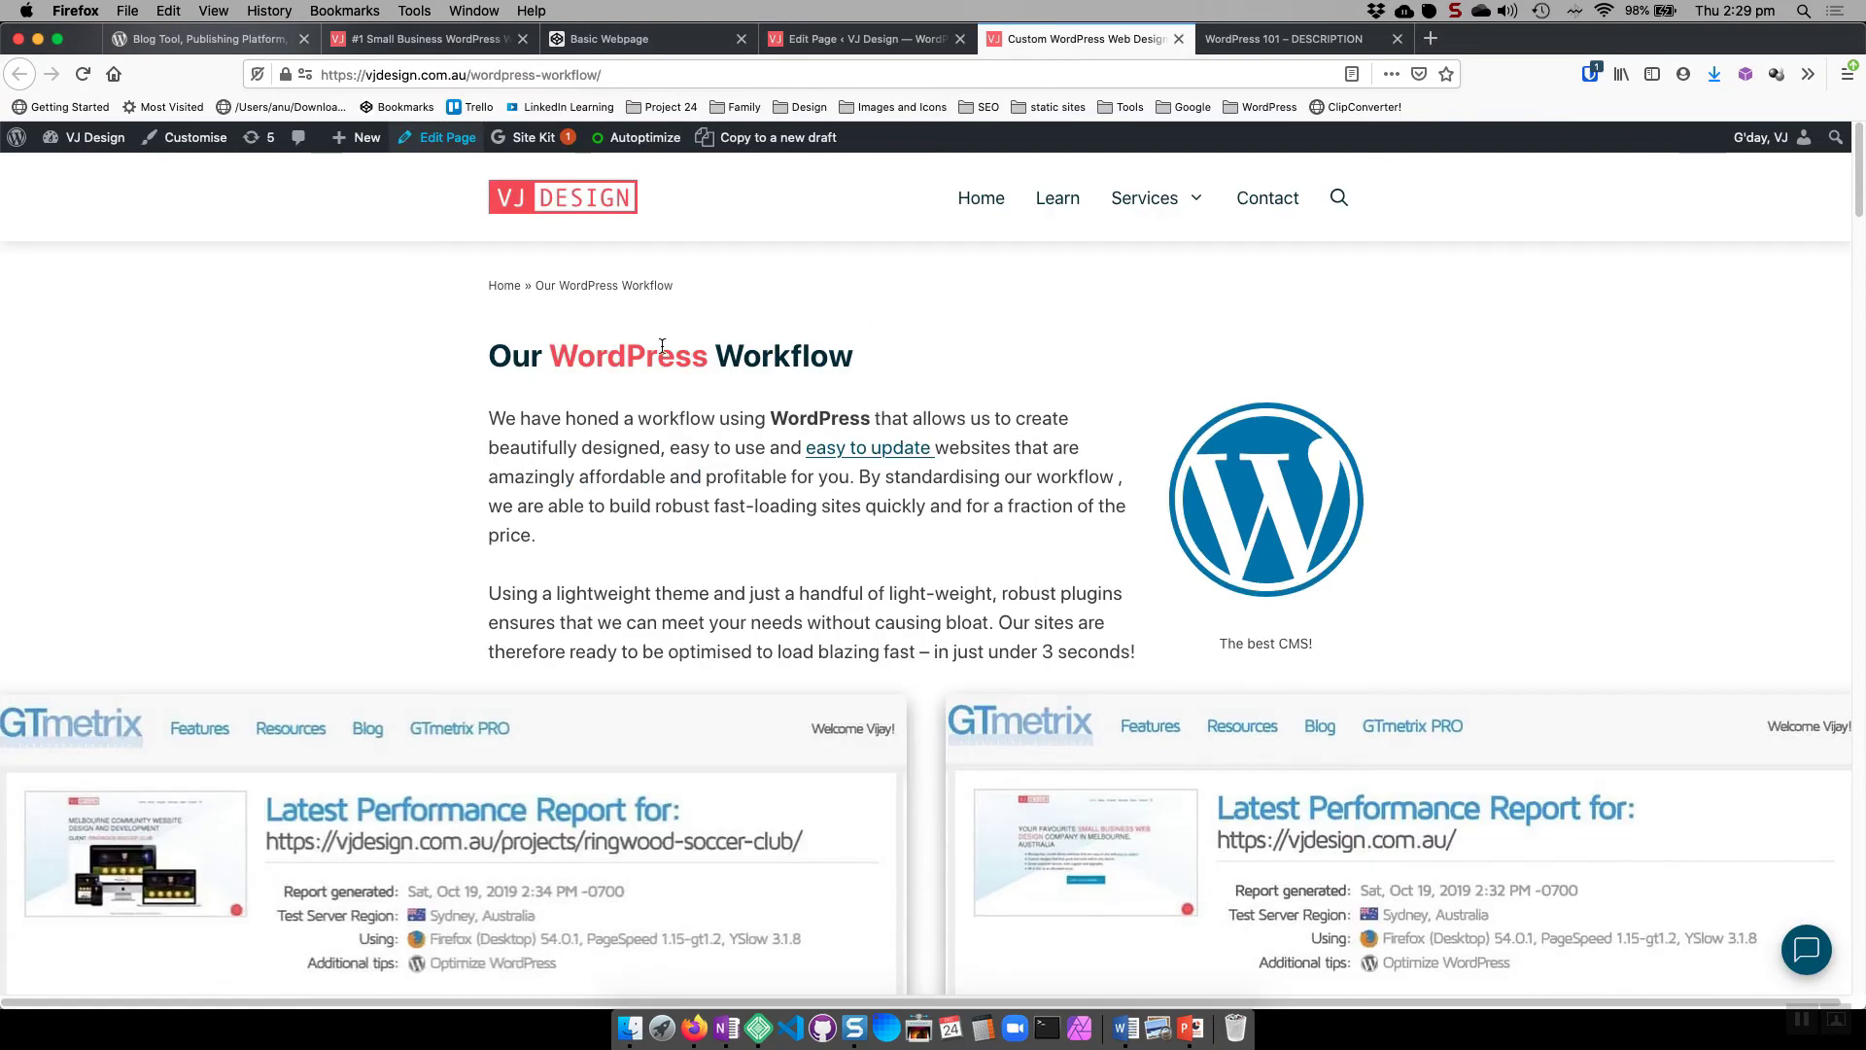
pyautogui.moveTo(581, 582)
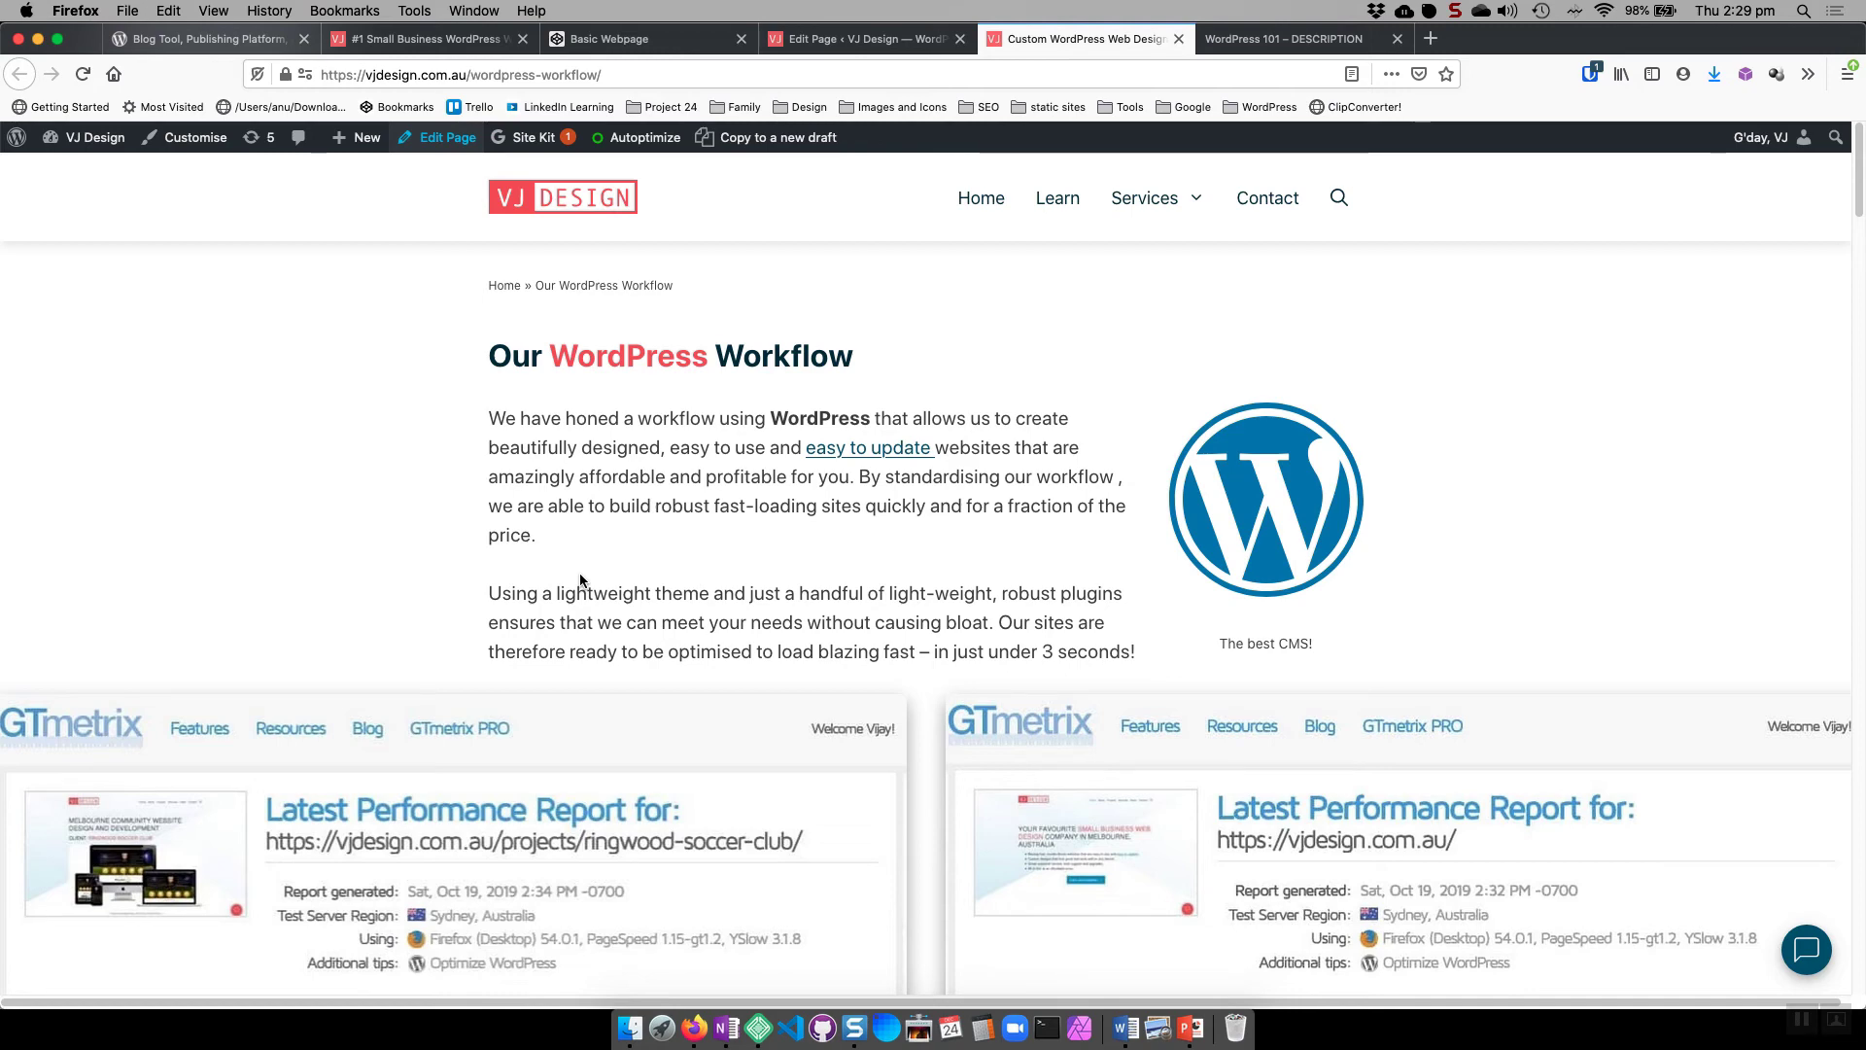
pyautogui.moveTo(1693, 432)
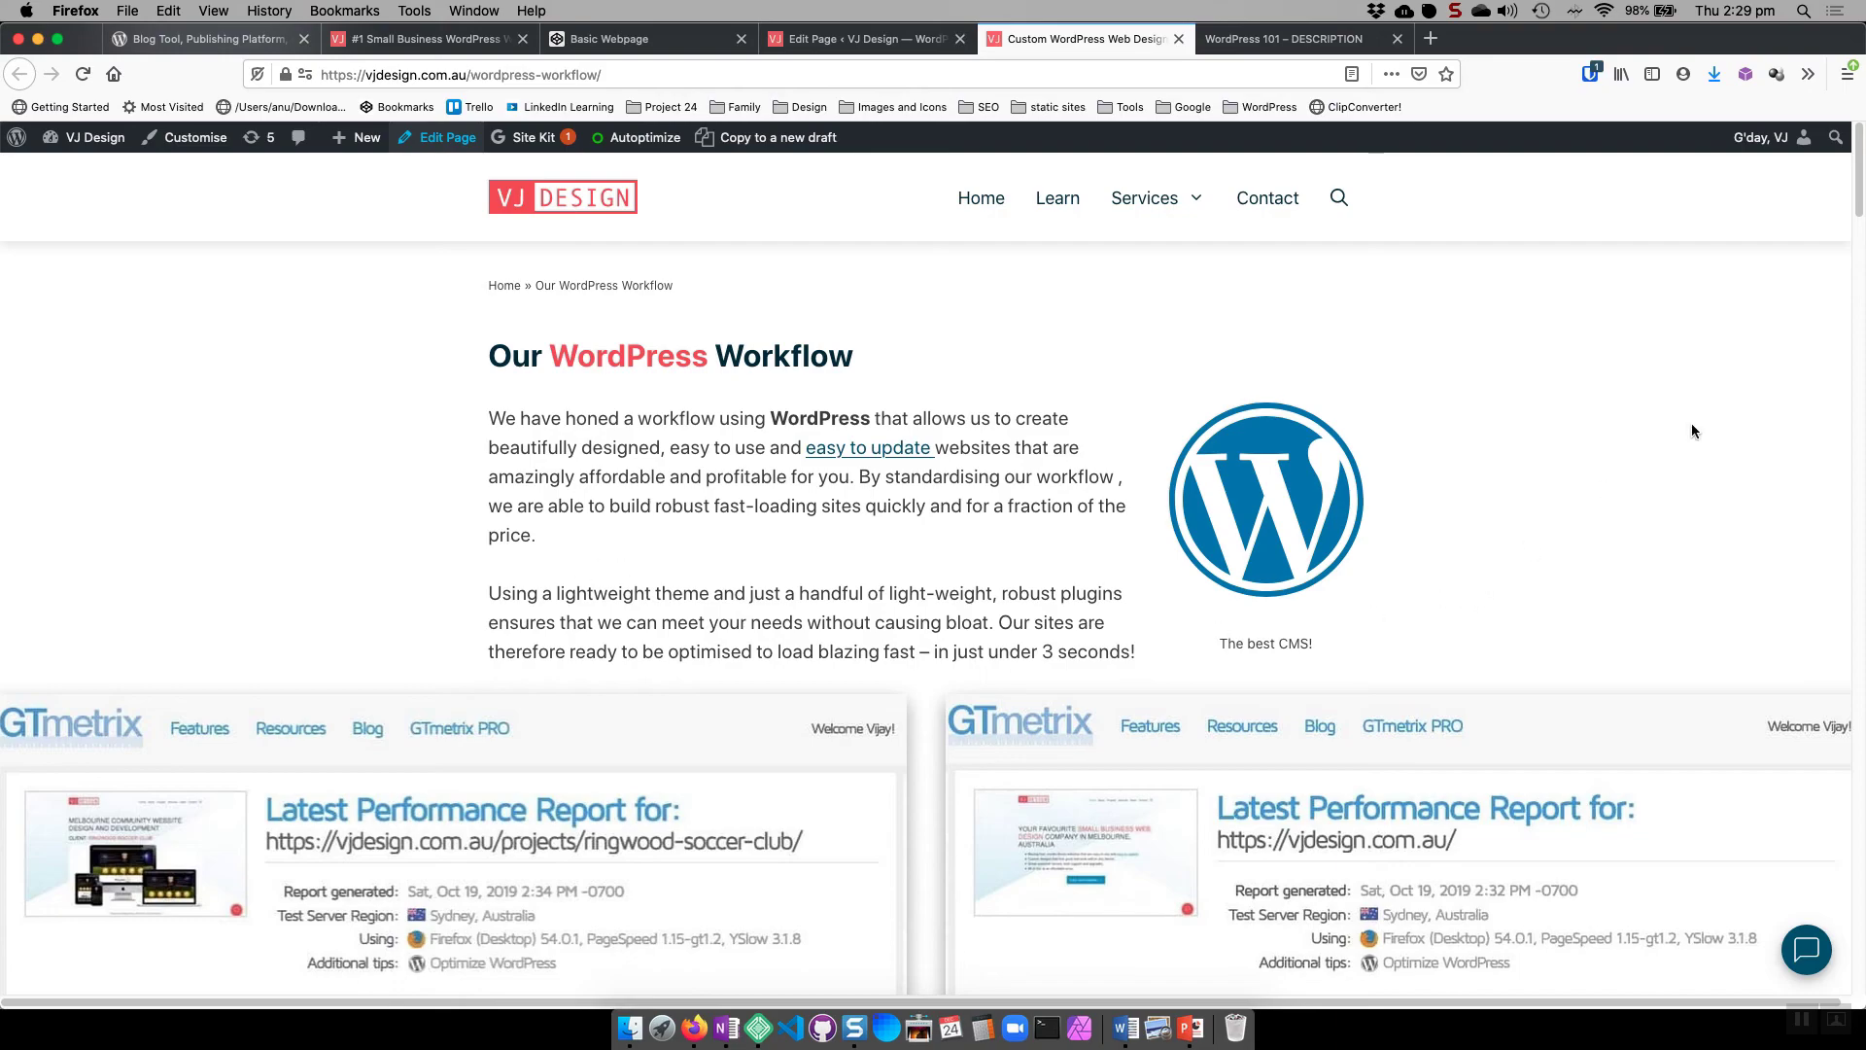
pyautogui.scroll(-3)
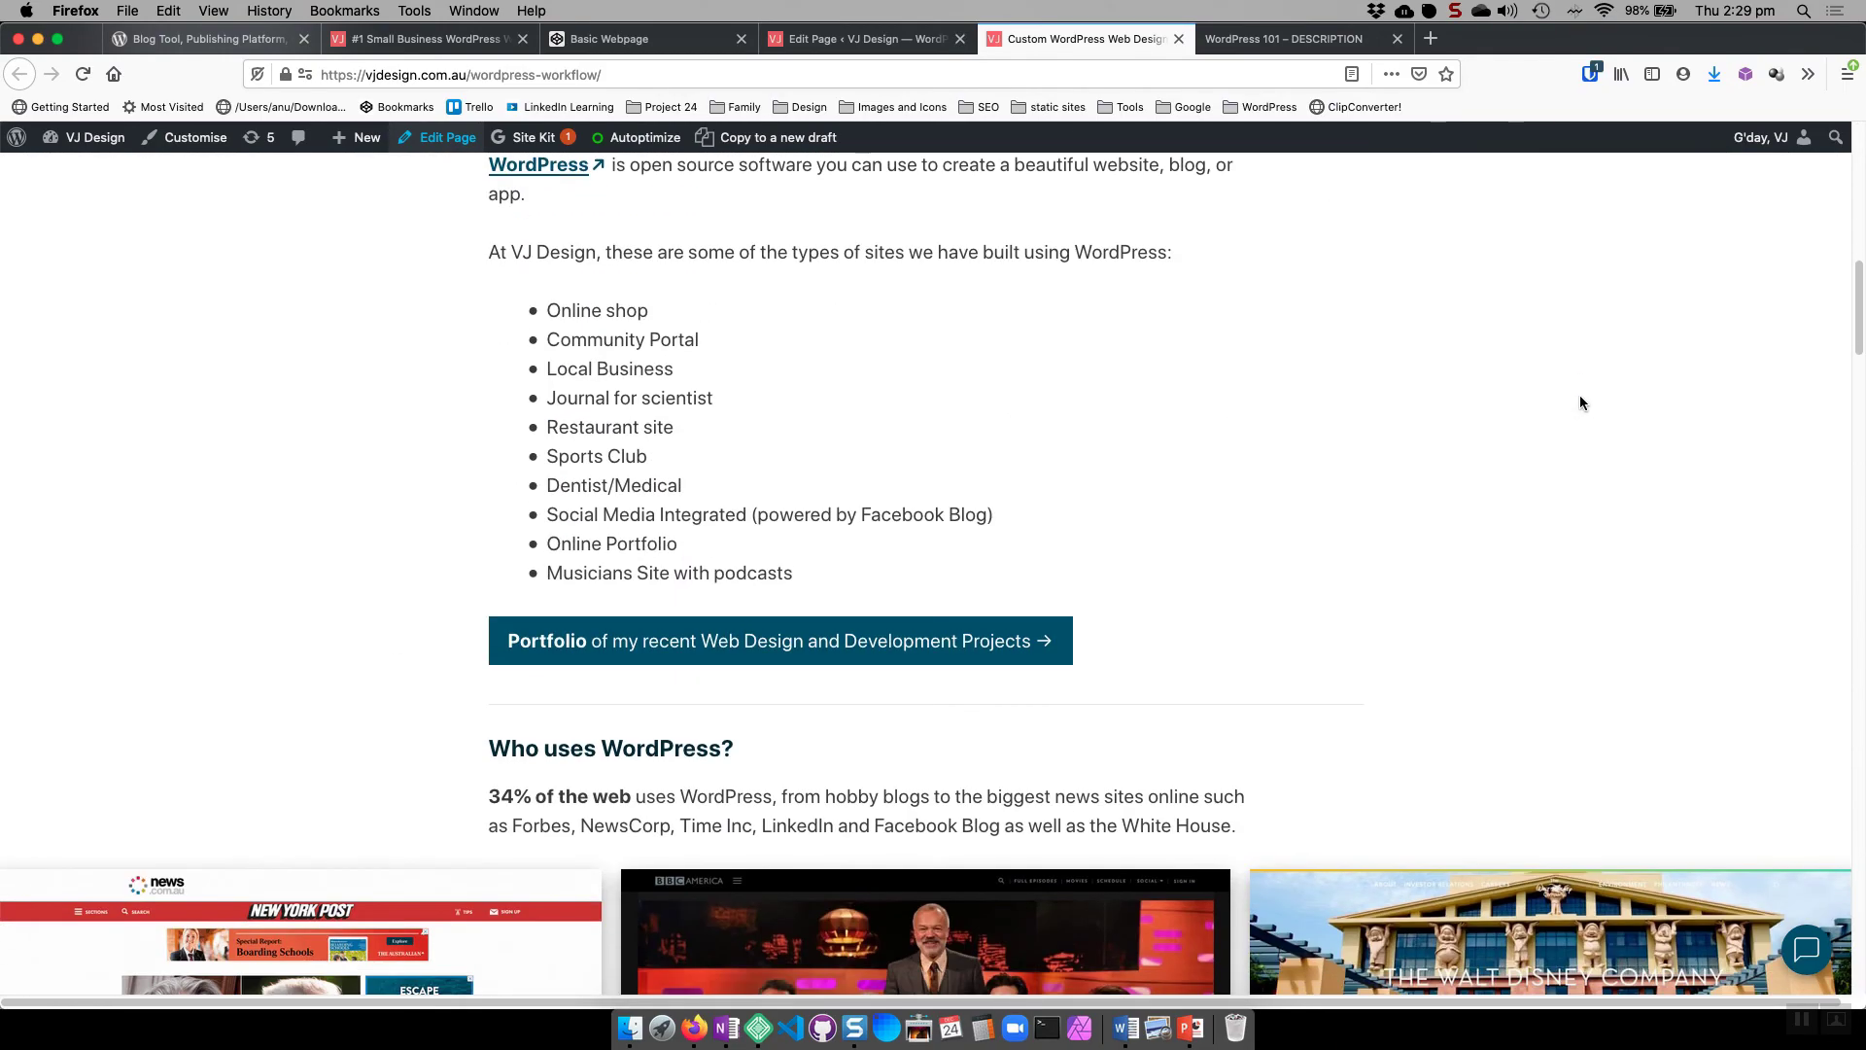
pyautogui.scroll(-3)
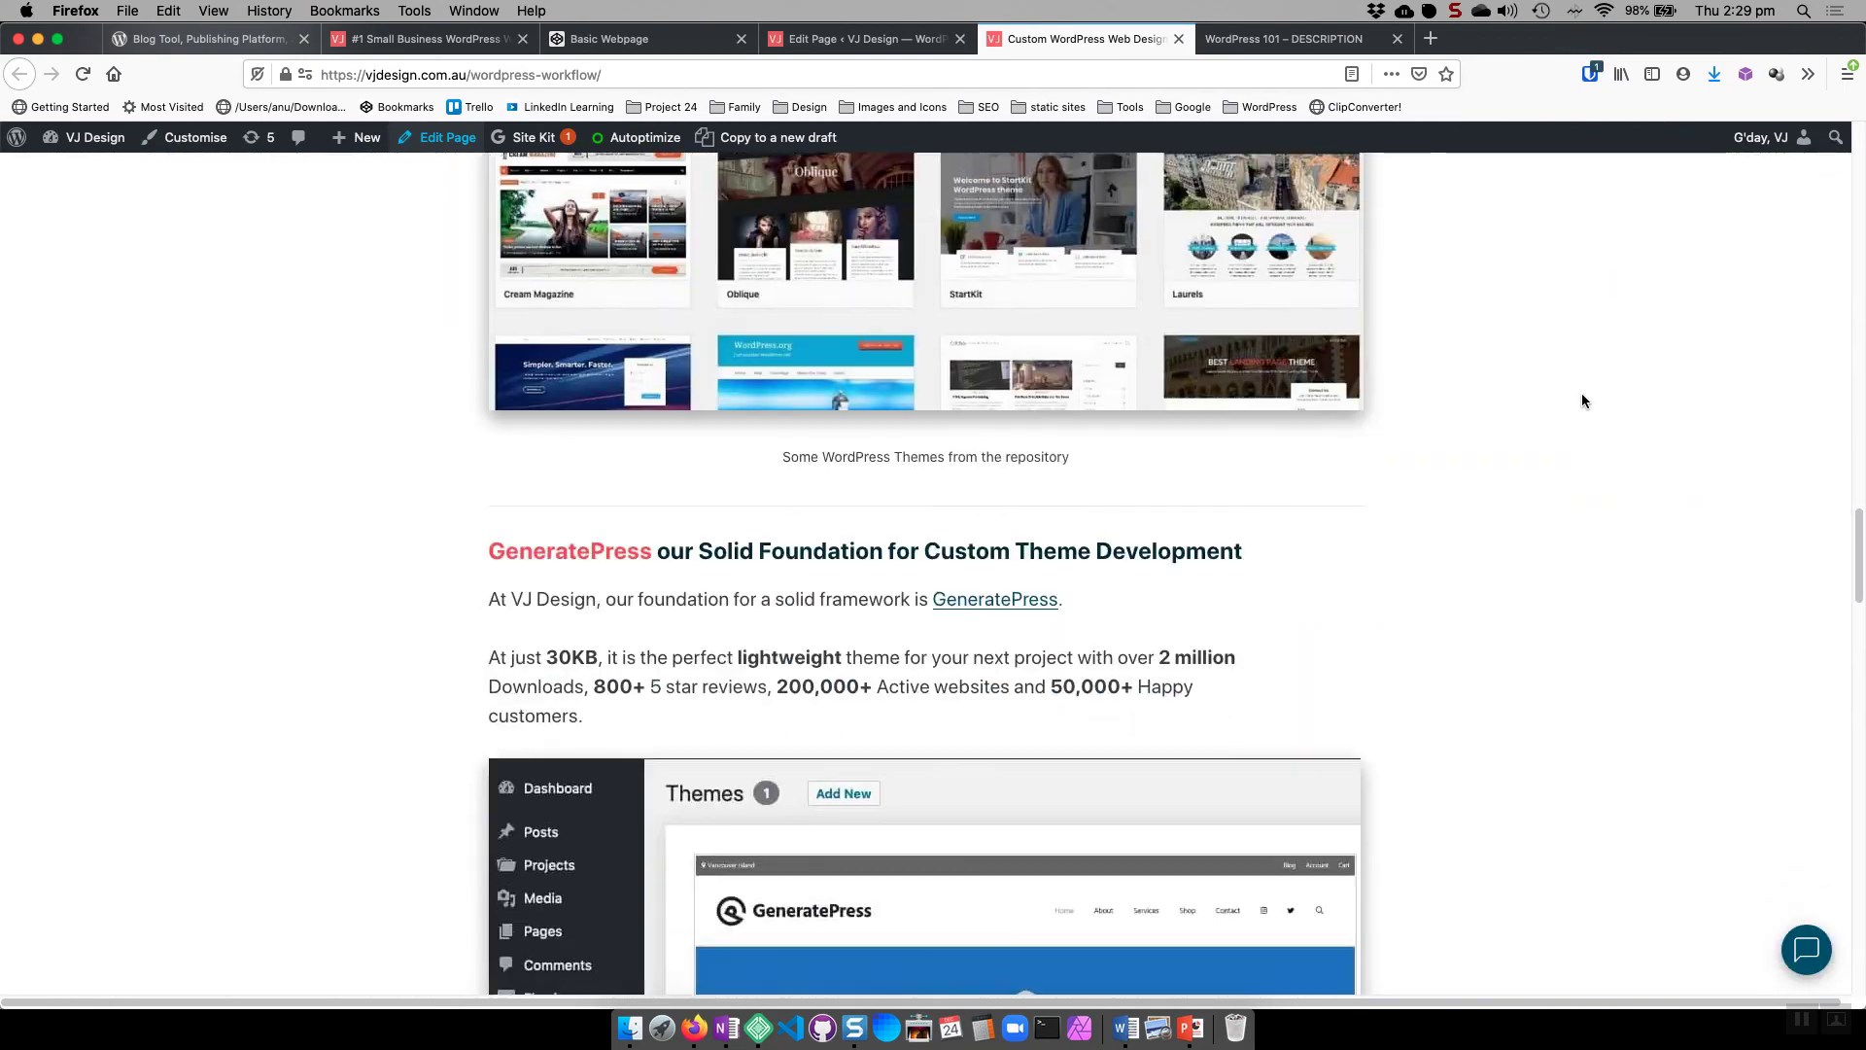
pyautogui.scroll(-3)
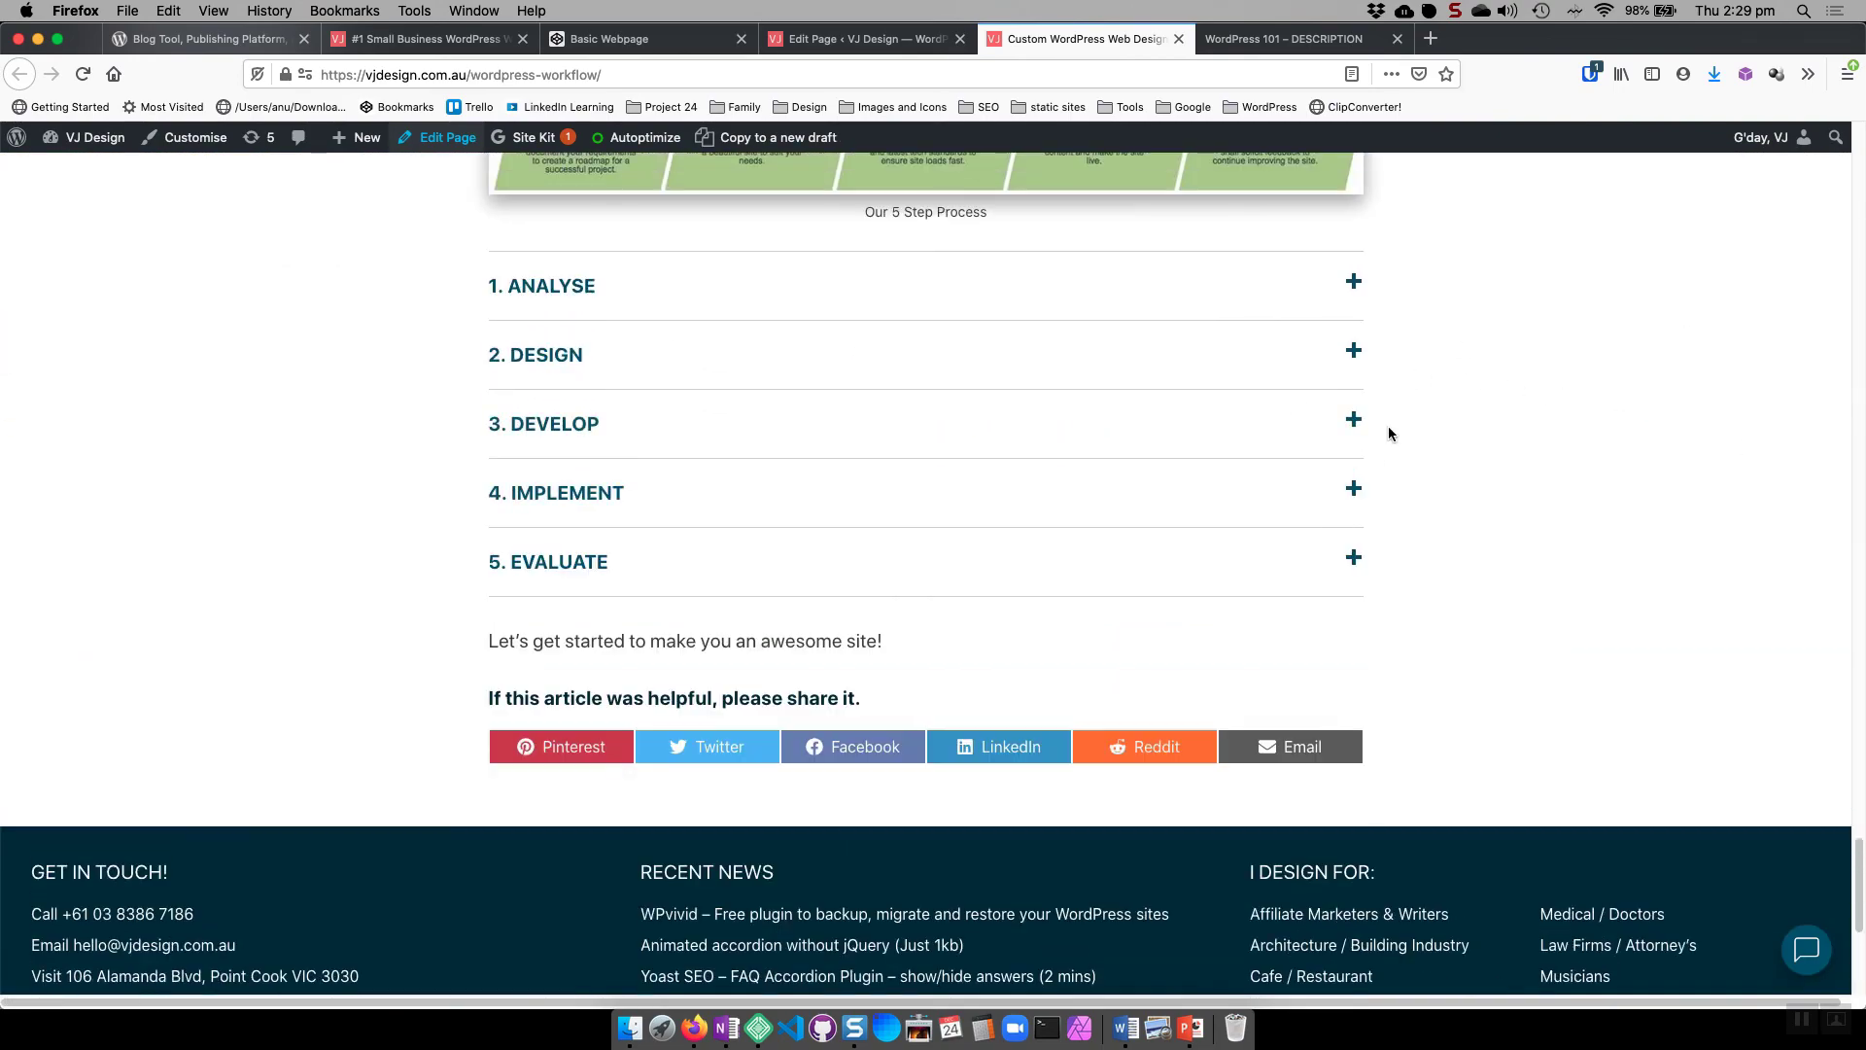
pyautogui.scroll(-3)
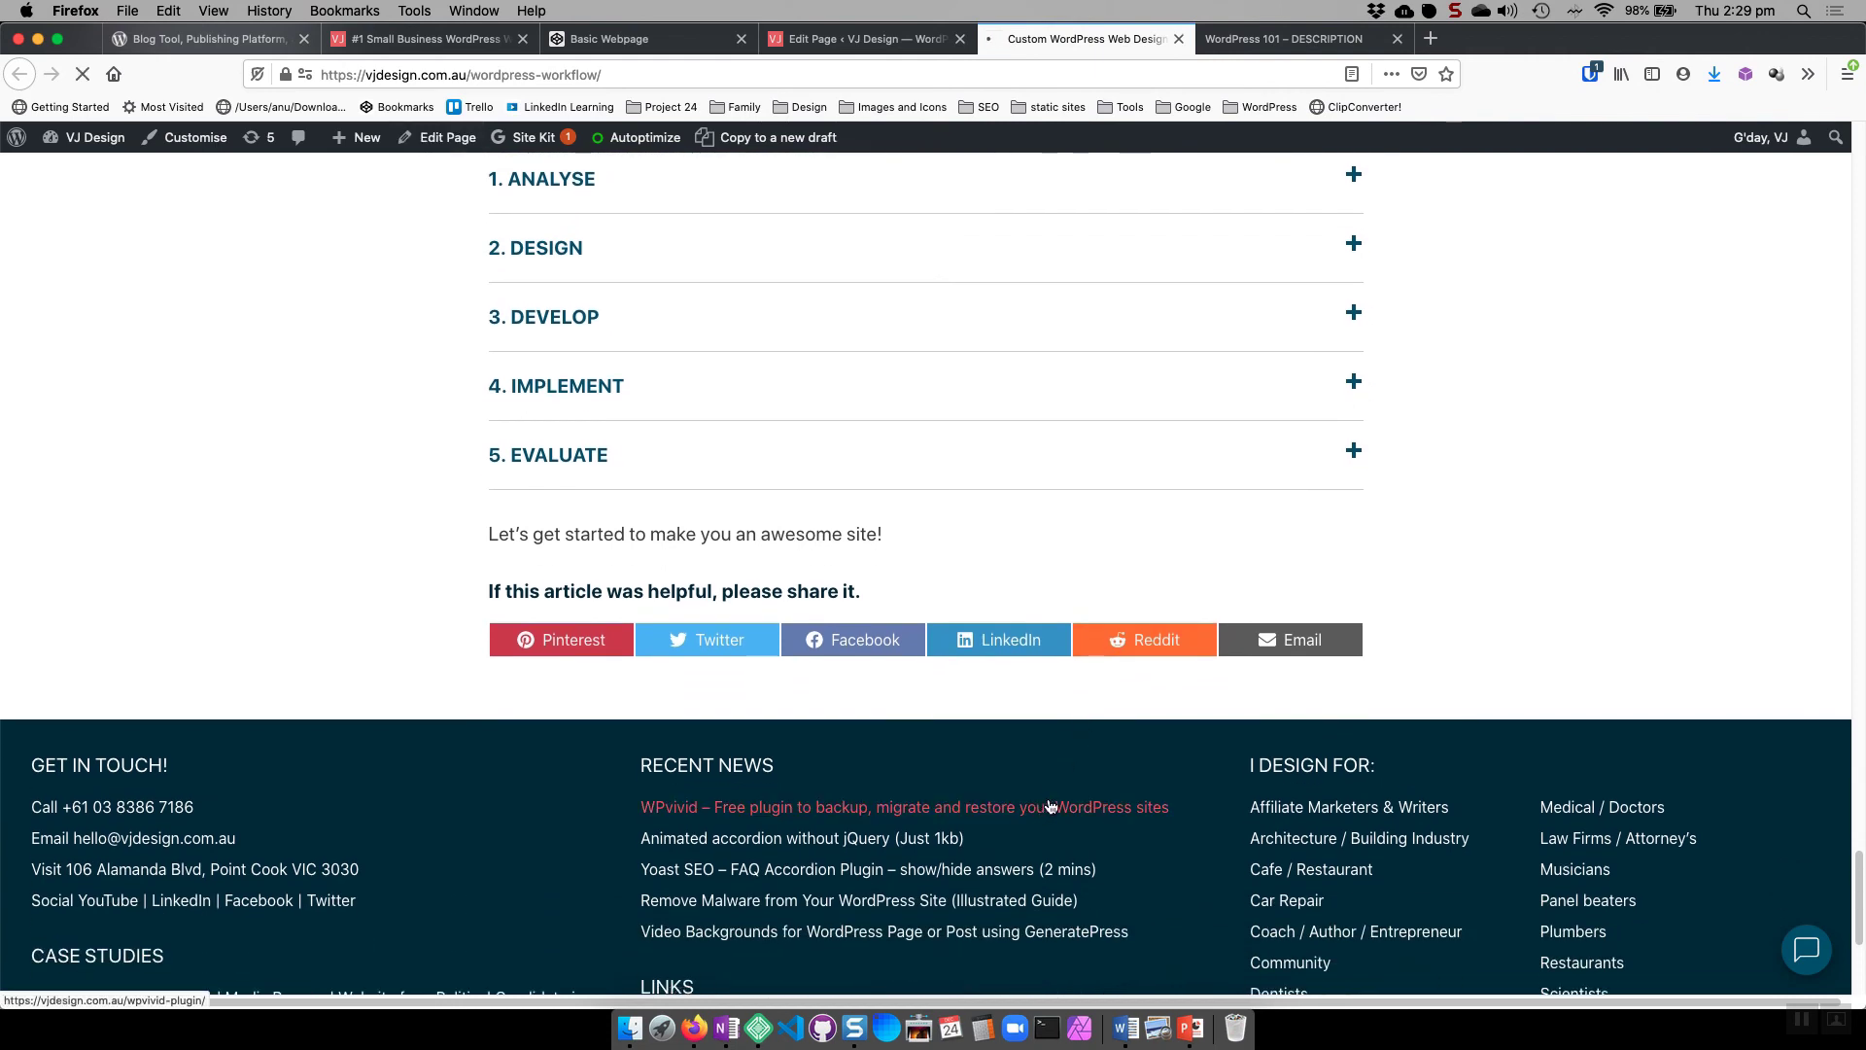
# - Read the WPvivid backup plugin article from Recent News down to its comment form and footer
pyautogui.click(904, 806)
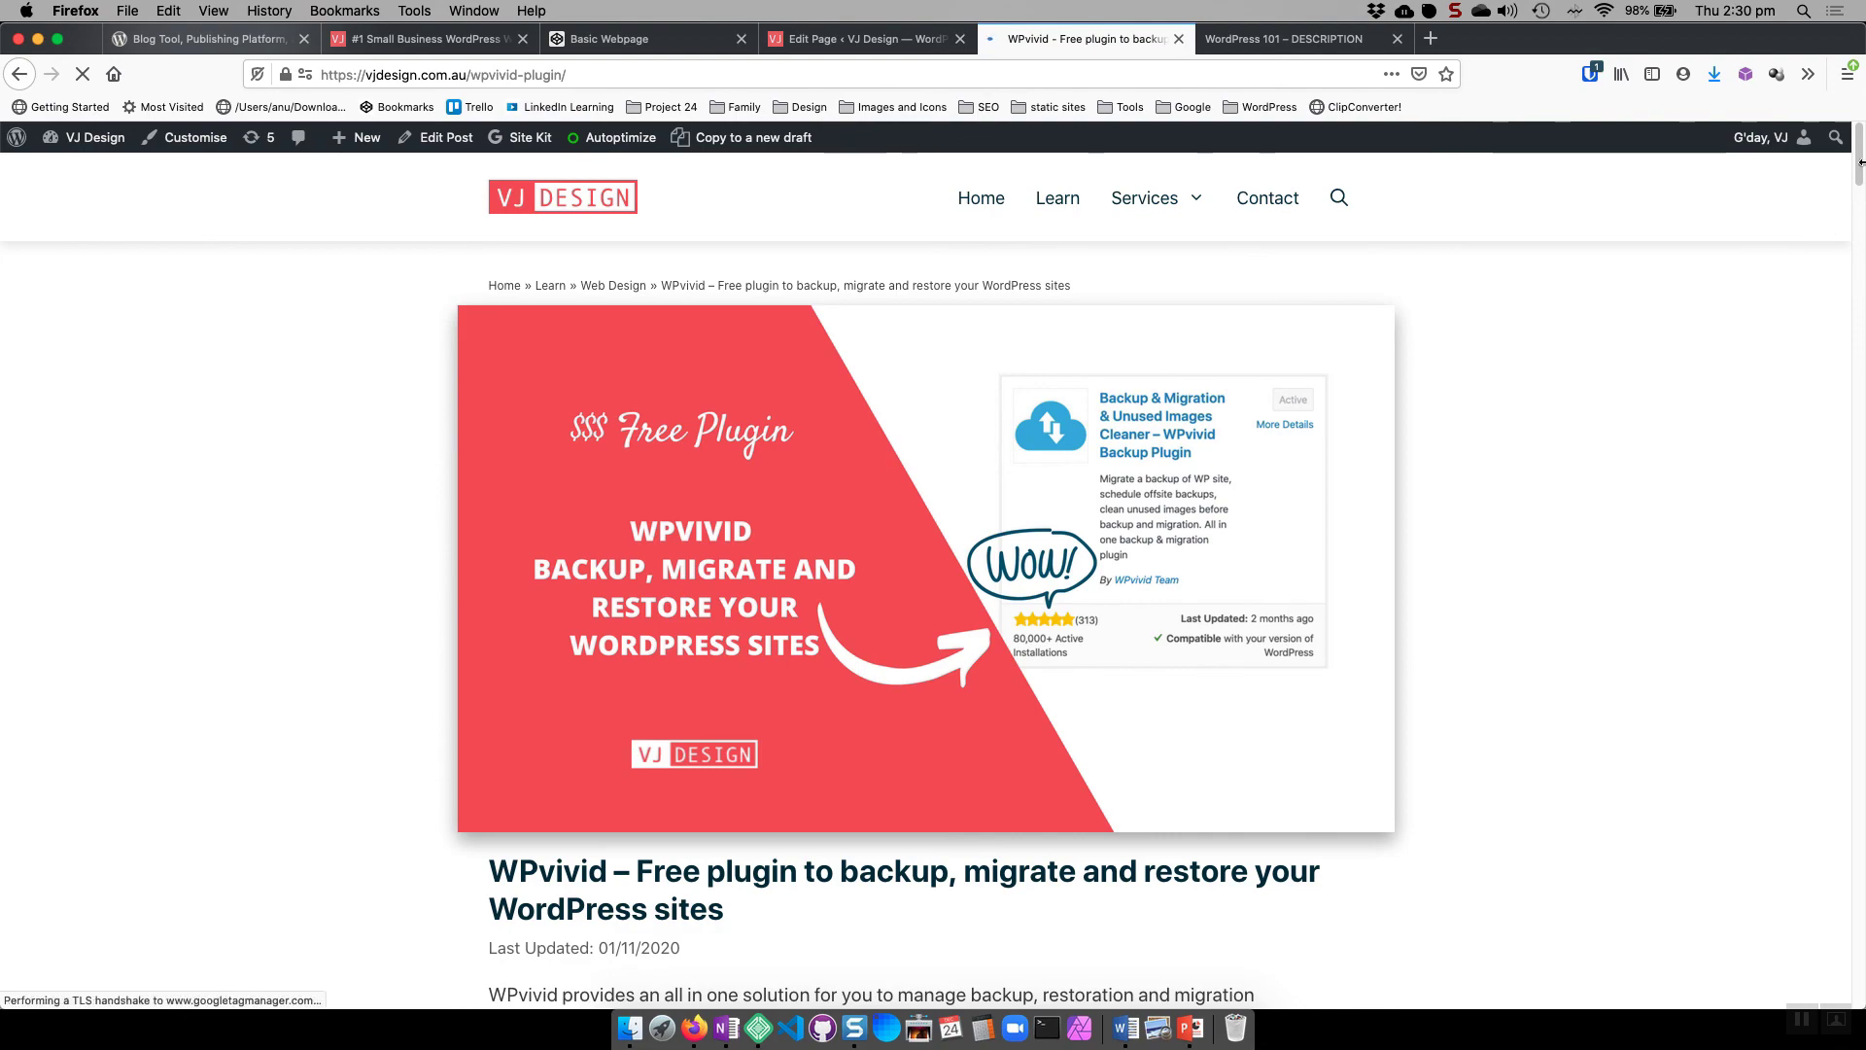
pyautogui.scroll(-3)
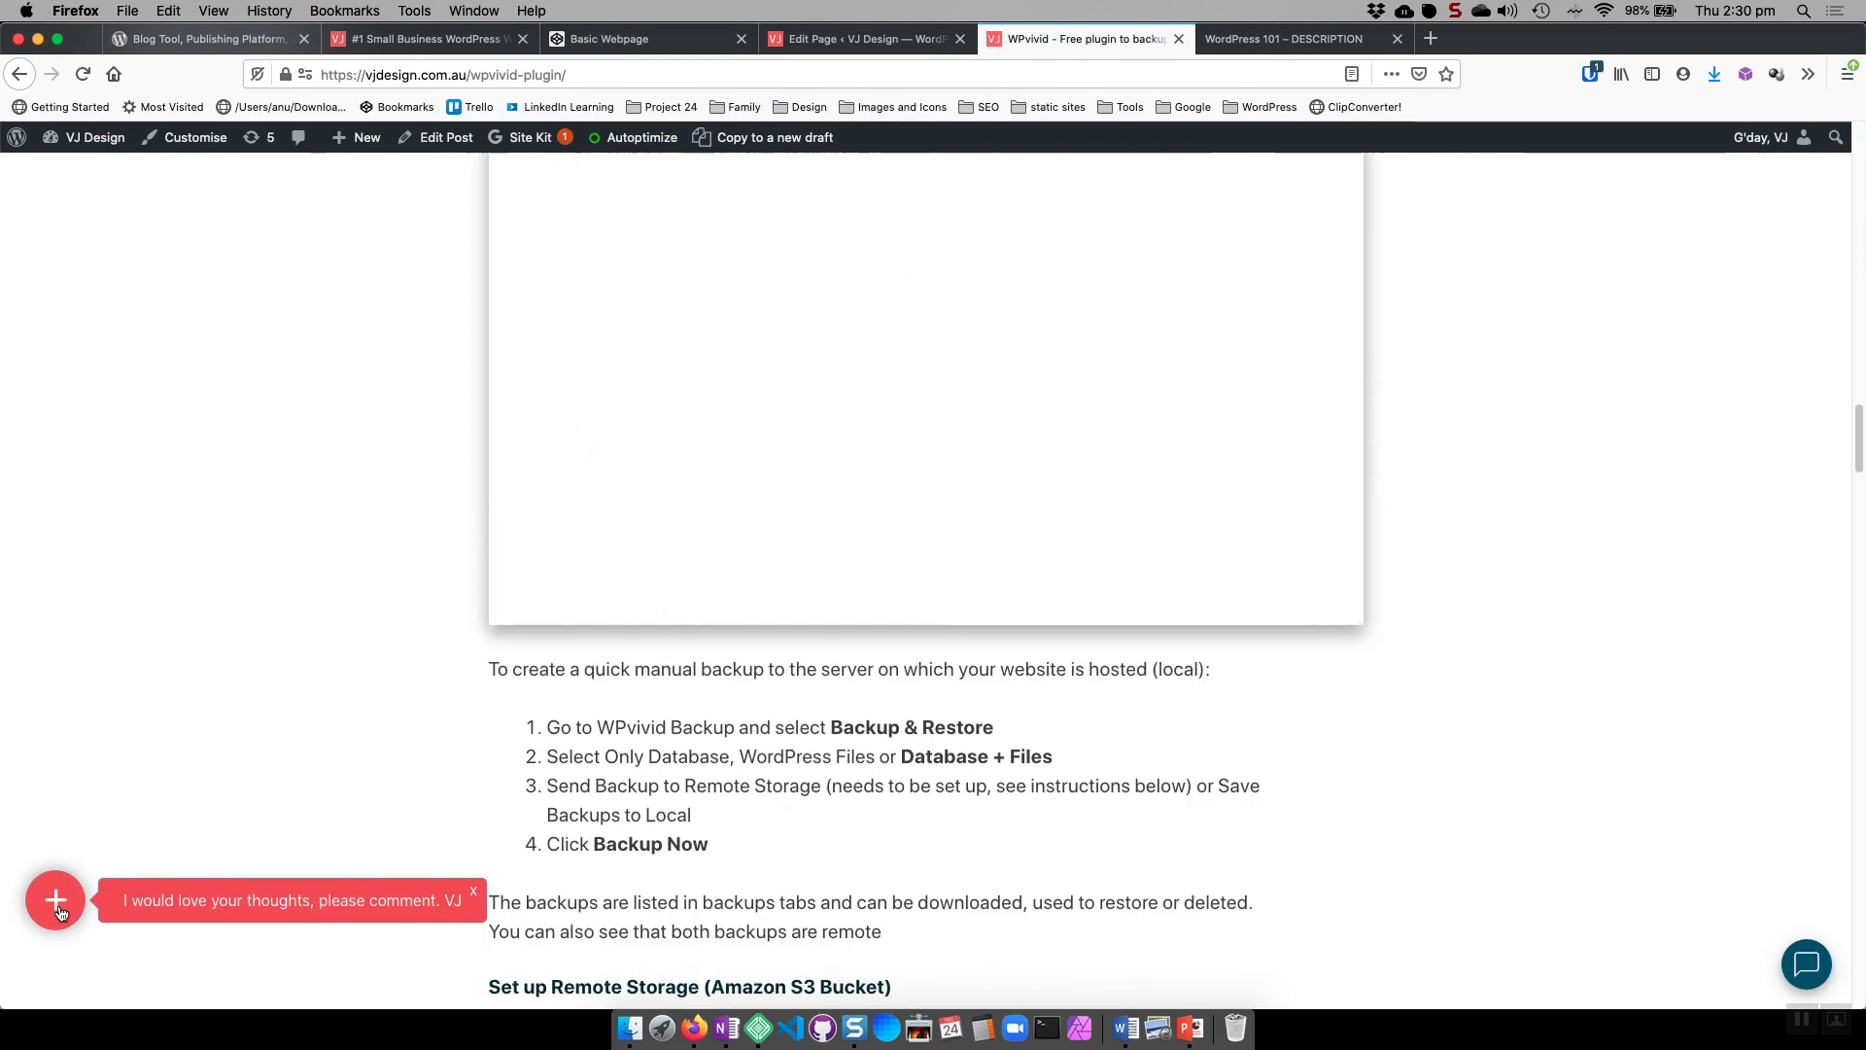
pyautogui.scroll(-3)
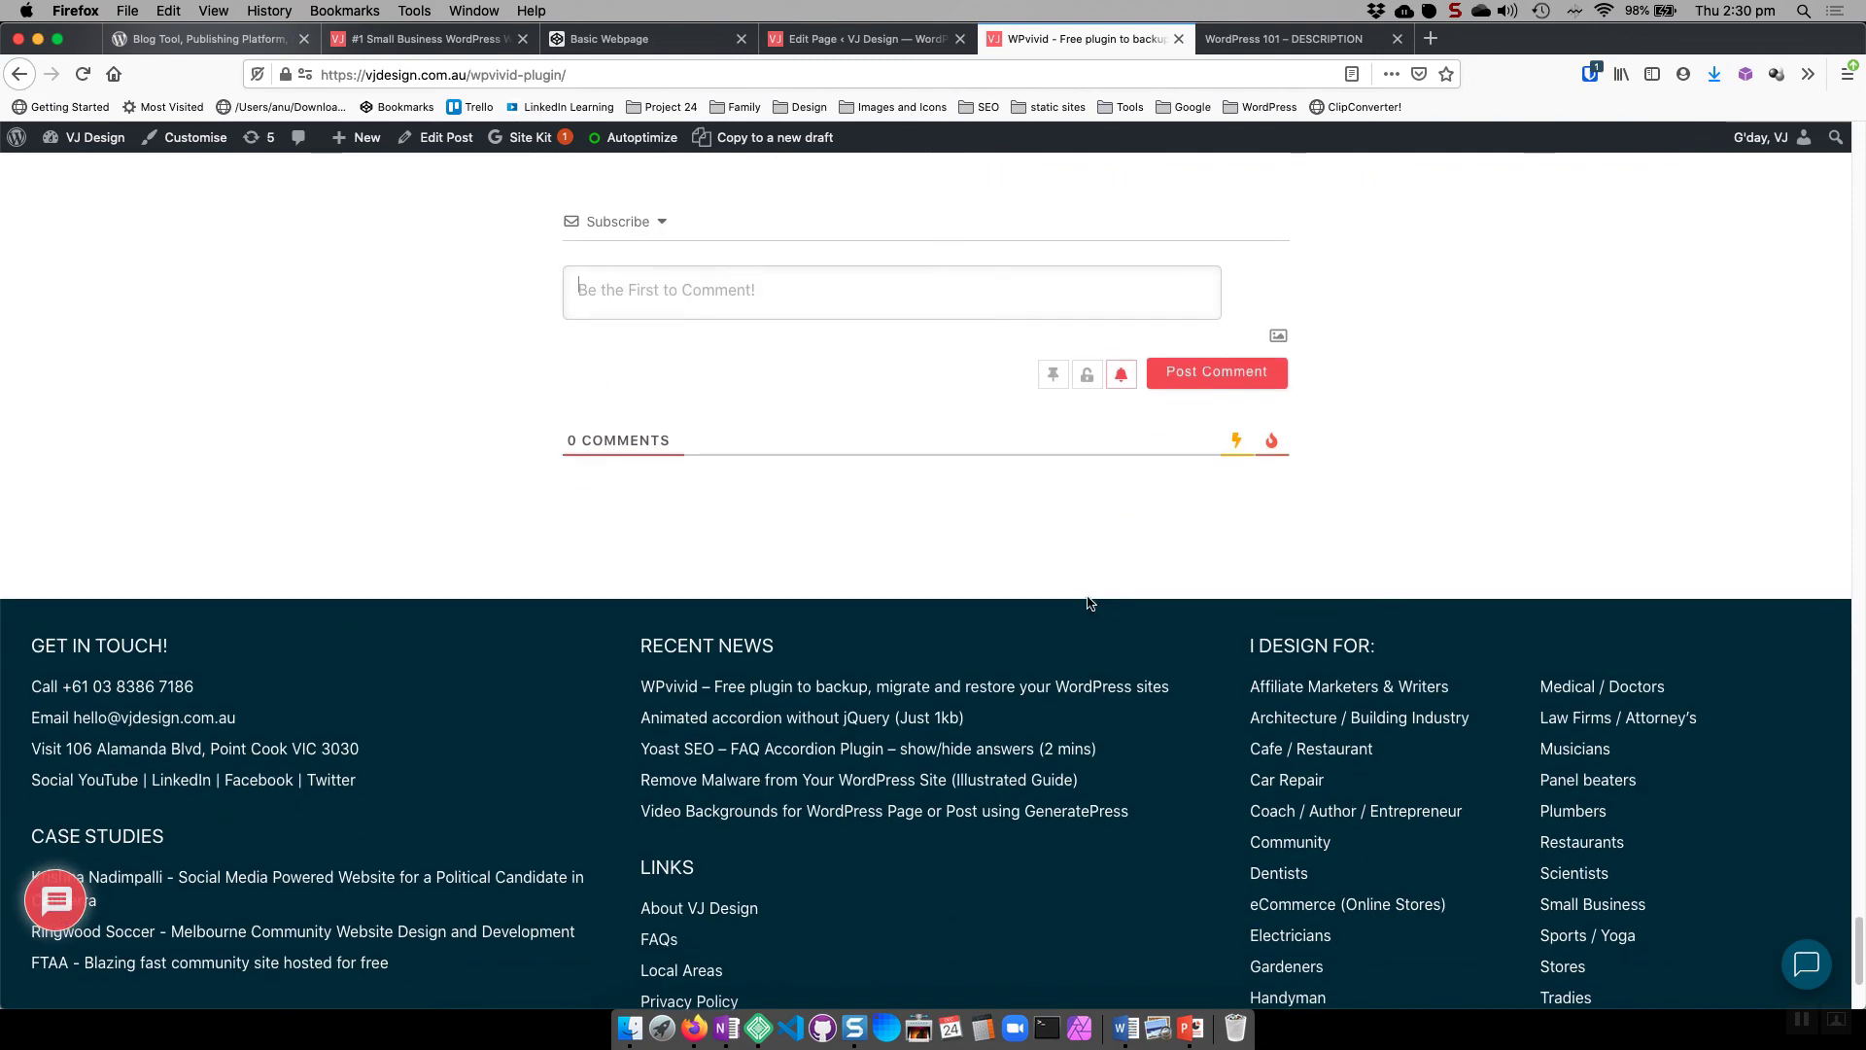